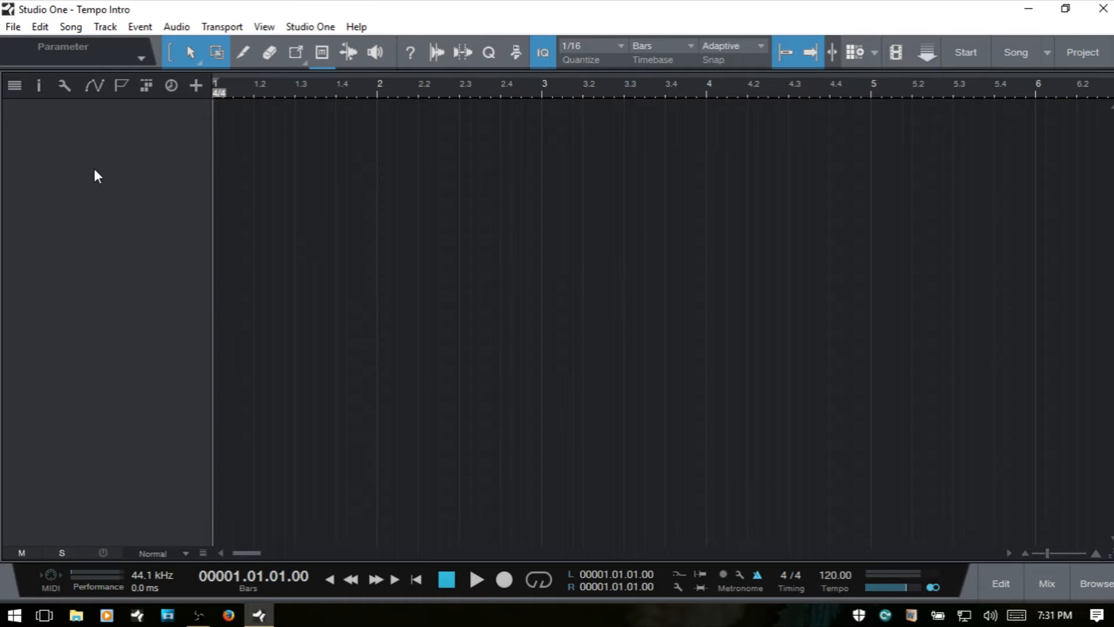
mouse_move(171, 86)
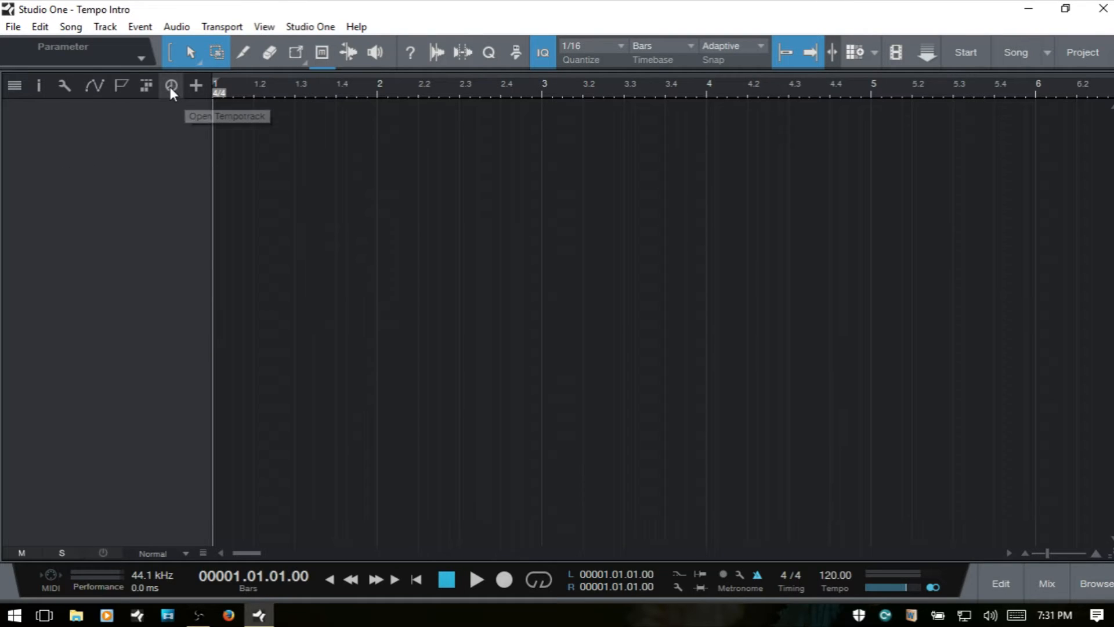
Reveal the Tempo track, which holds a flat 120 BPM line
click(170, 85)
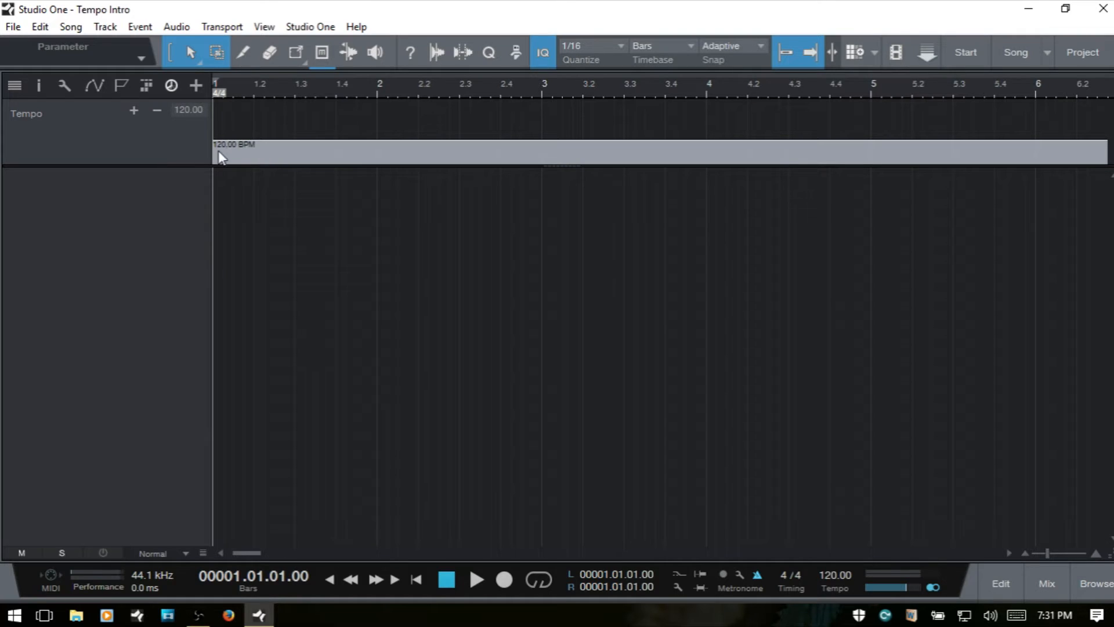
mouse_move(767, 601)
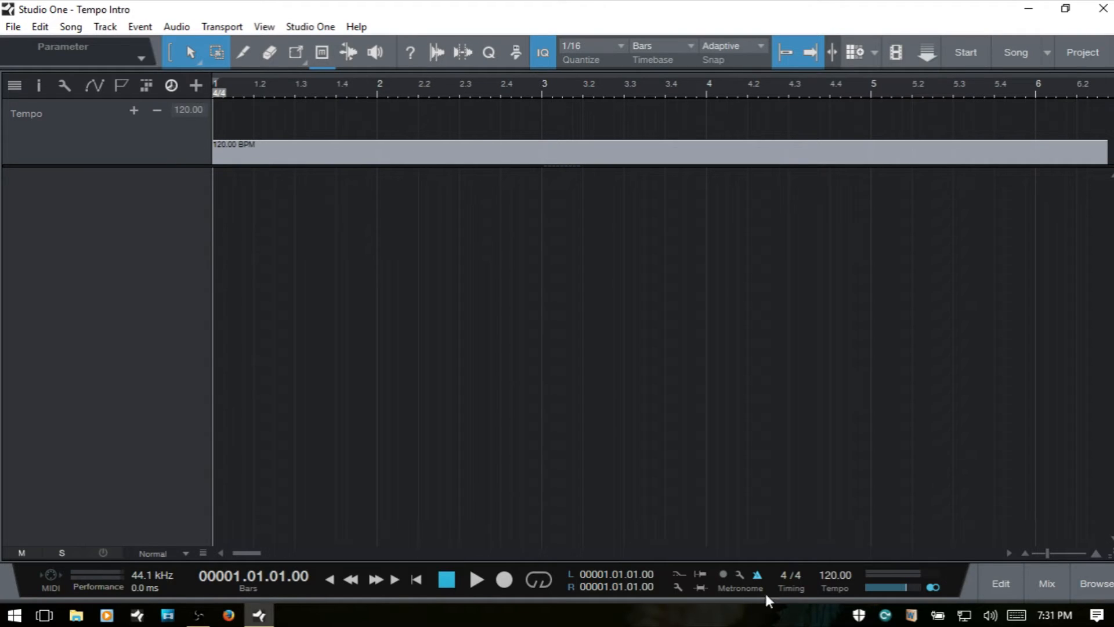
mouse_move(675, 410)
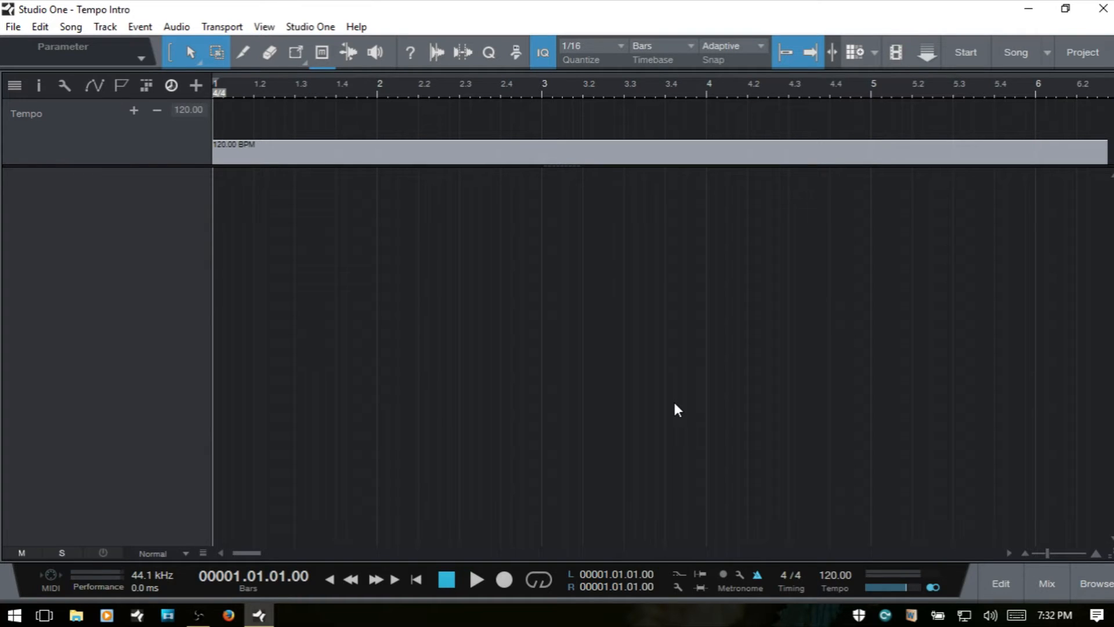
Activate the Paint Tool for drawing tempo changes freehand, keeping the song at 120 BPM
click(296, 52)
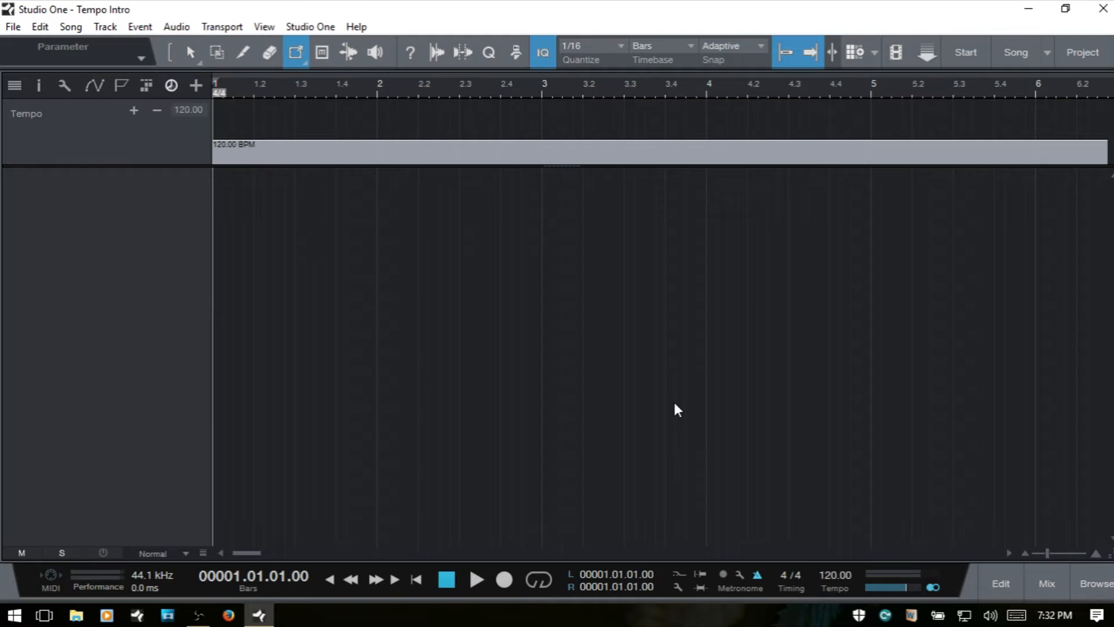
mouse_move(296, 53)
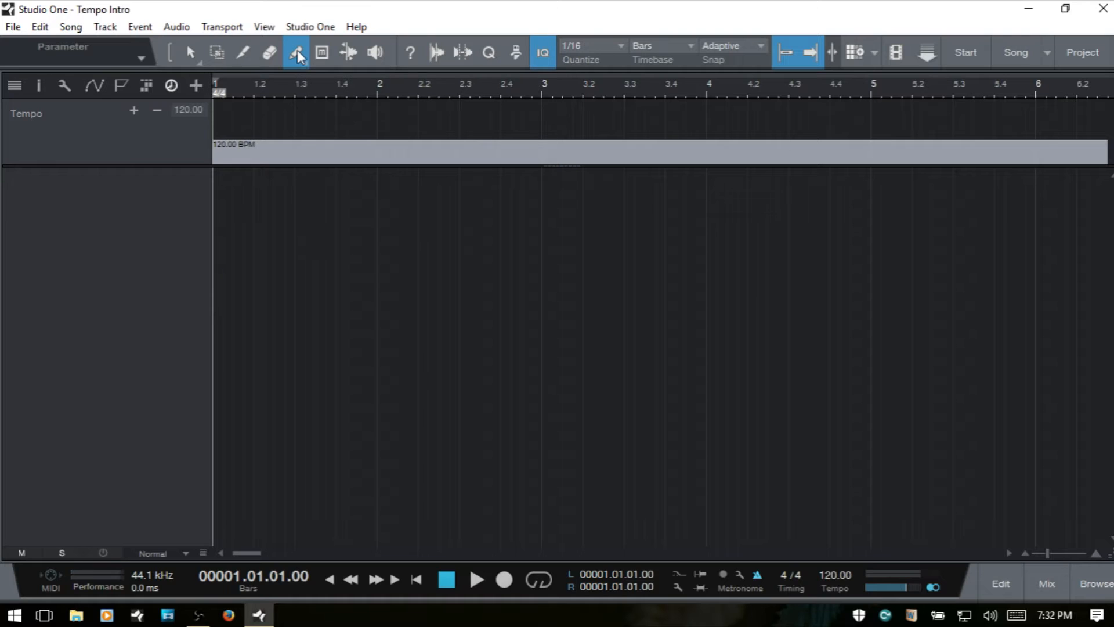
mouse_move(298, 52)
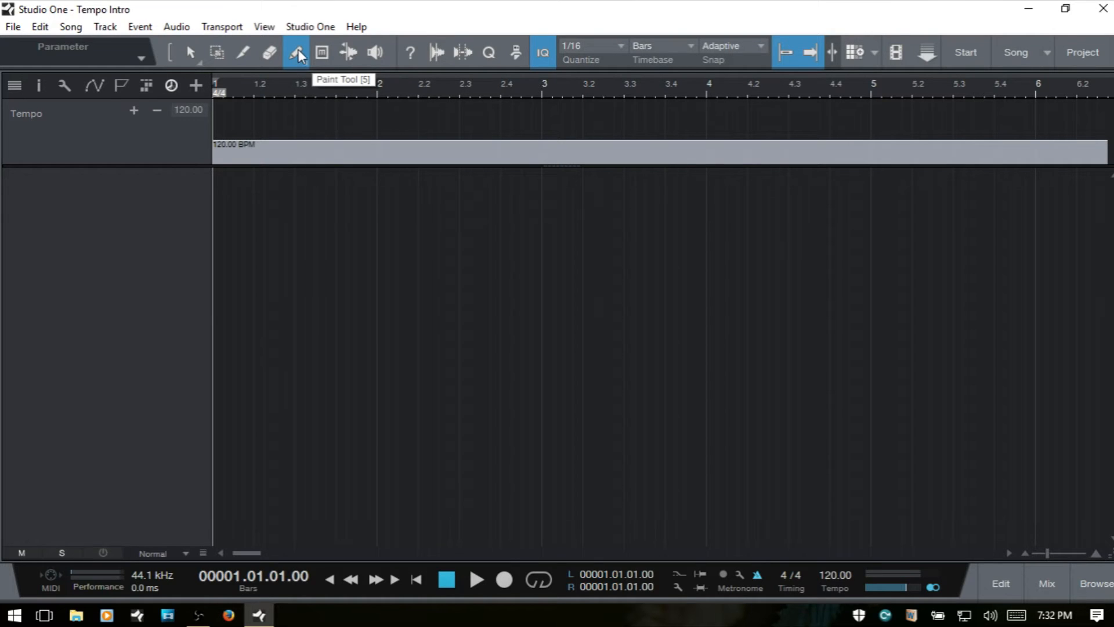
click(297, 52)
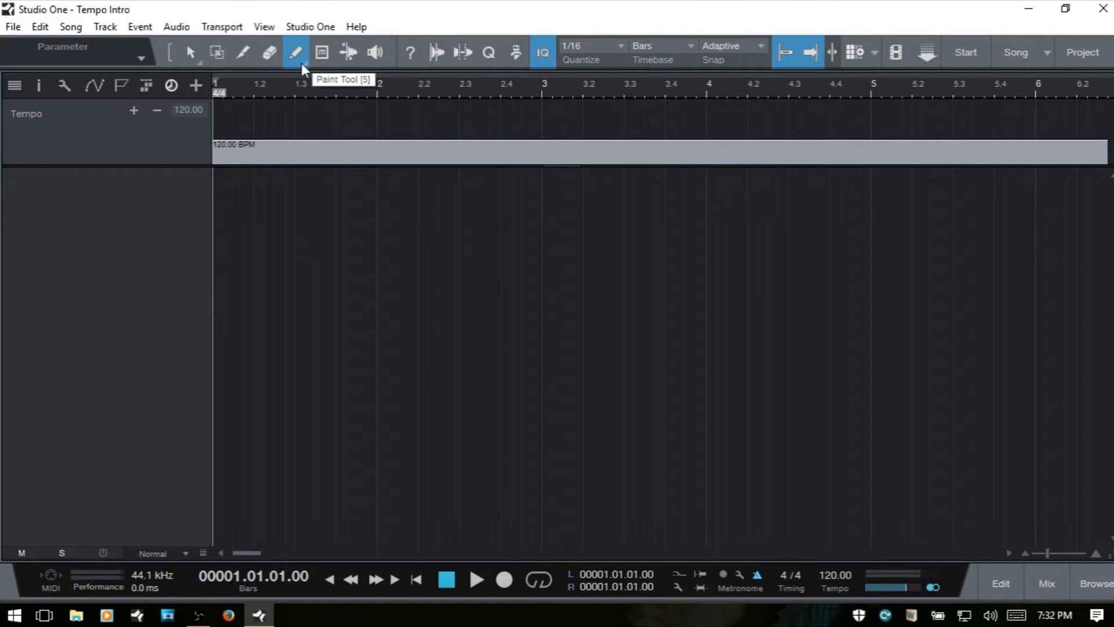
mouse_move(466, 118)
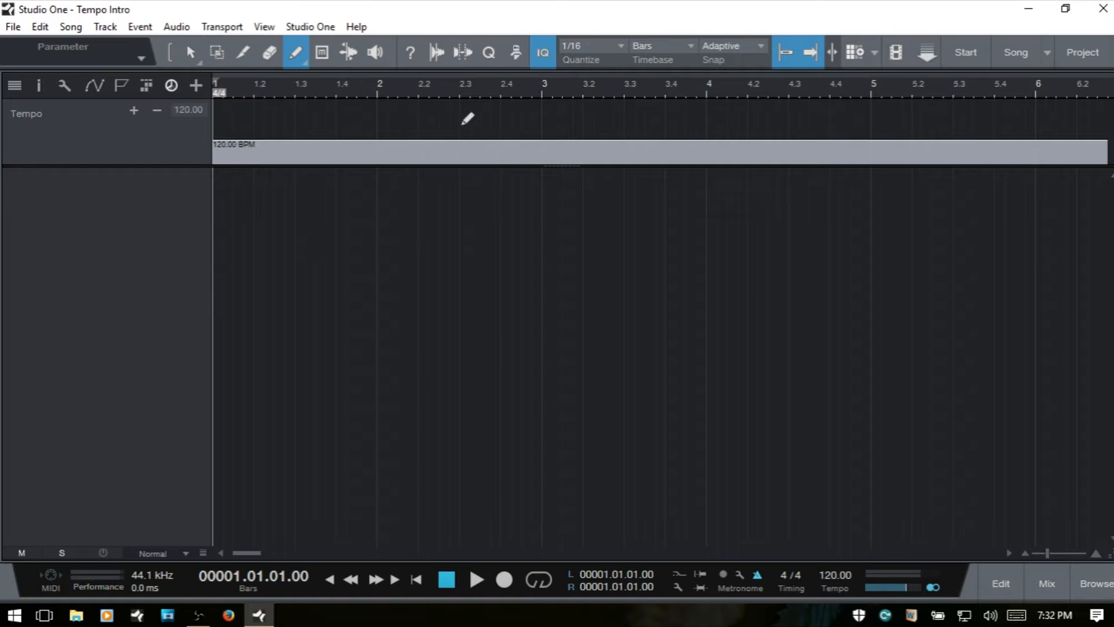
mouse_move(552, 114)
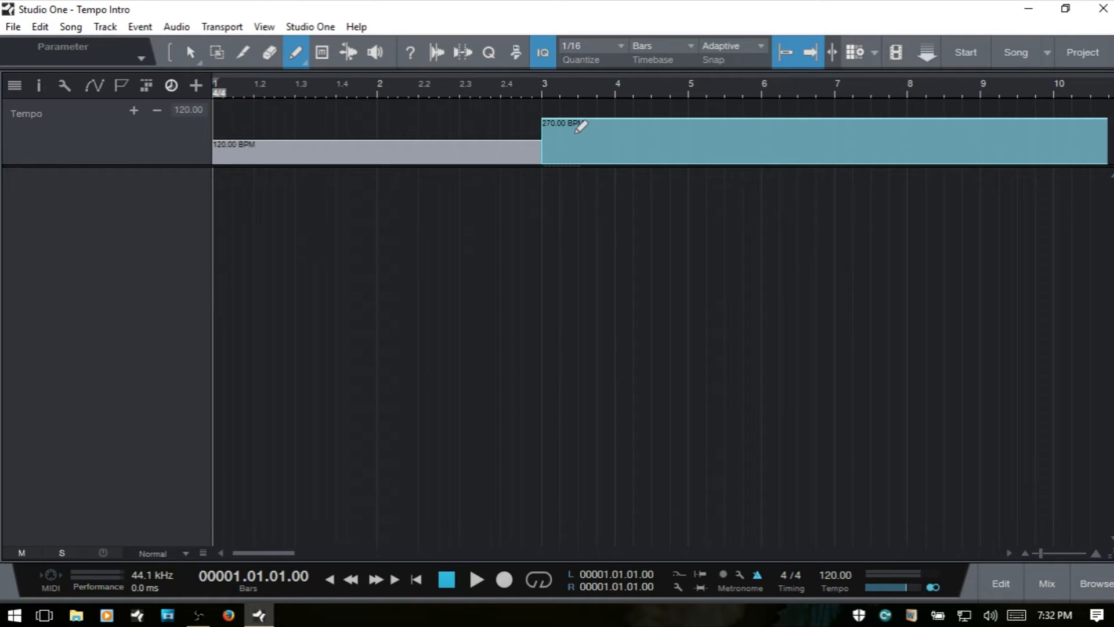
mouse_move(561, 115)
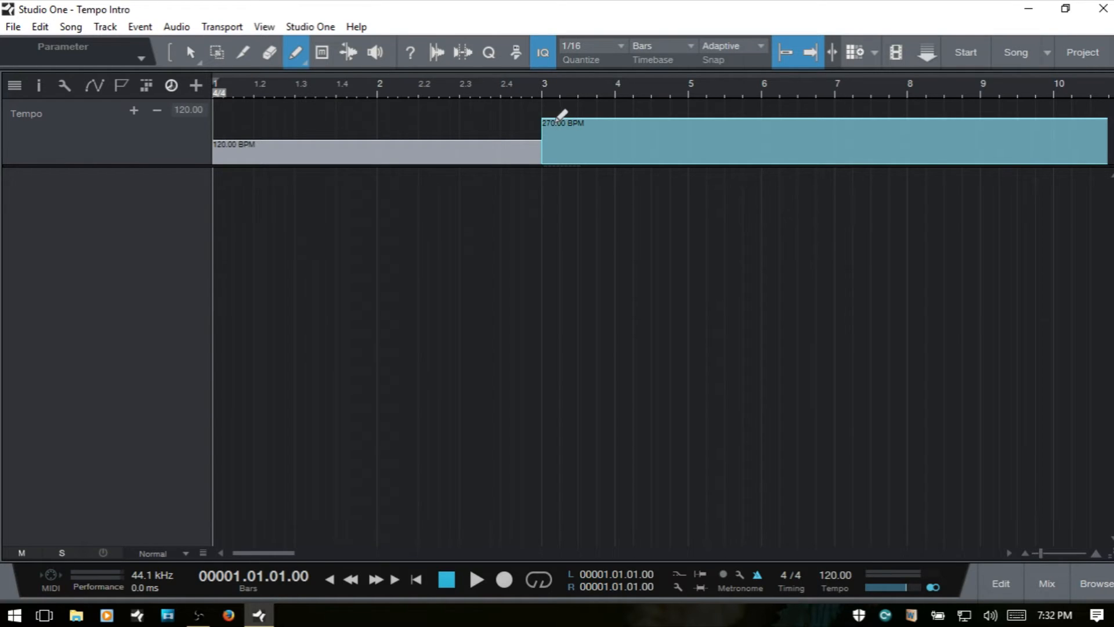
mouse_move(433, 115)
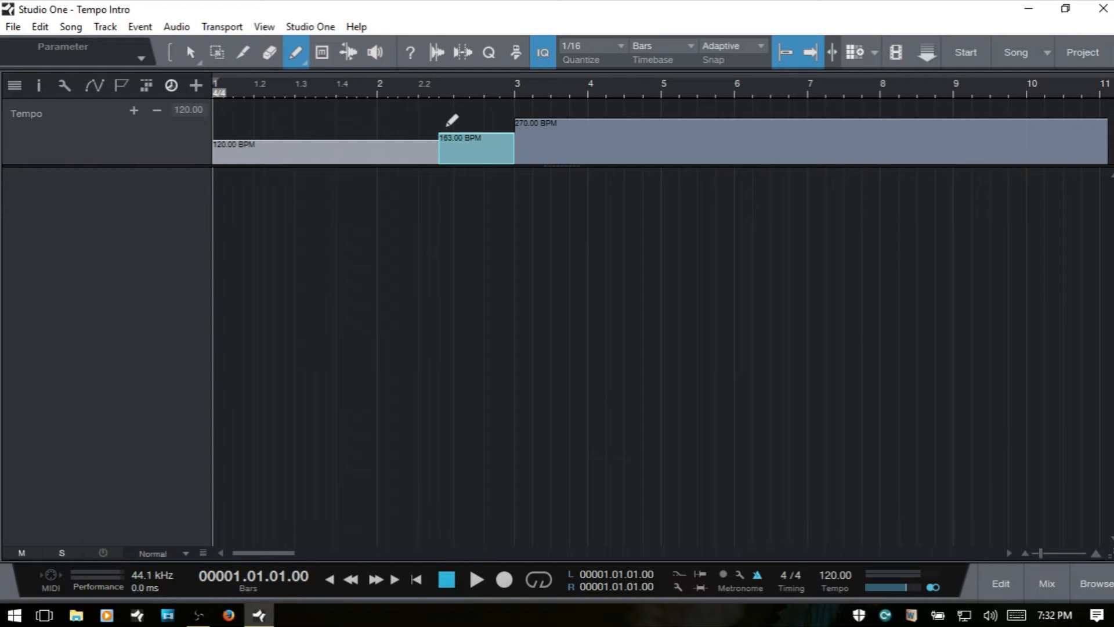
mouse_move(423, 119)
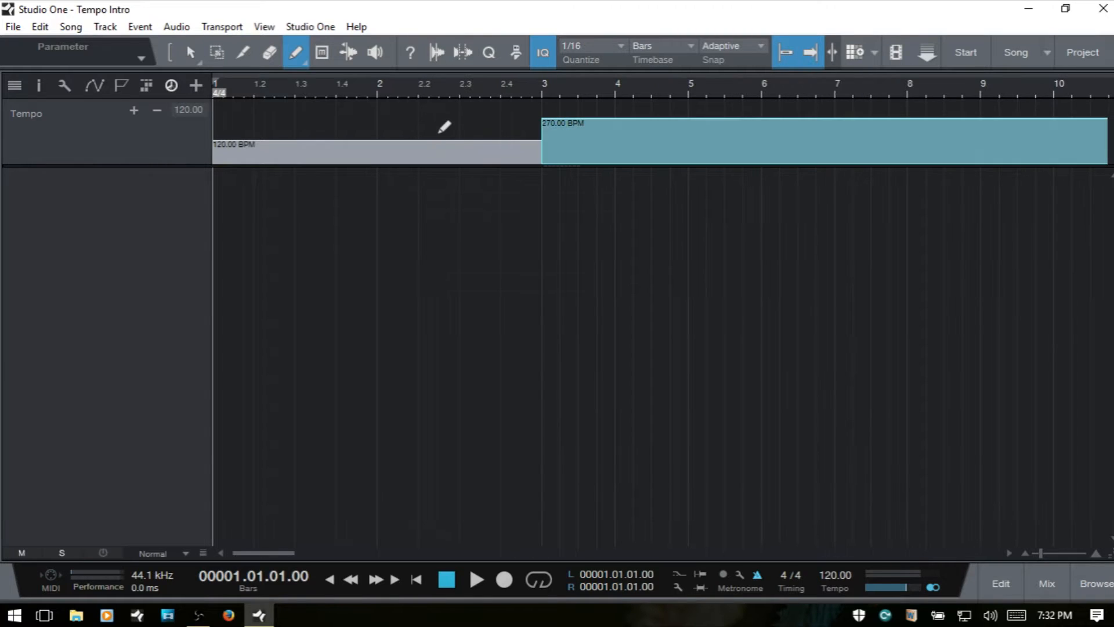
mouse_move(605, 155)
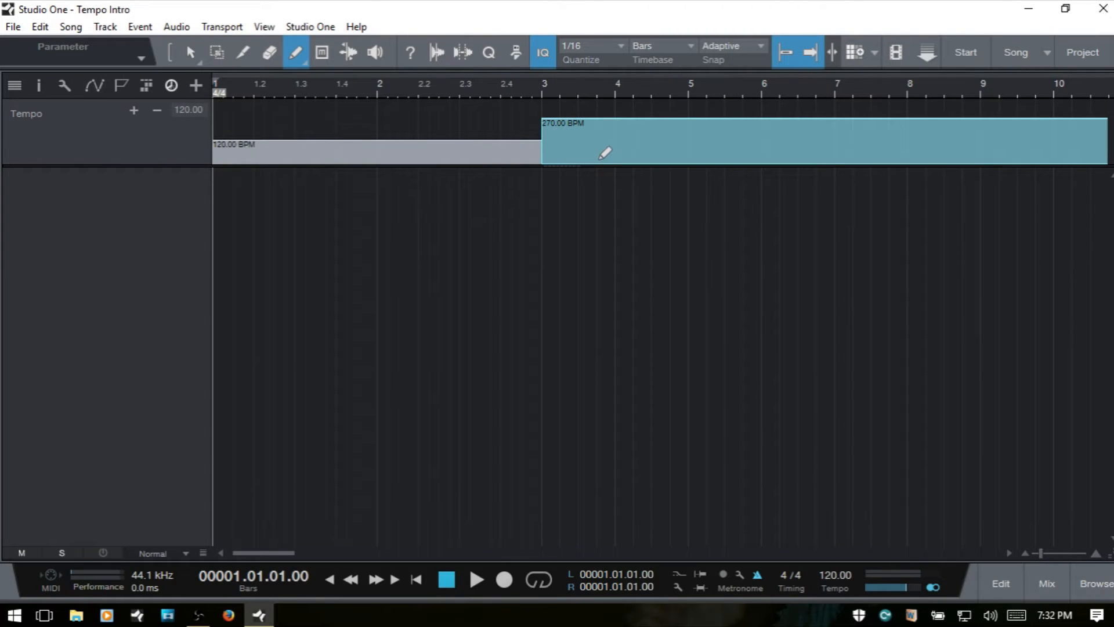
mouse_move(586, 120)
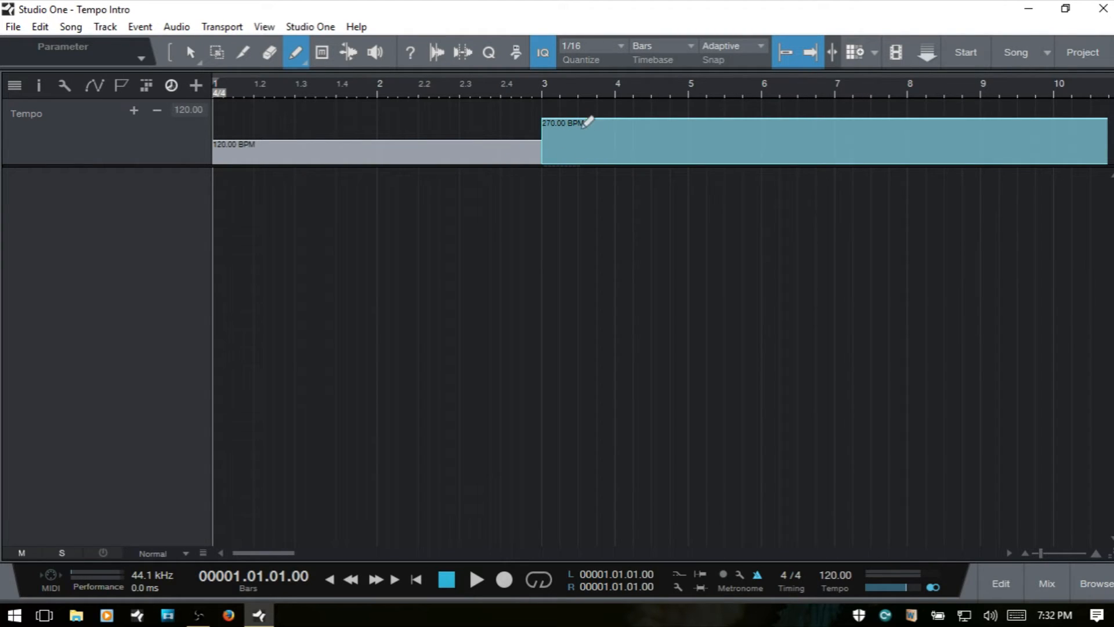
mouse_move(846, 105)
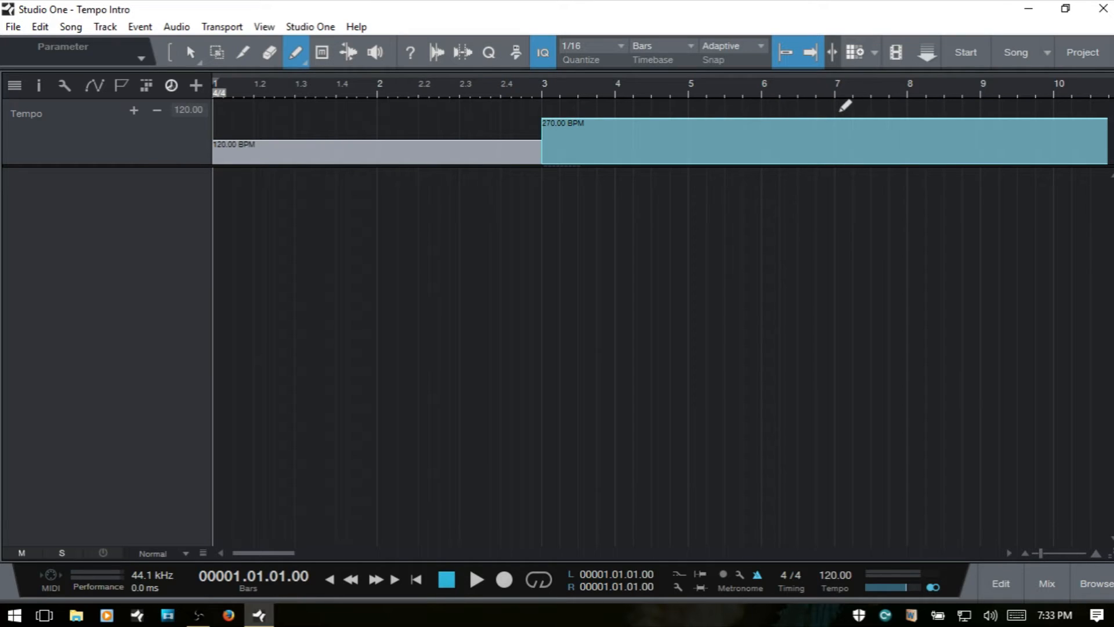
mouse_move(787, 54)
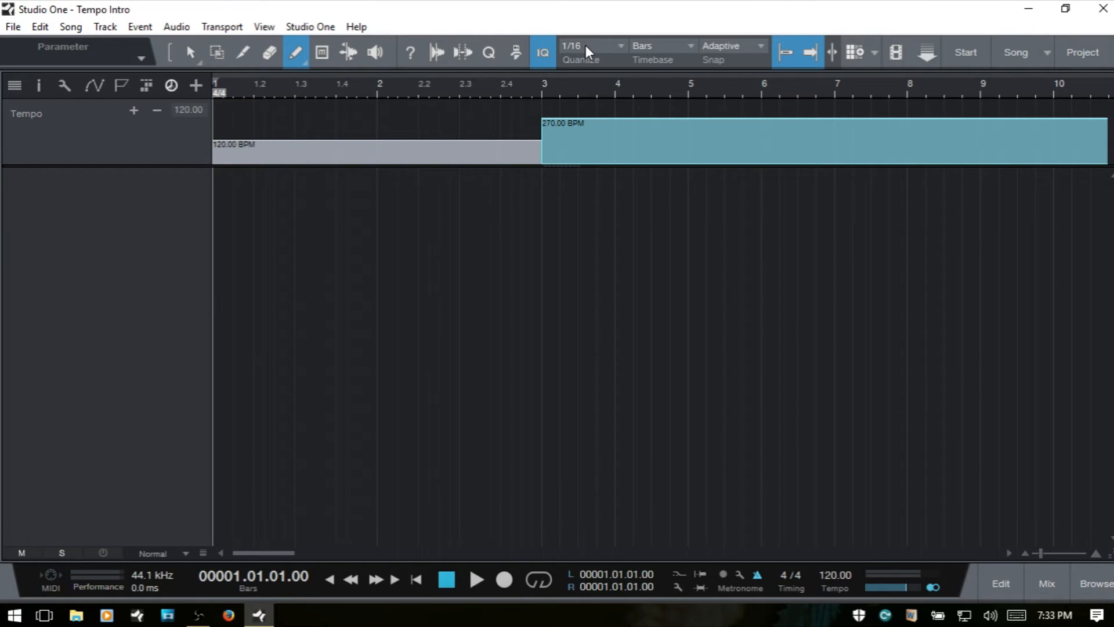
mouse_move(777, 77)
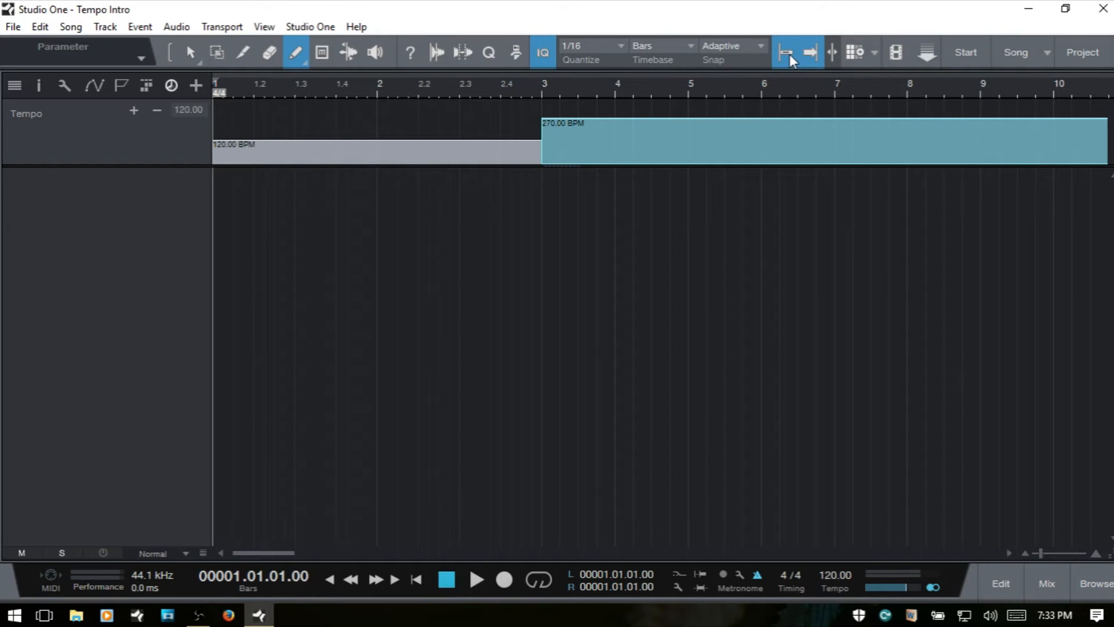
mouse_move(788, 53)
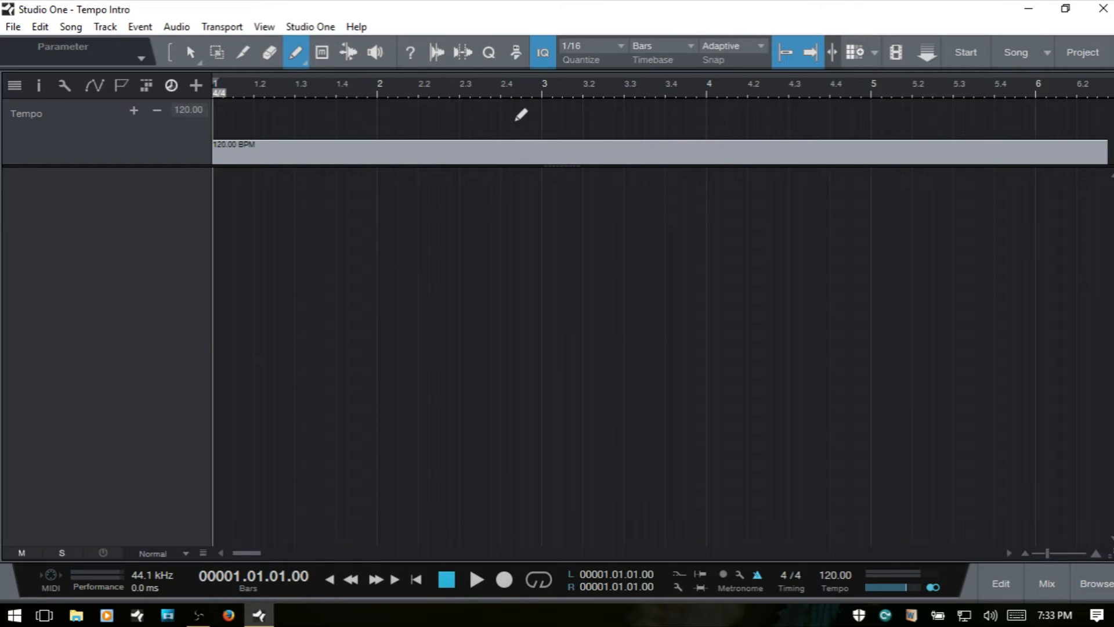
mouse_move(630, 104)
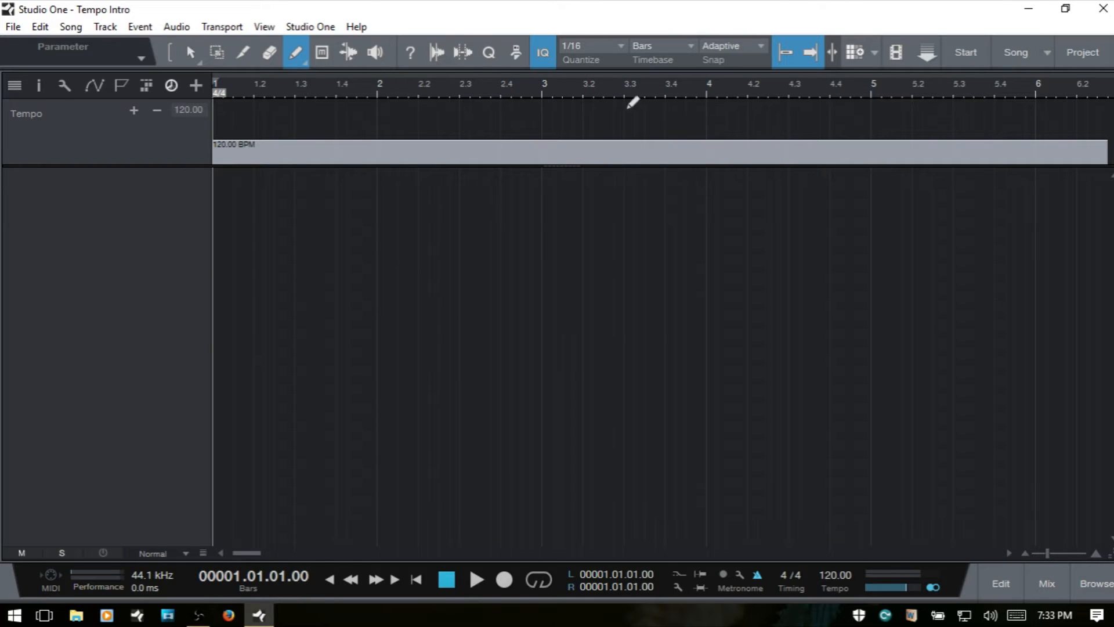
Insert a tempo change just past bar 4 and set that section to 90.00 BPM
click(737, 99)
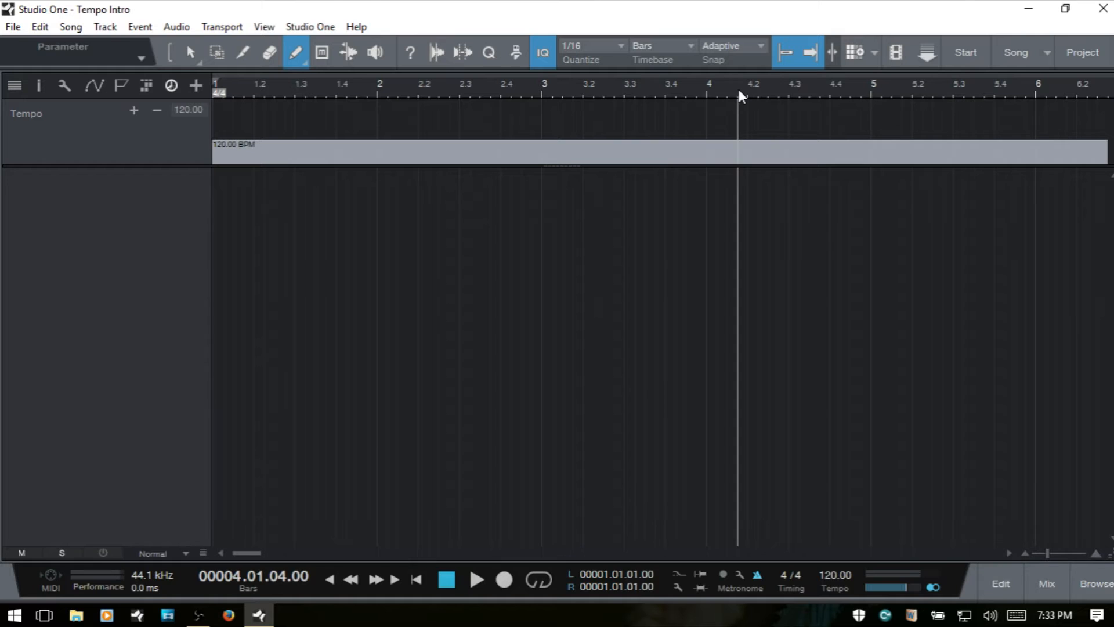
mouse_move(753, 93)
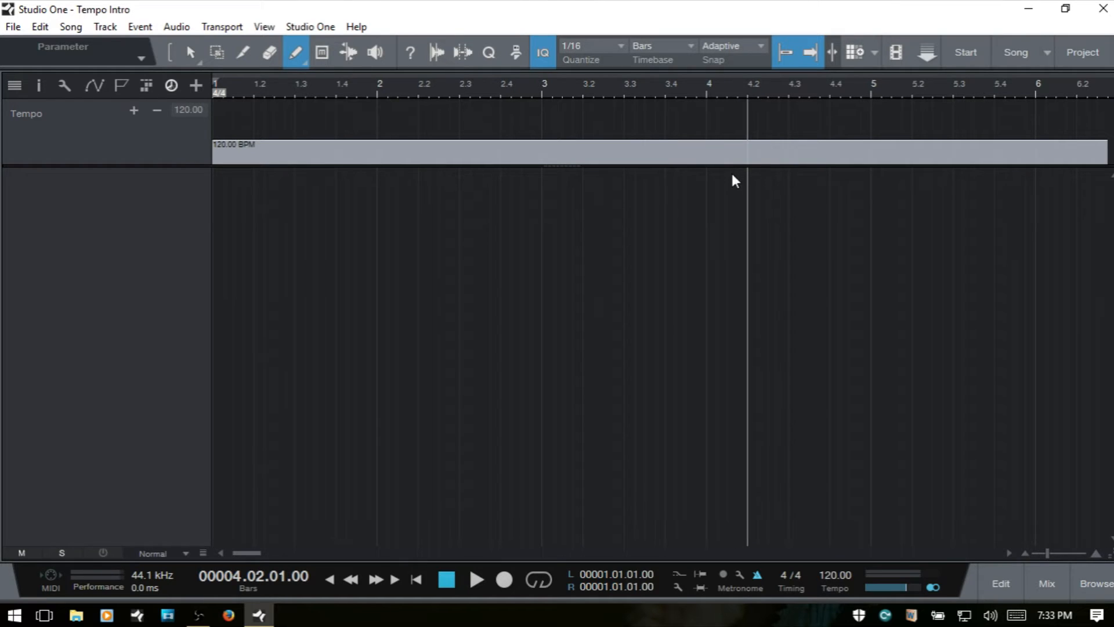
mouse_move(135, 113)
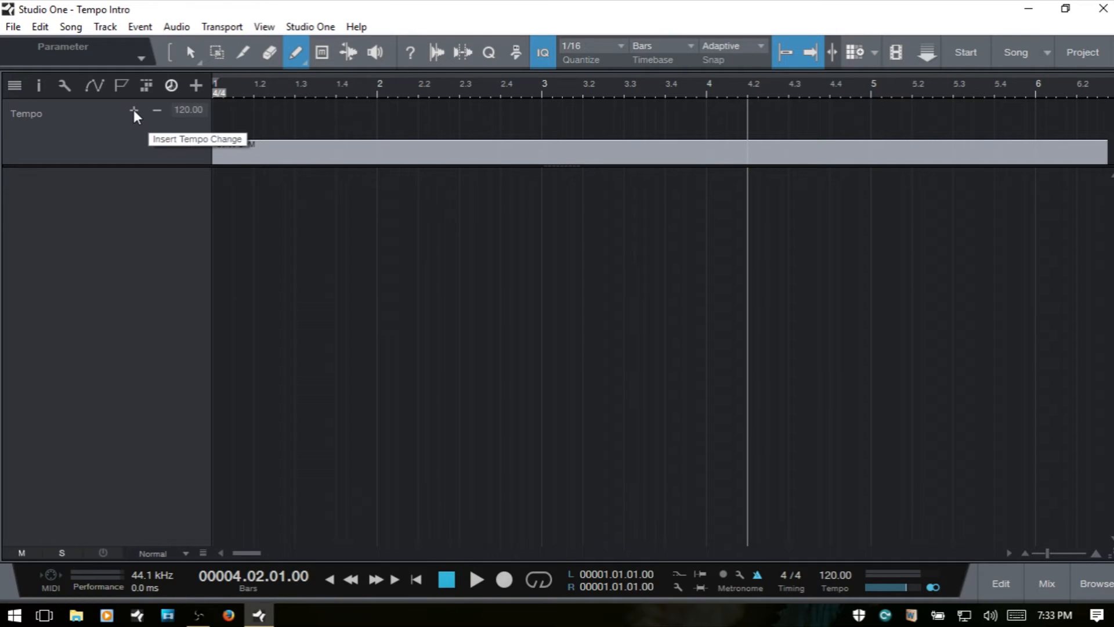
click(133, 114)
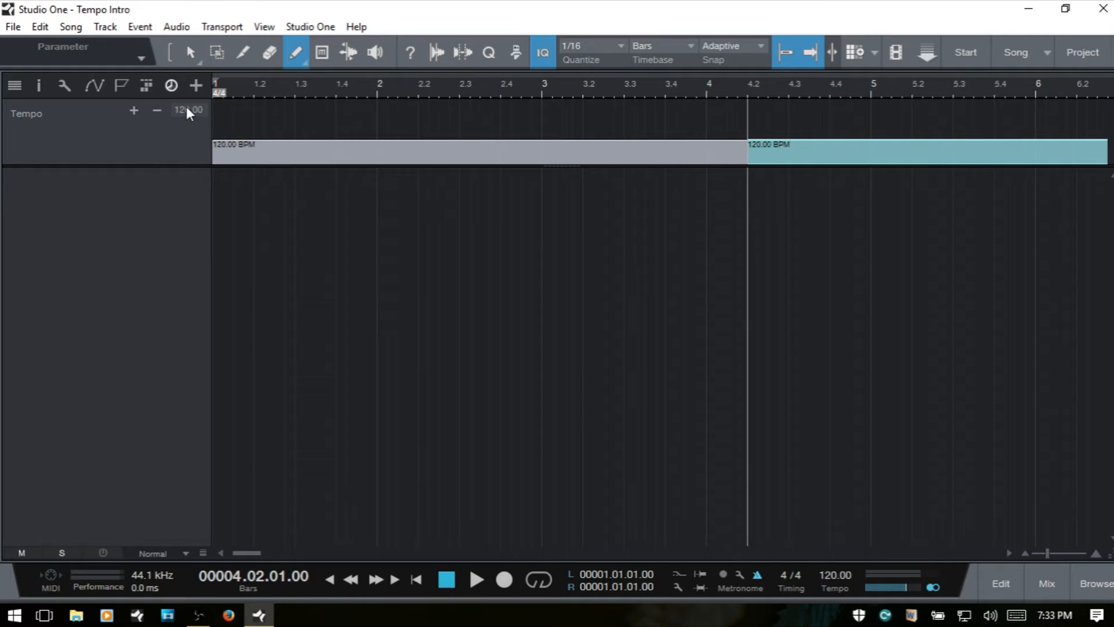
double_click(187, 110)
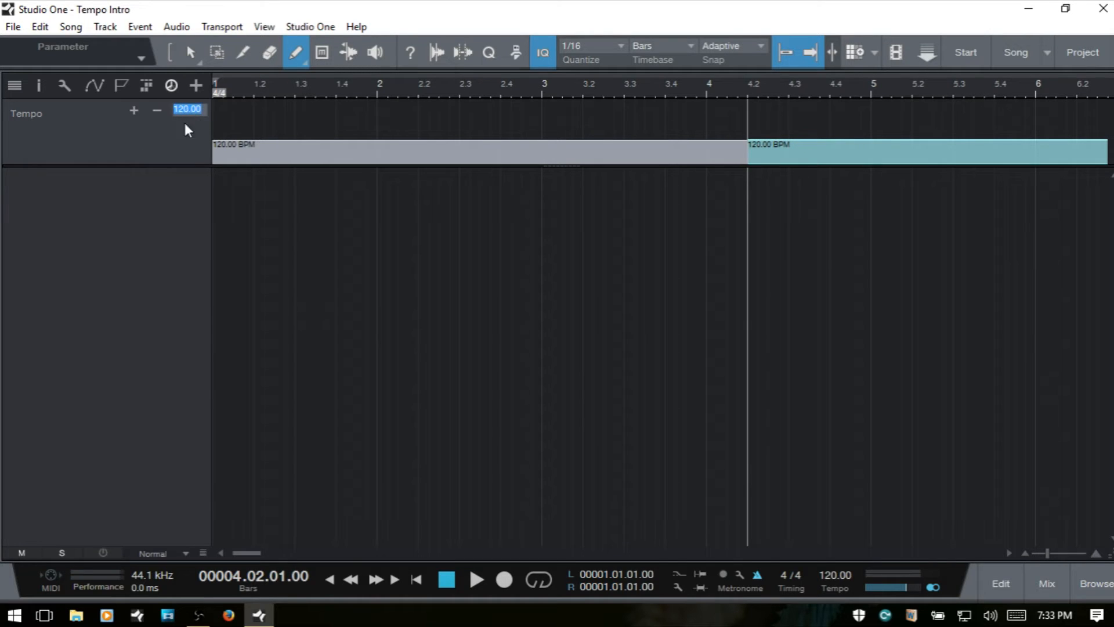
mouse_move(182, 149)
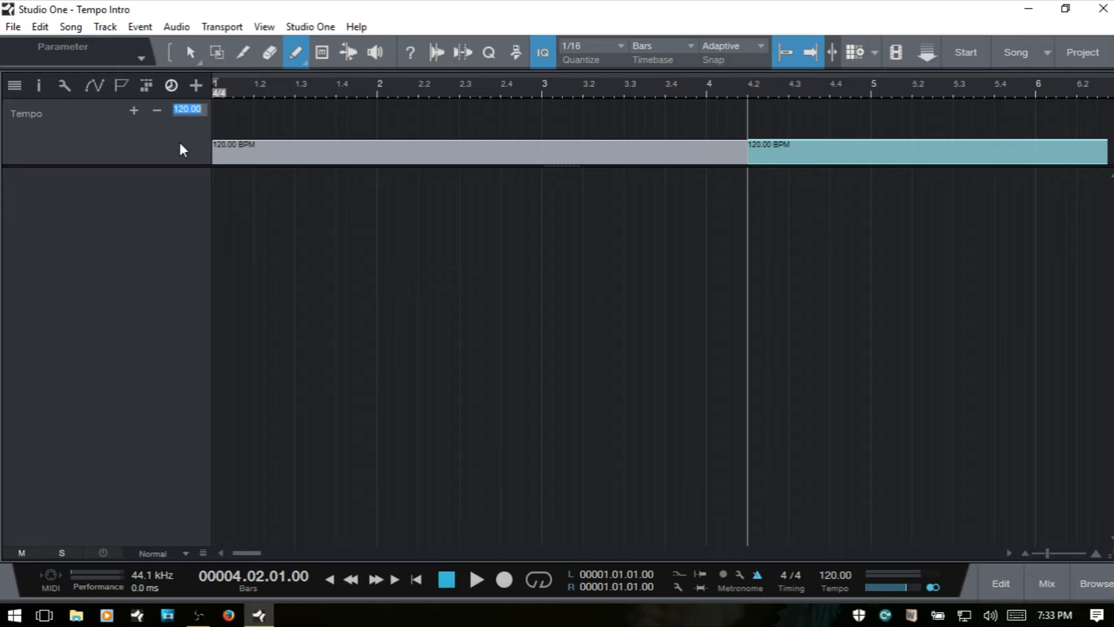
text(90.00)
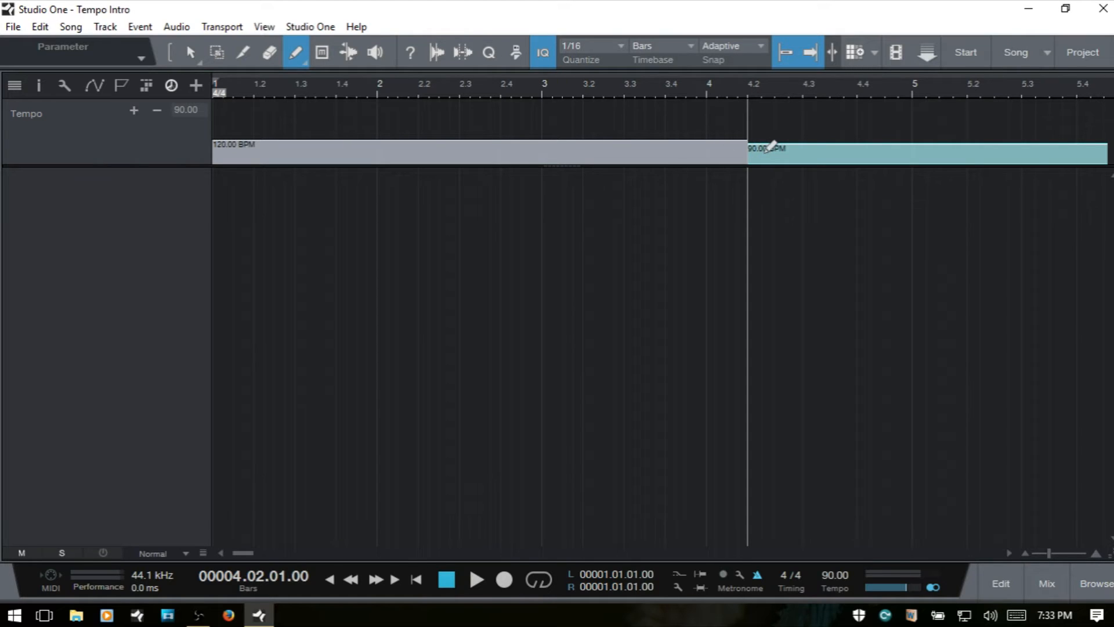
mouse_move(755, 99)
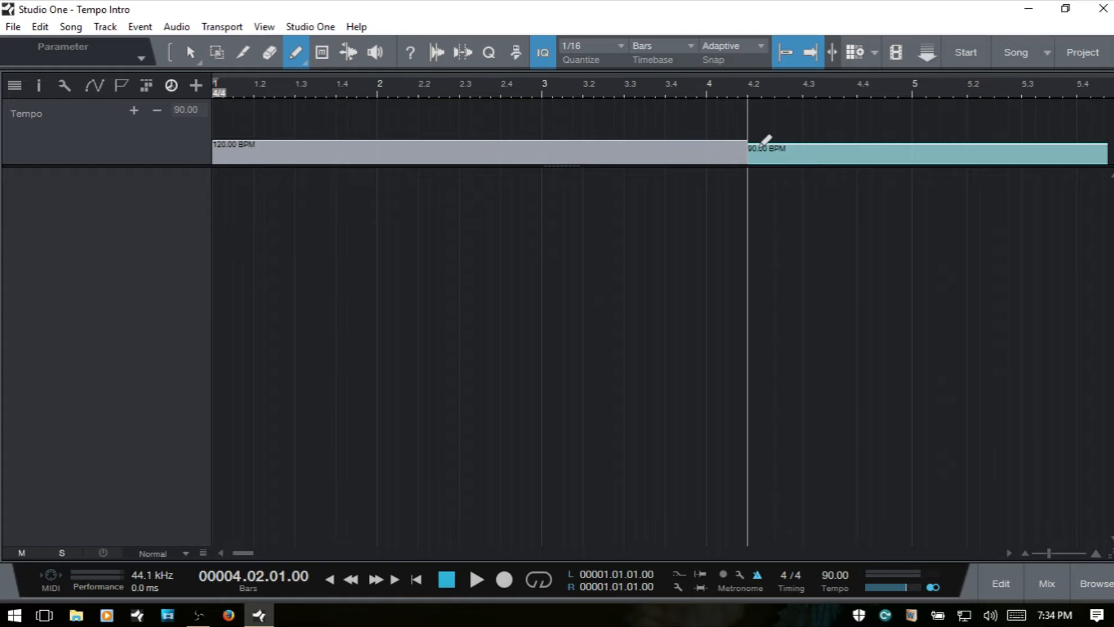
mouse_move(145, 119)
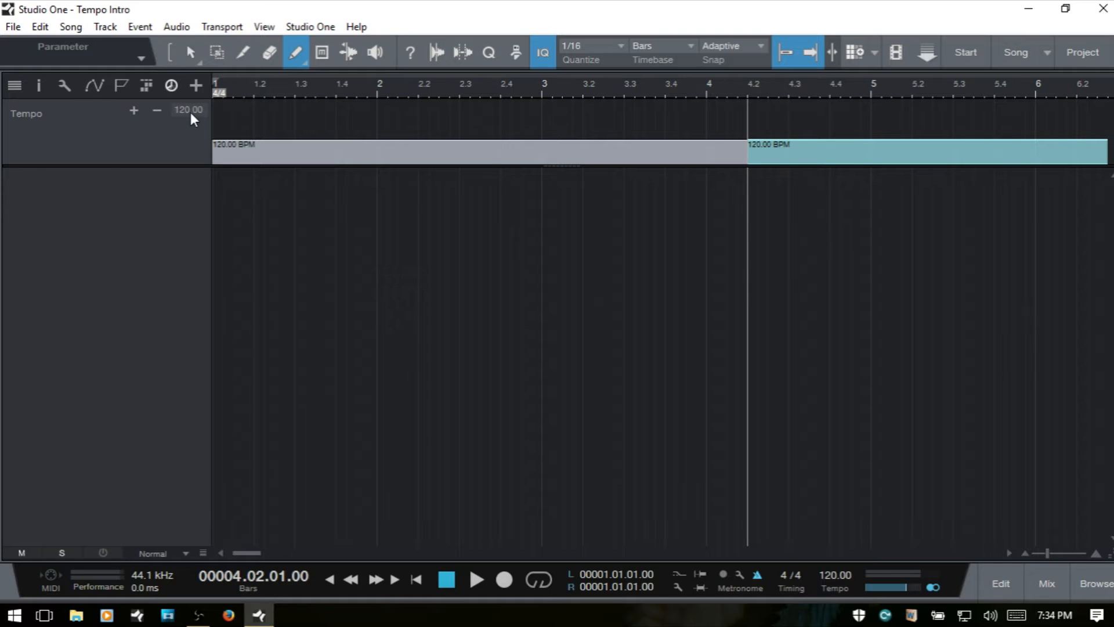
mouse_move(860, 140)
text(185)
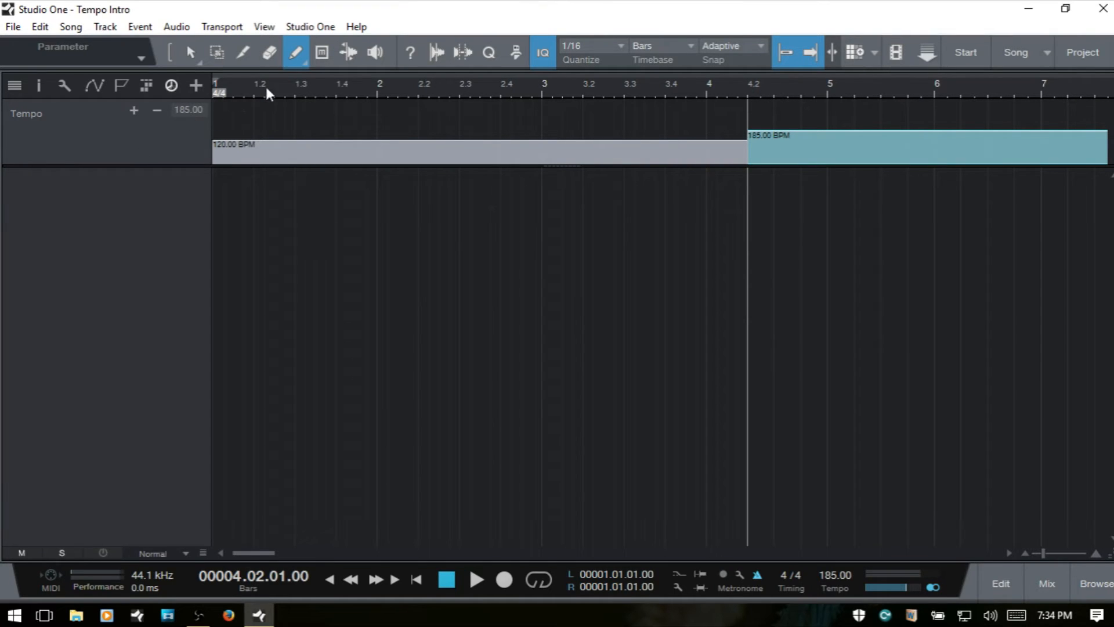
mouse_move(610, 119)
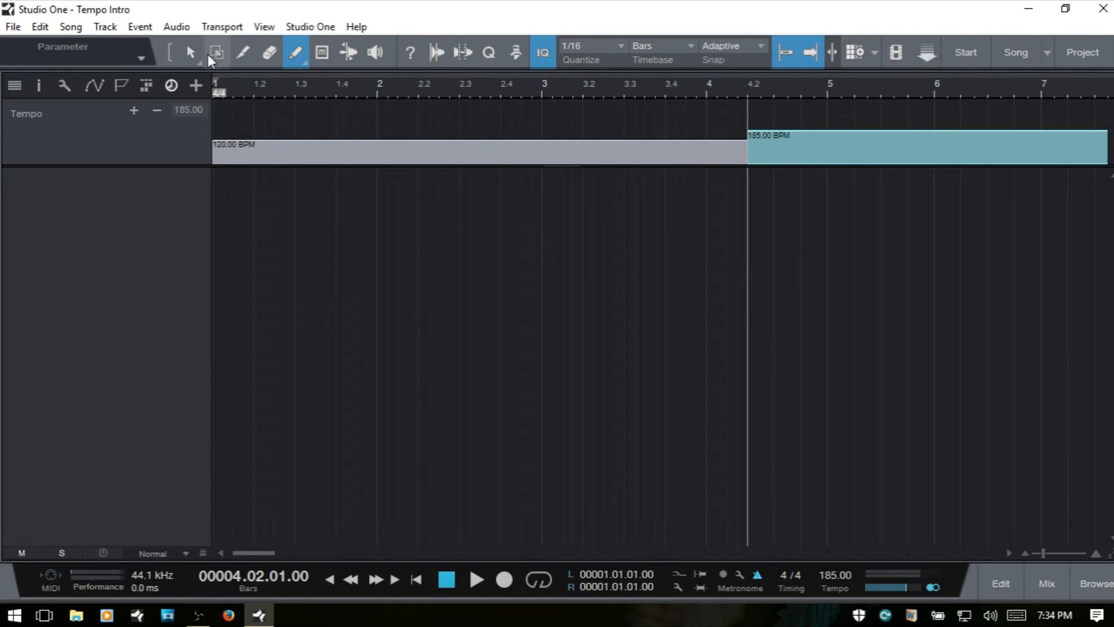
mouse_move(245, 54)
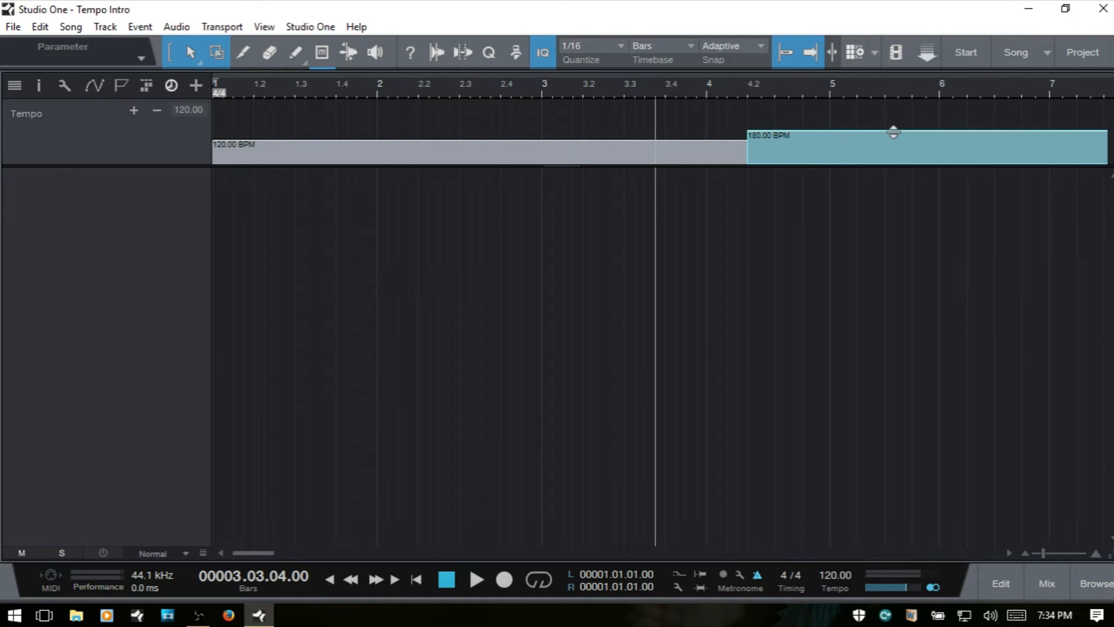
Play through the 180 BPM section after bar 4.2 and stop near bar 9
click(476, 581)
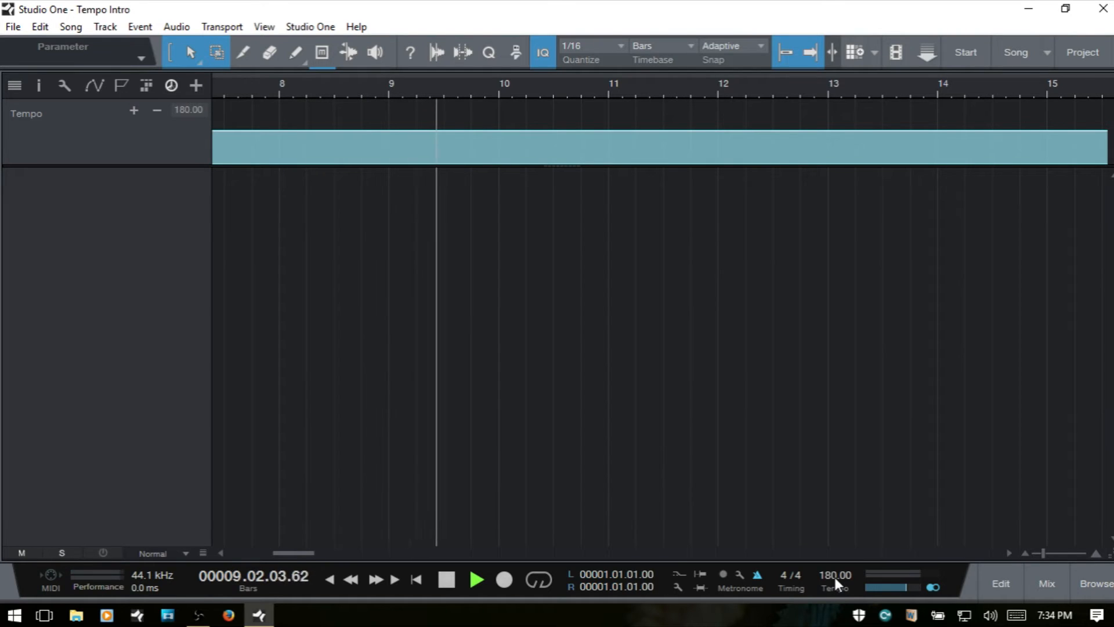
click(476, 580)
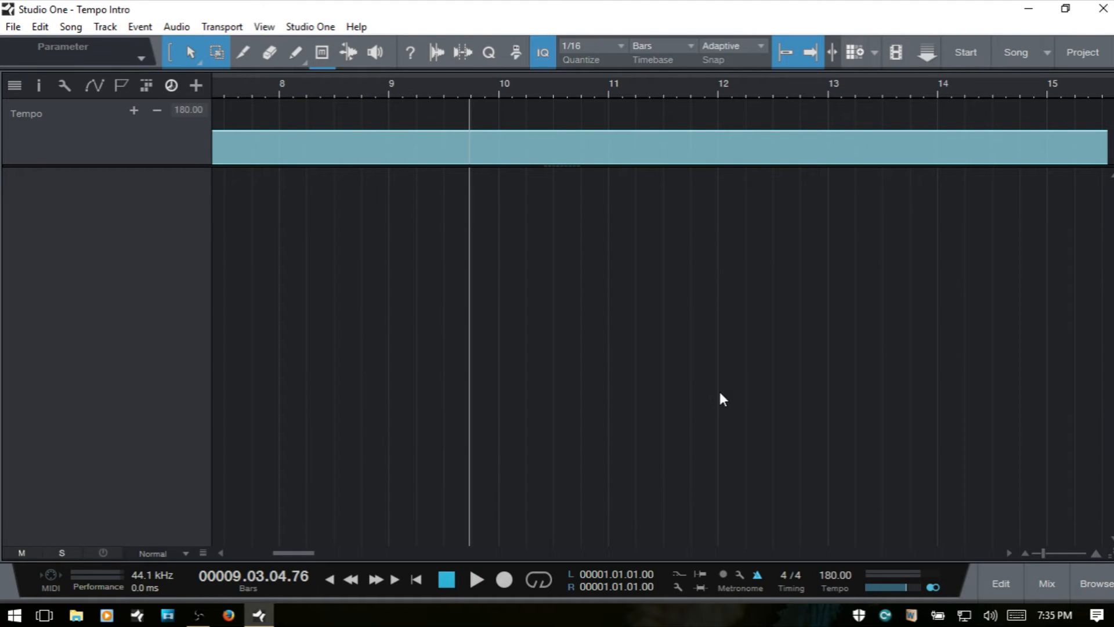
mouse_move(849, 181)
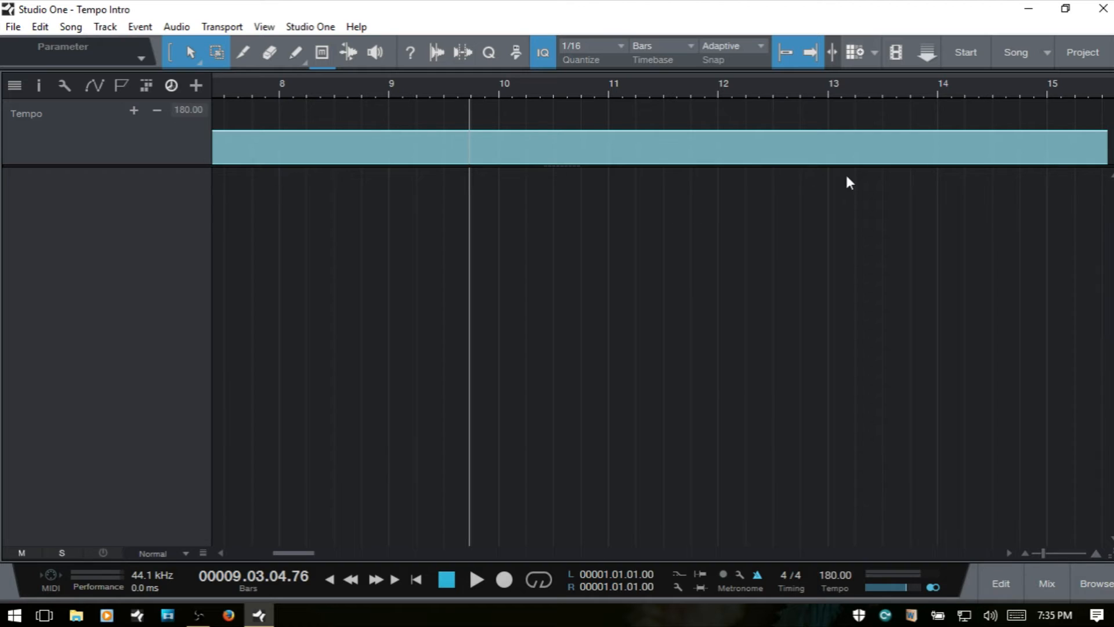
mouse_move(562, 235)
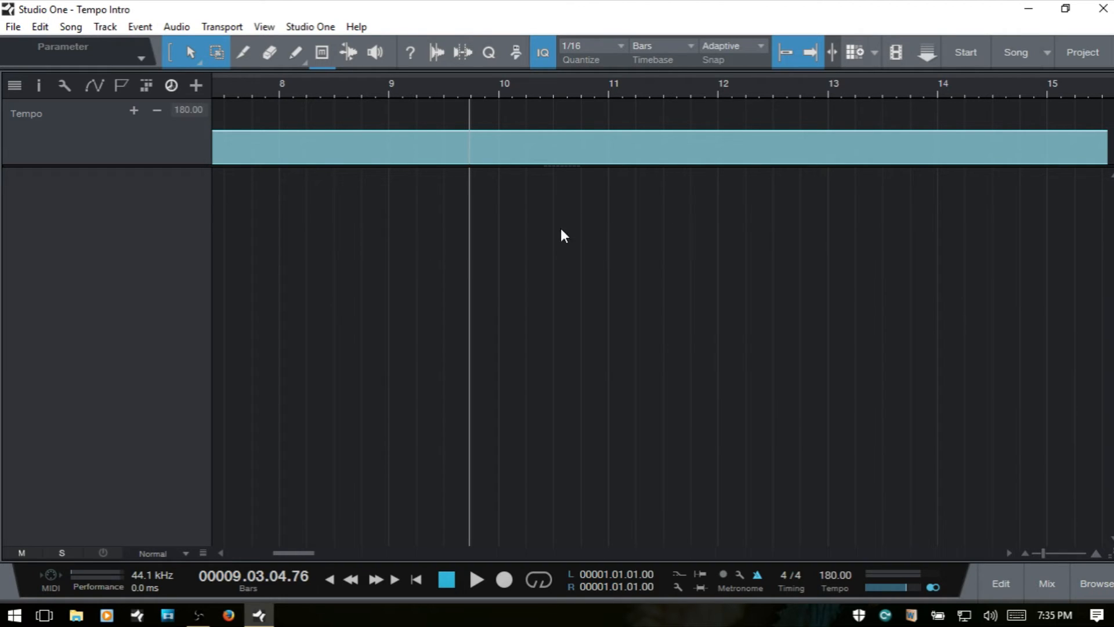
Place the playhead at bar 11 for the 120 BPM tempo change and start playback
click(719, 83)
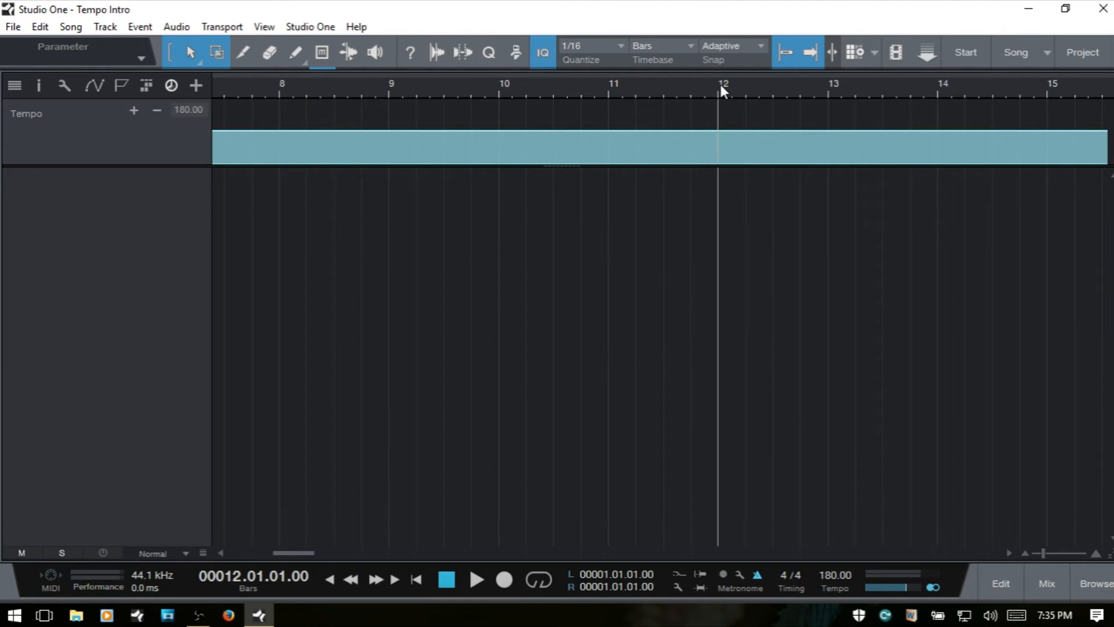
click(608, 92)
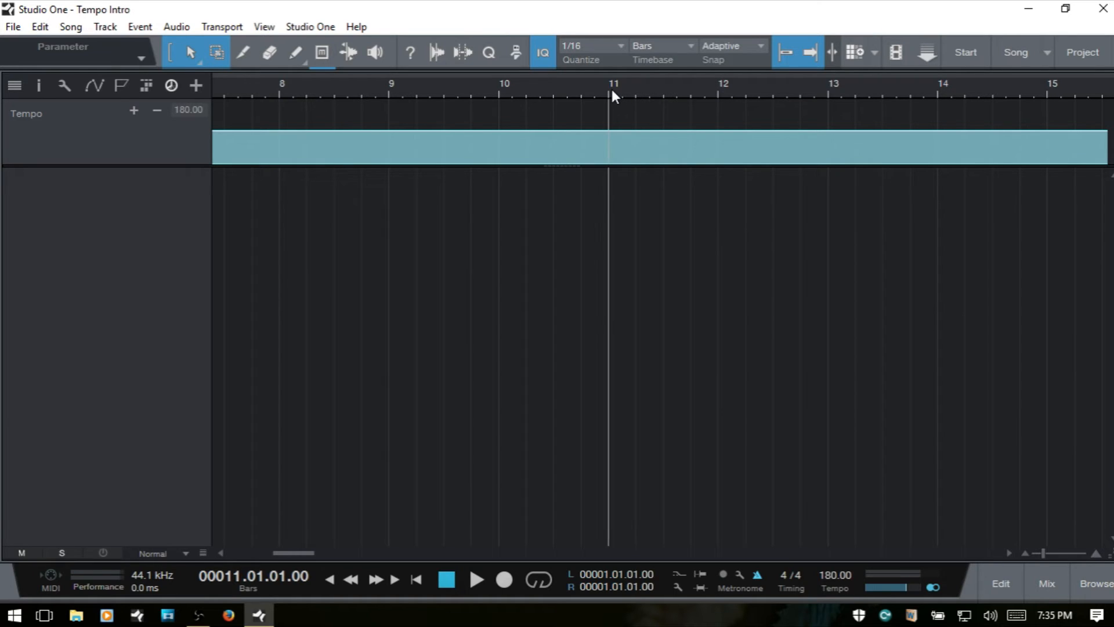
mouse_move(621, 100)
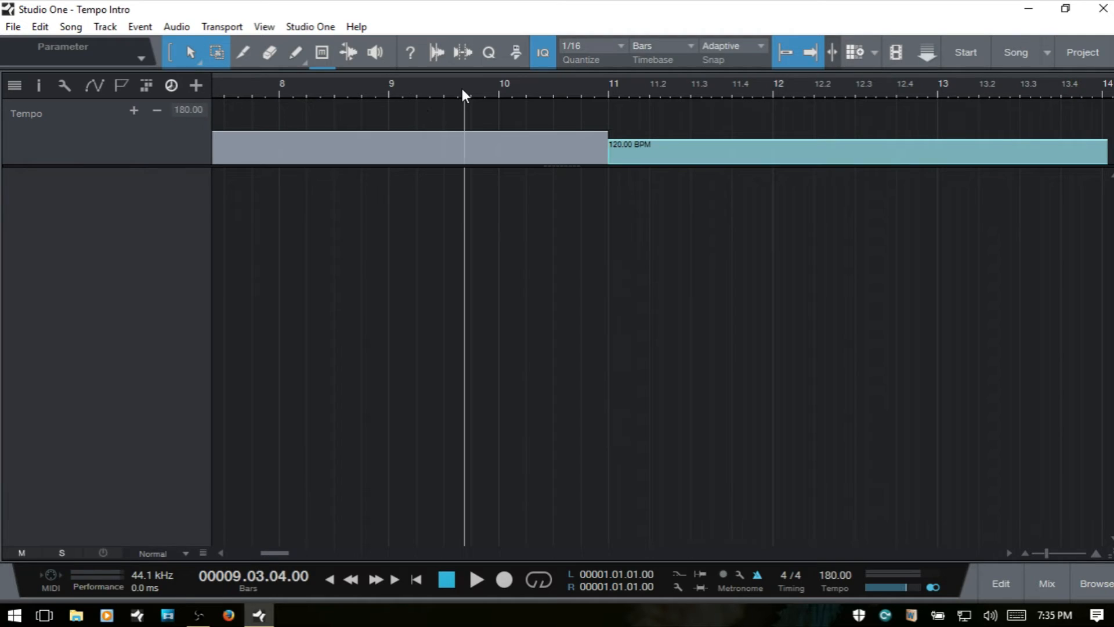
click(475, 580)
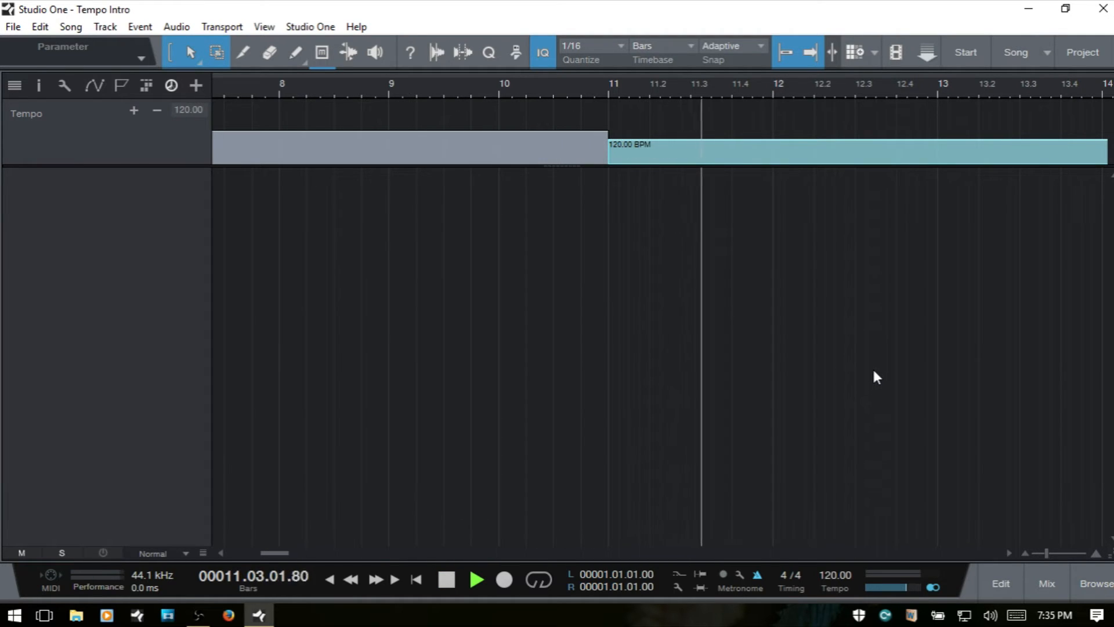
Stop playback past bar 12 after hearing the tempo return to 120 BPM
click(477, 580)
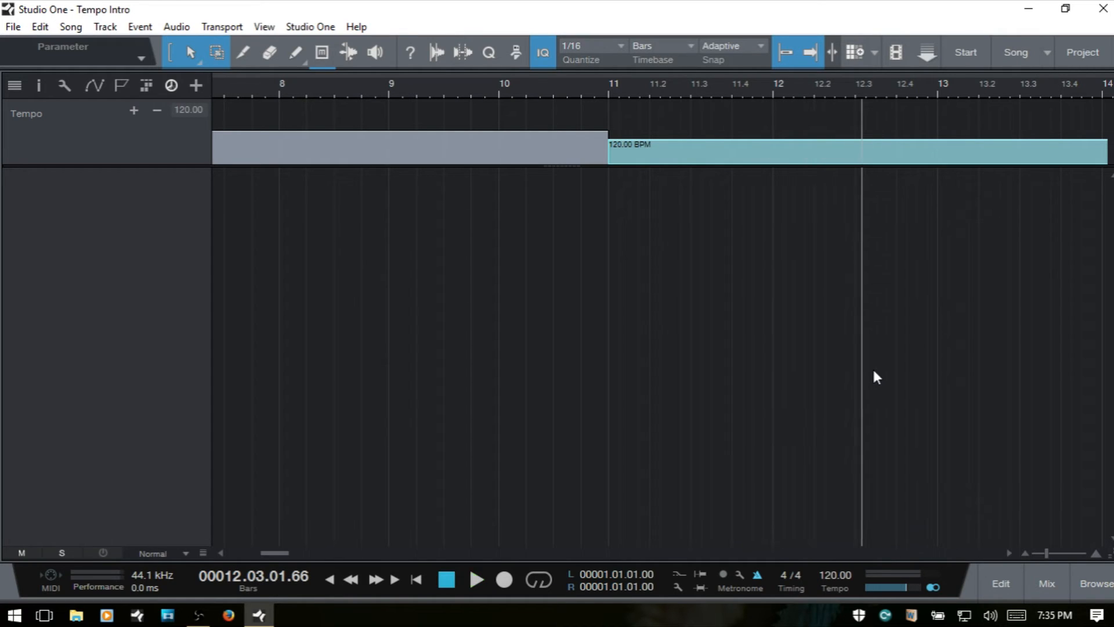
mouse_move(605, 136)
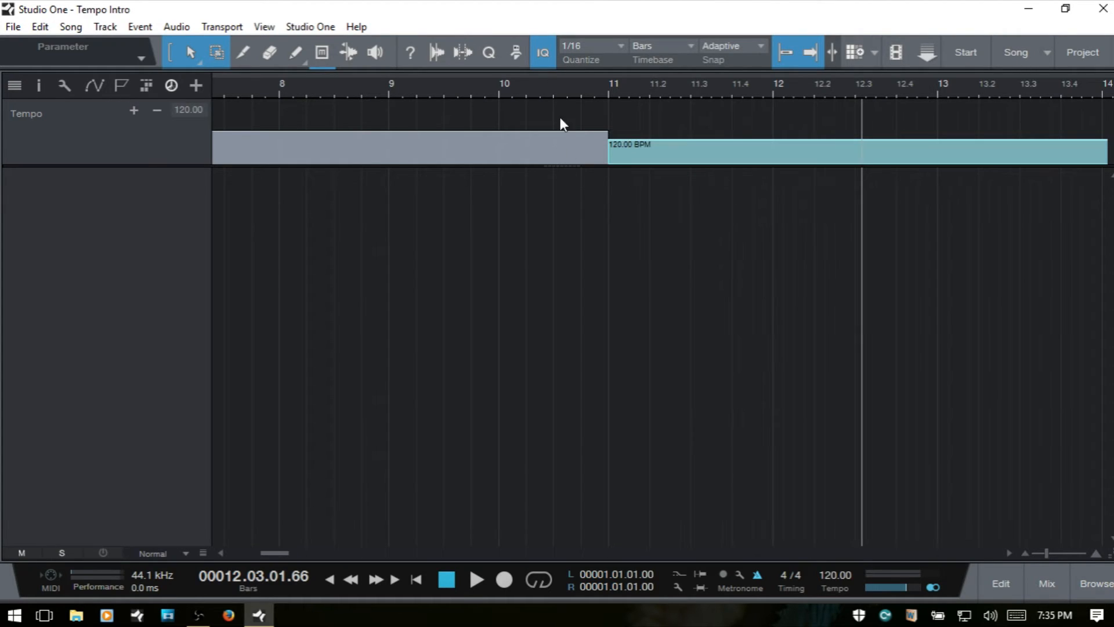
mouse_move(568, 67)
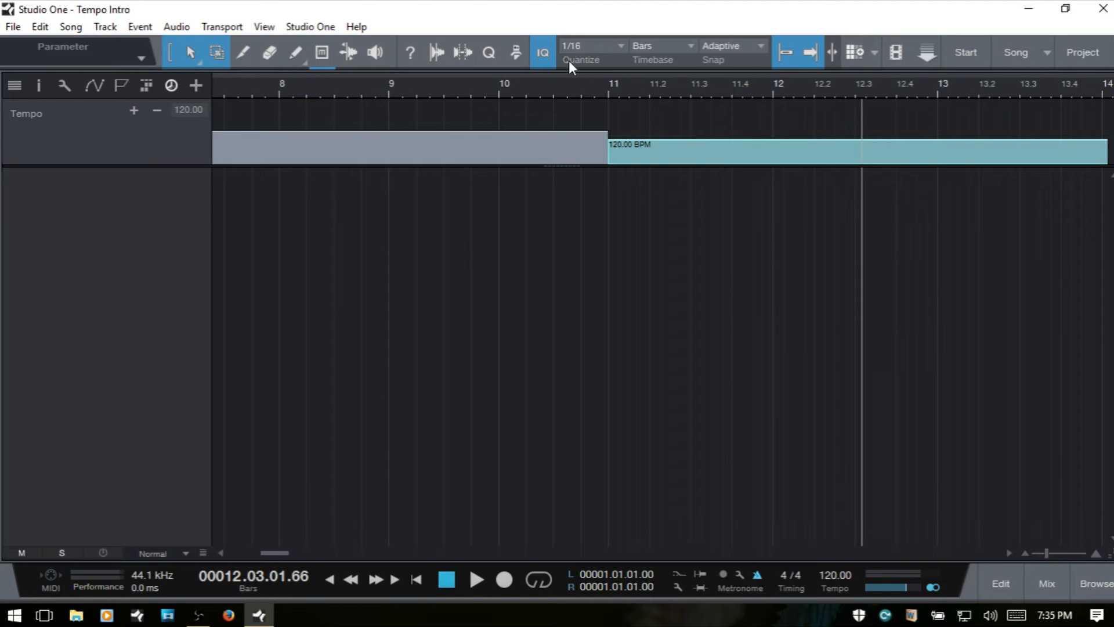
mouse_move(579, 280)
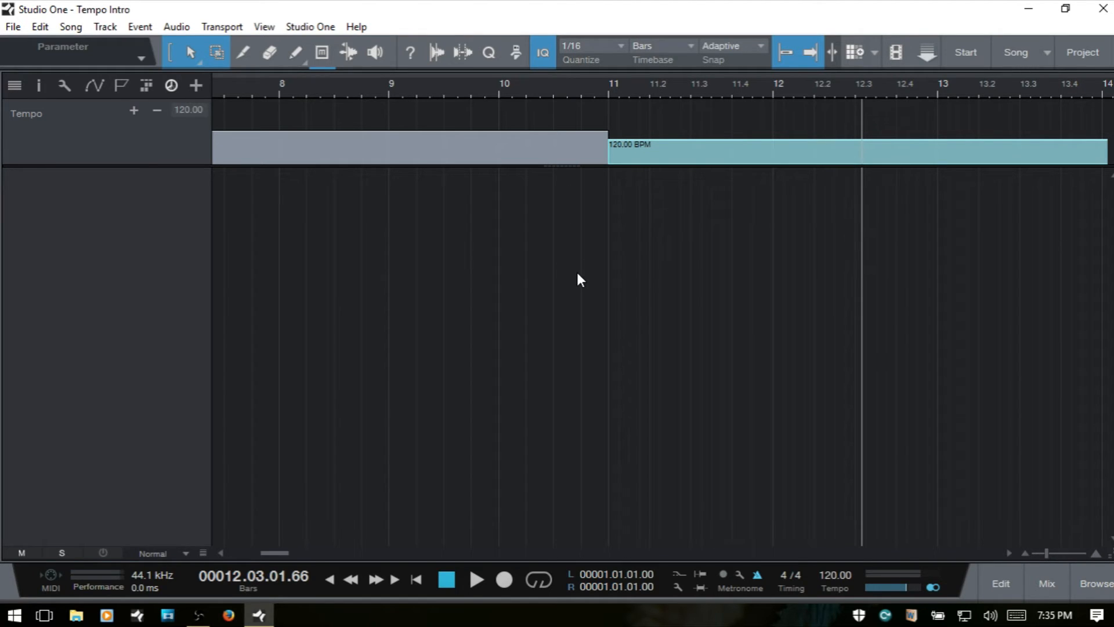
mouse_move(1016, 52)
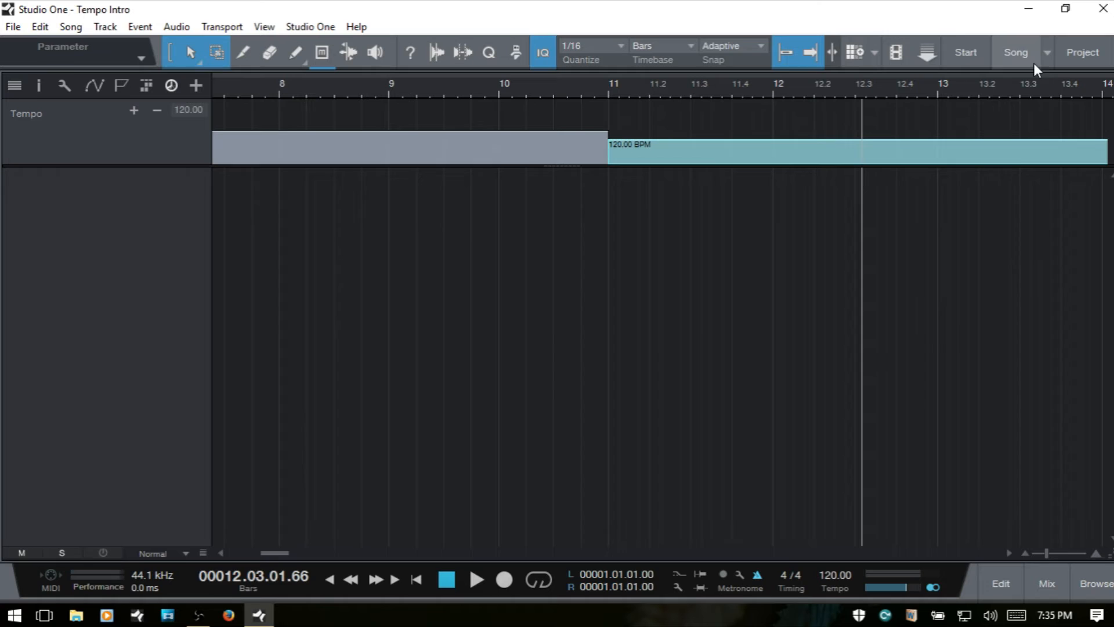
Switch to the open song 'Tempo Track' and set the play position to bar 43
click(1017, 52)
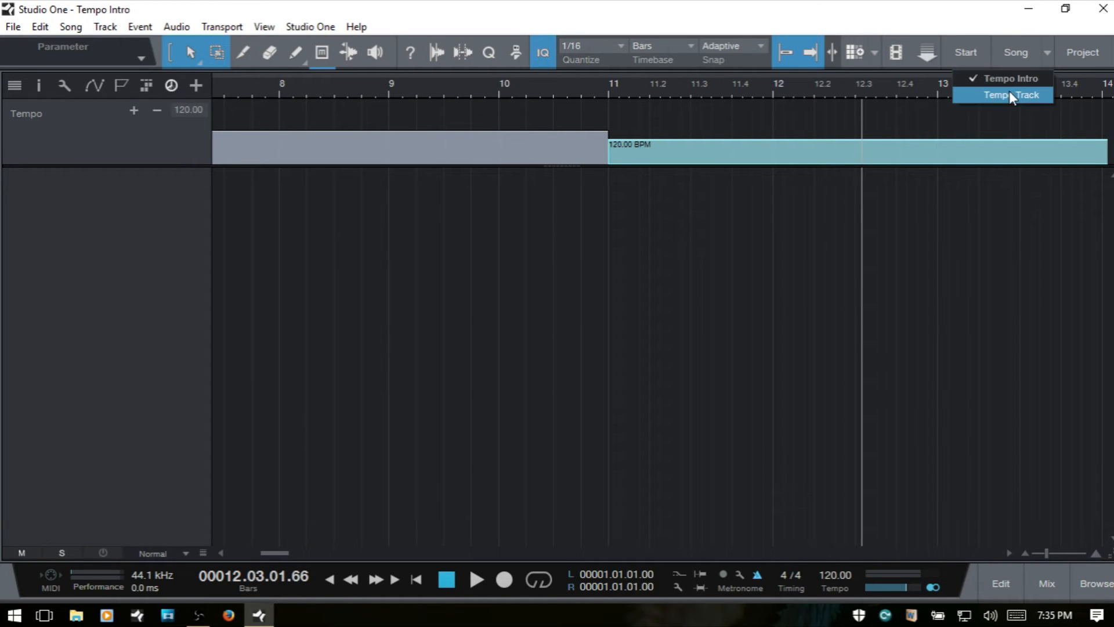
mouse_move(1009, 102)
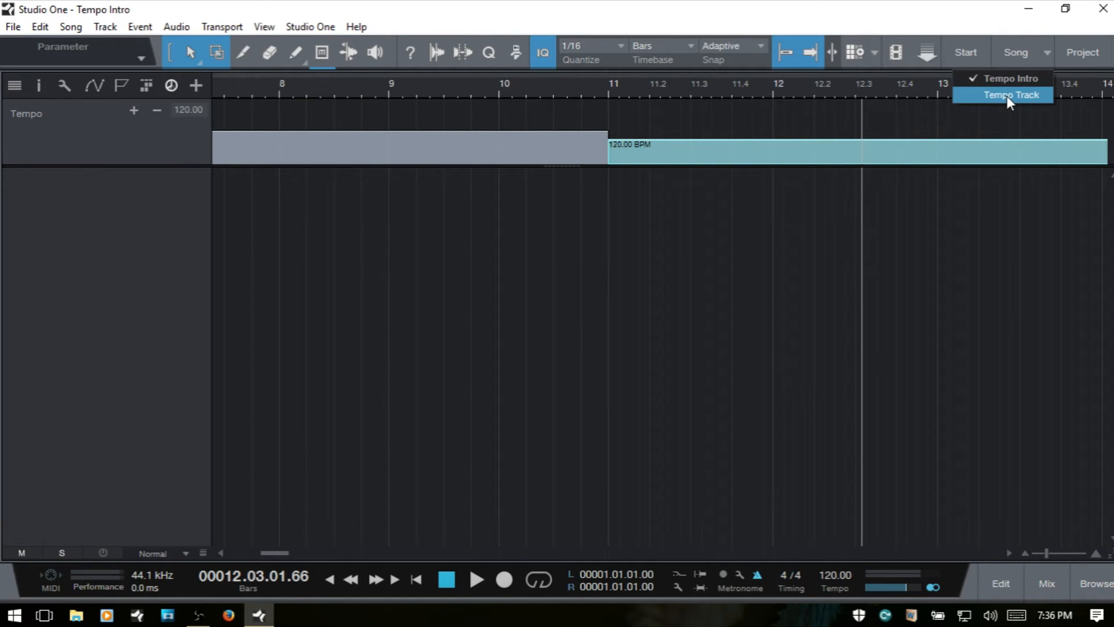
click(1007, 94)
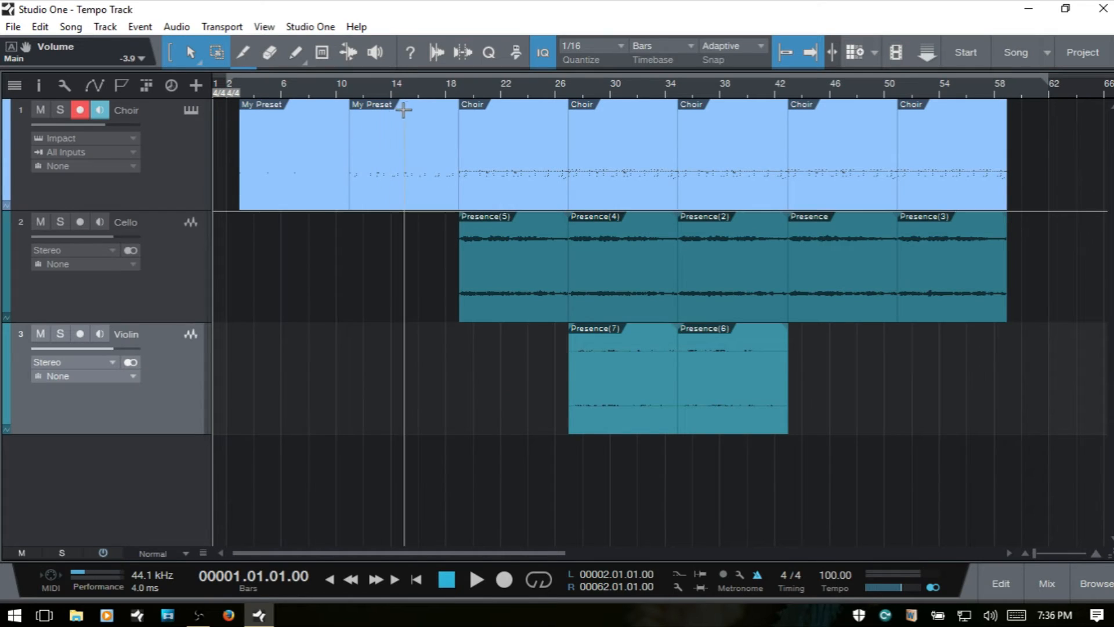
mouse_move(842, 588)
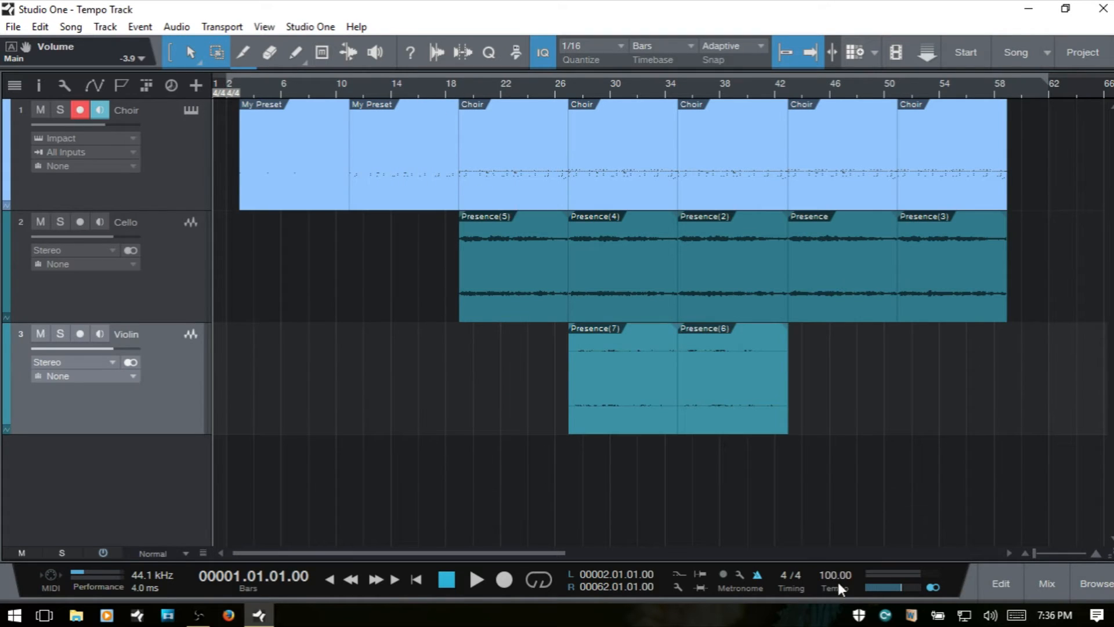
mouse_move(871, 530)
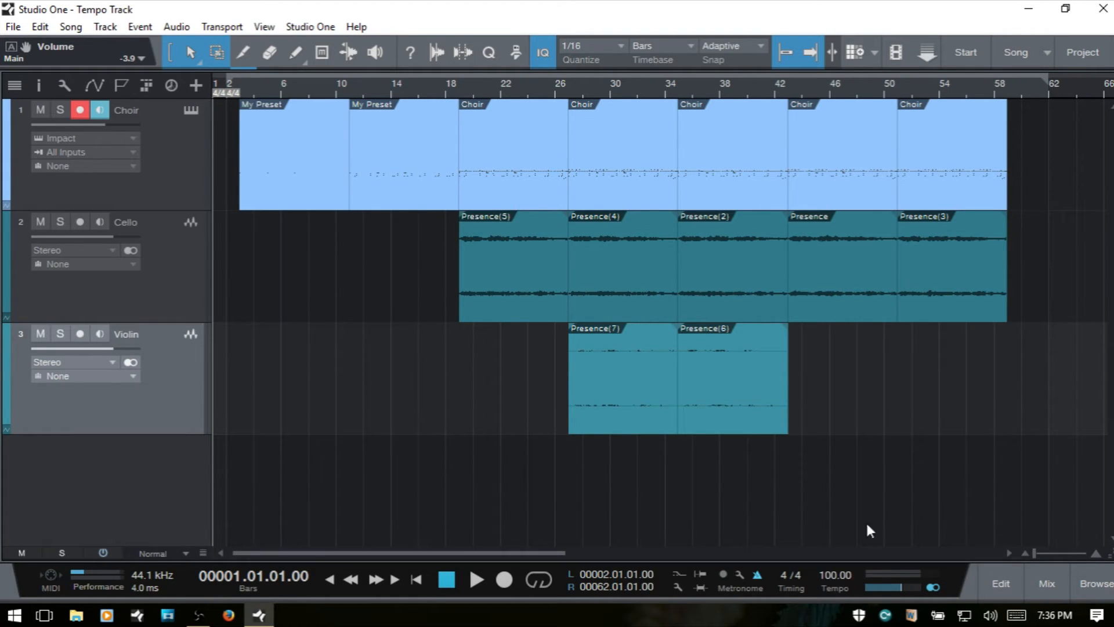
mouse_move(664, 212)
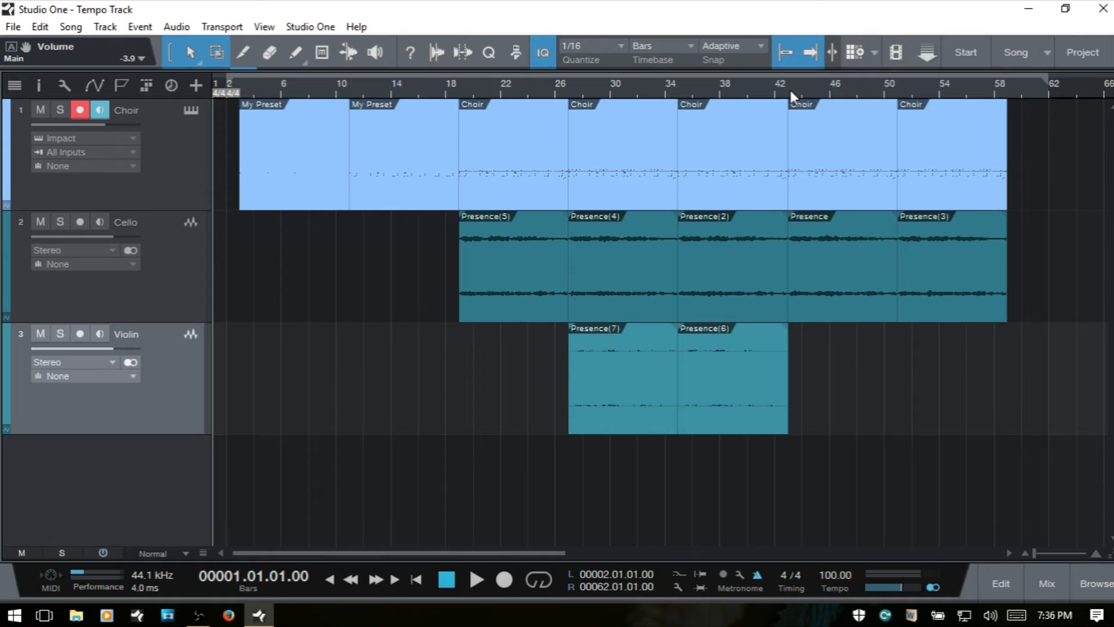
mouse_move(819, 164)
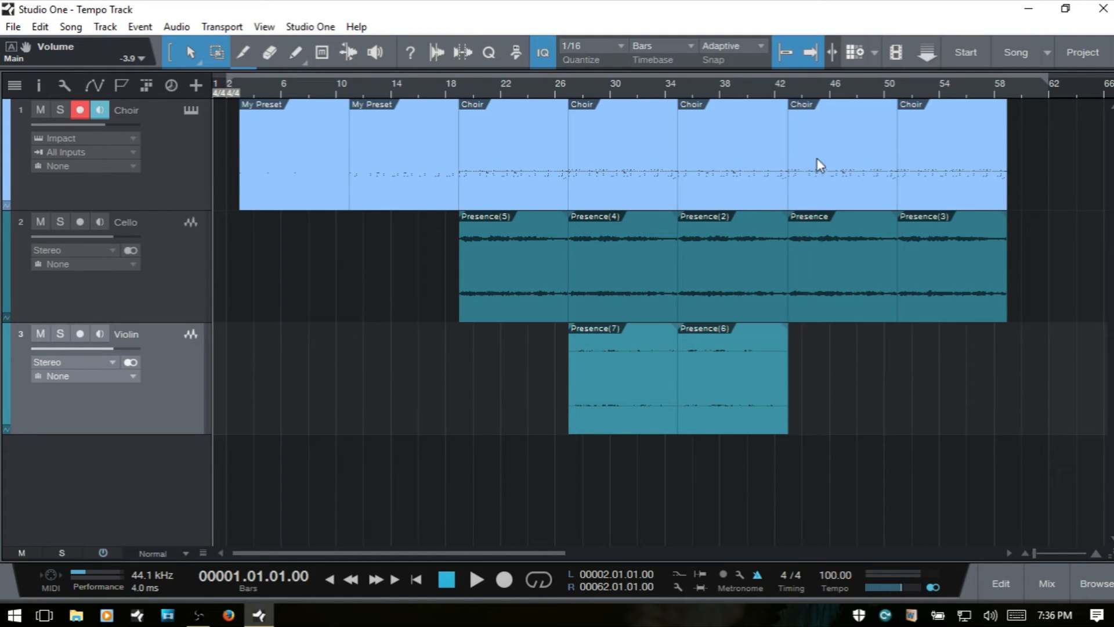
mouse_move(794, 98)
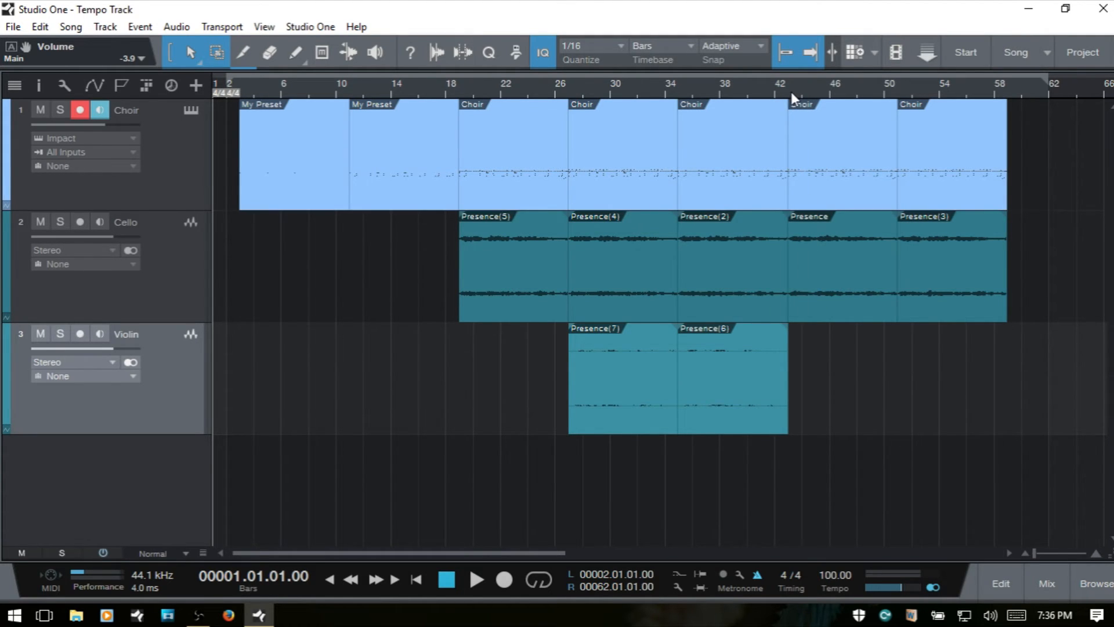
click(788, 93)
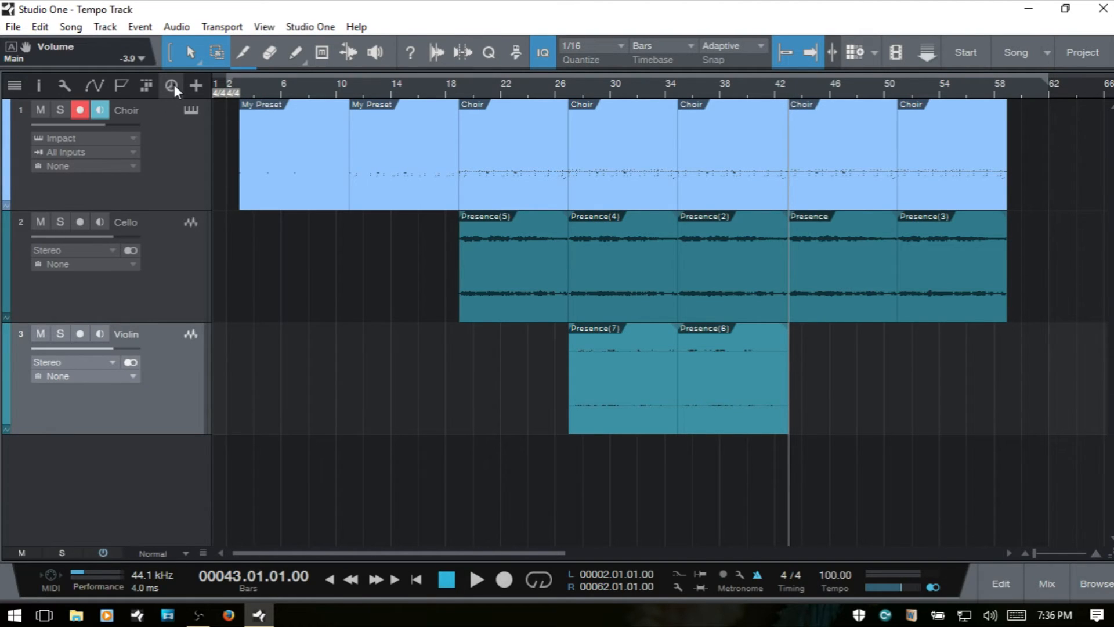
Reveal the tempo track, set the tempo from bar 43 to 85.00 BPM, and return the playhead to bar 39
click(171, 86)
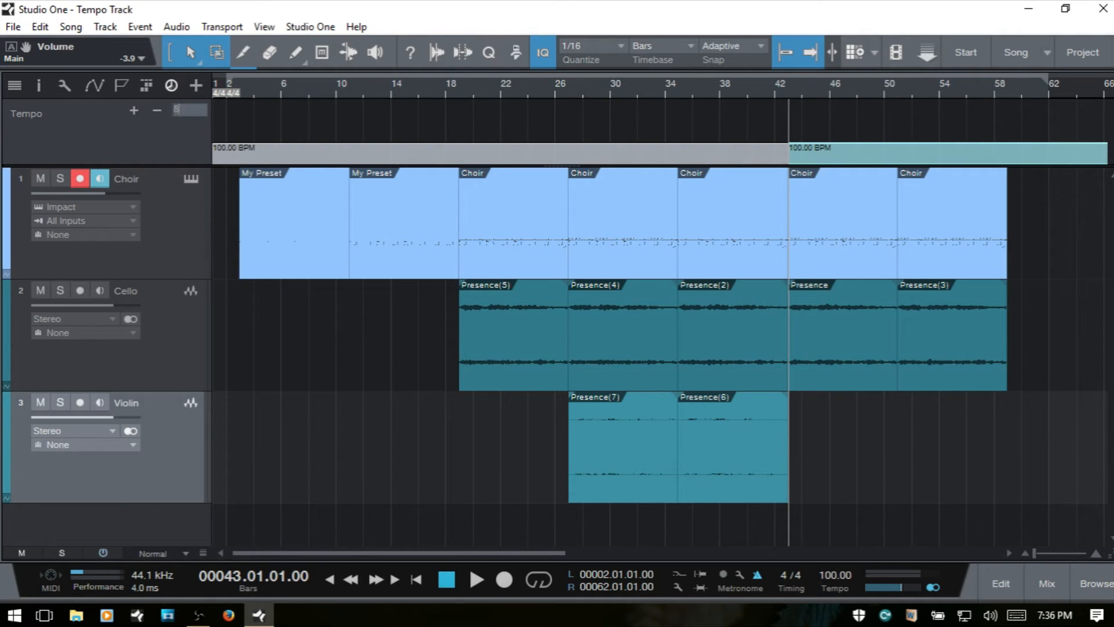
text(85.00)
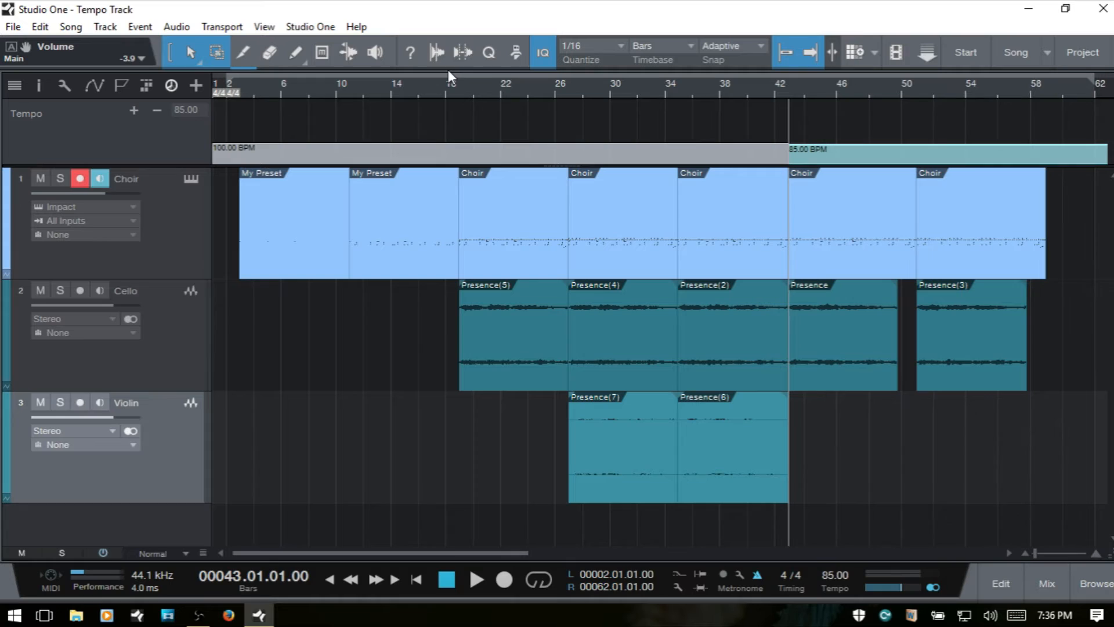
click(736, 83)
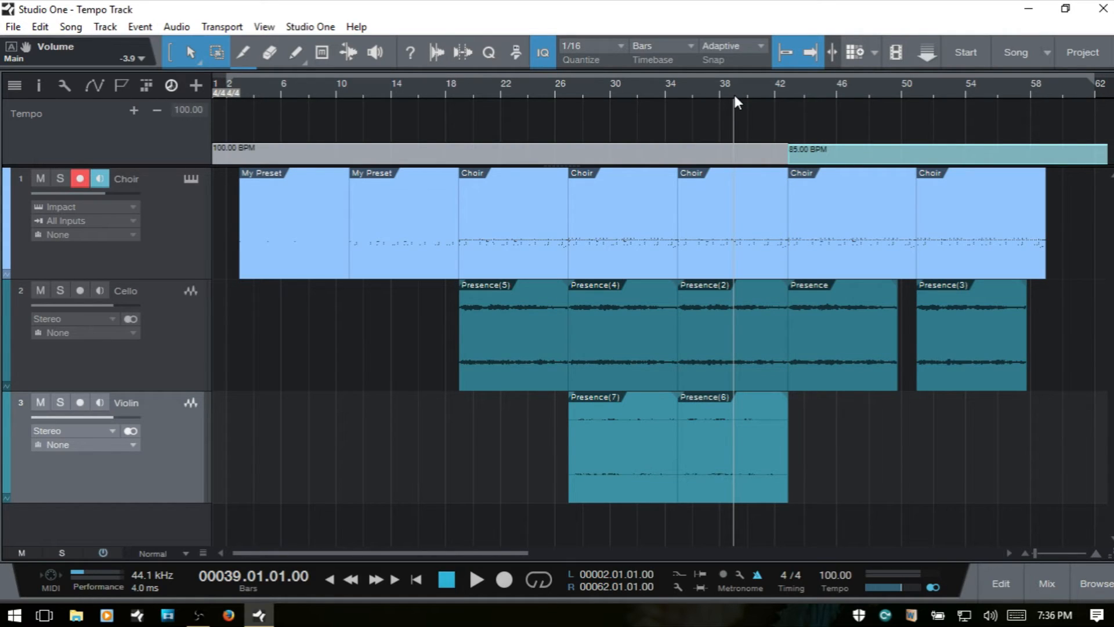
mouse_move(725, 98)
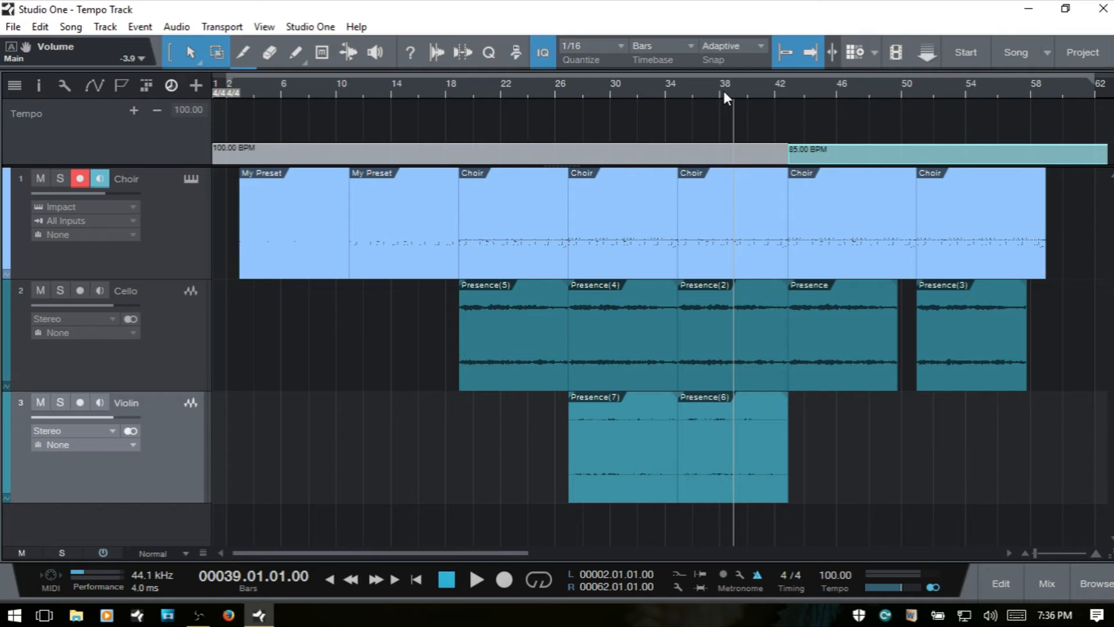
Play from bar 39 across the 85 BPM change at bar 43 and stop near bar 48
click(475, 579)
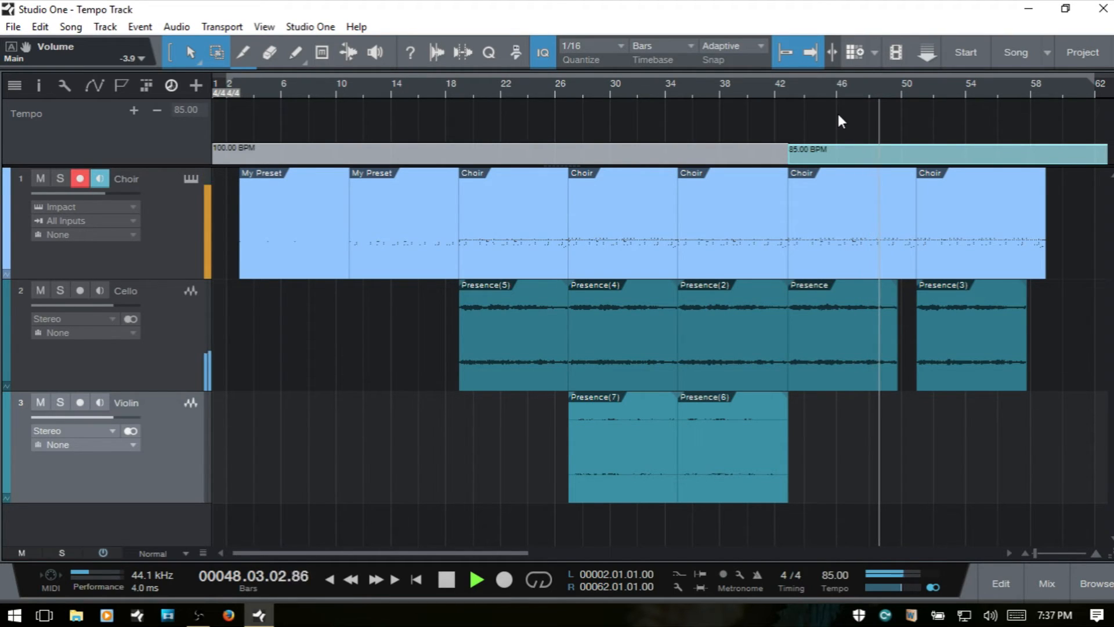
click(474, 580)
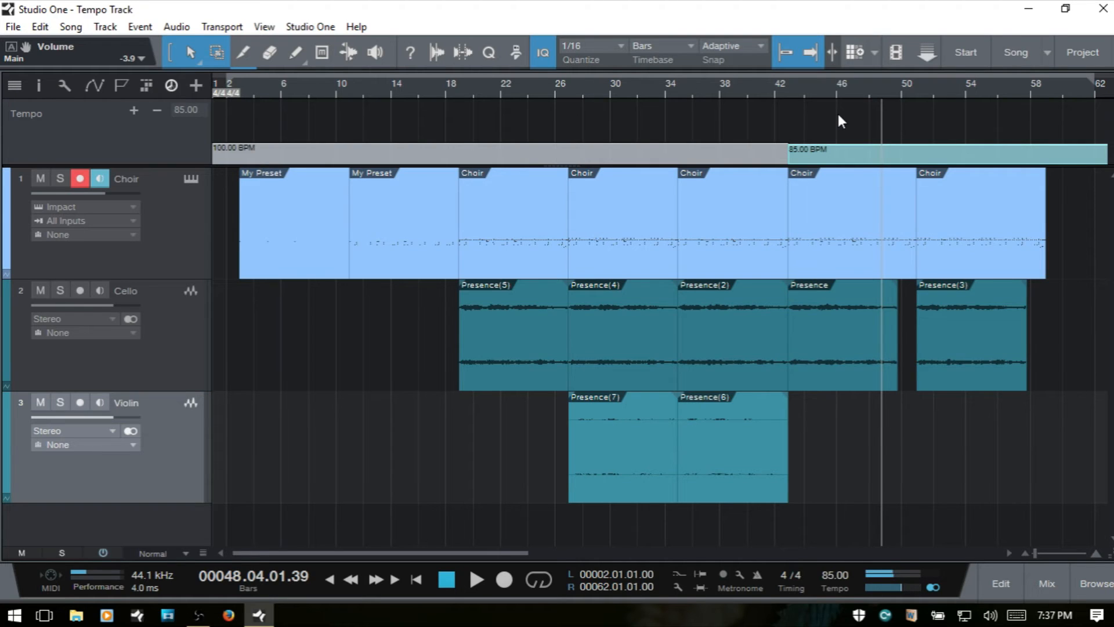
mouse_move(890, 346)
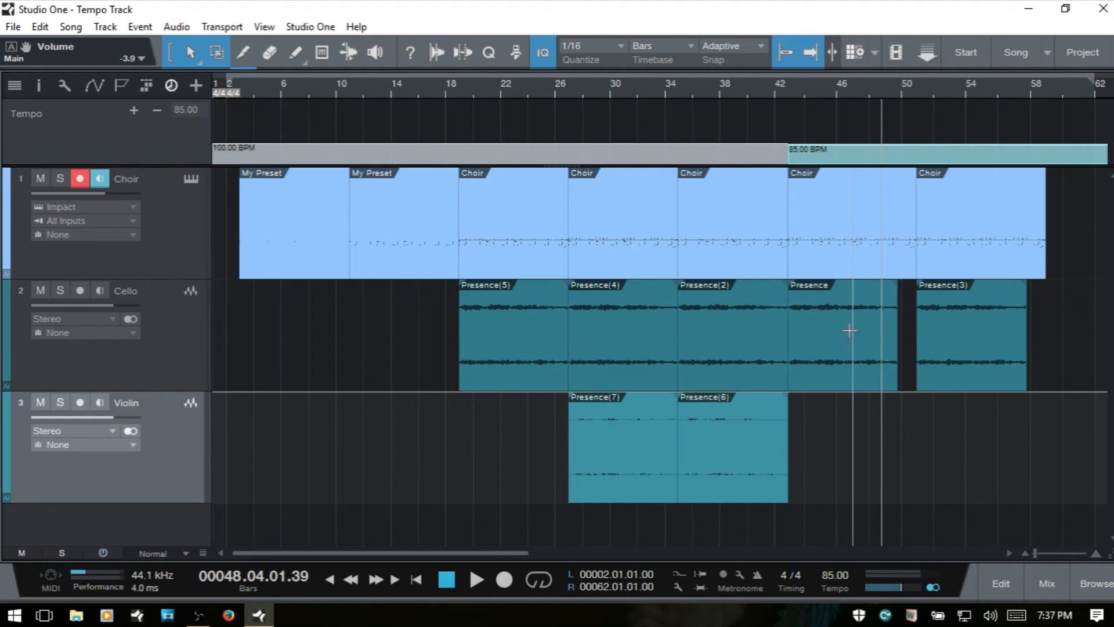
mouse_move(1045, 344)
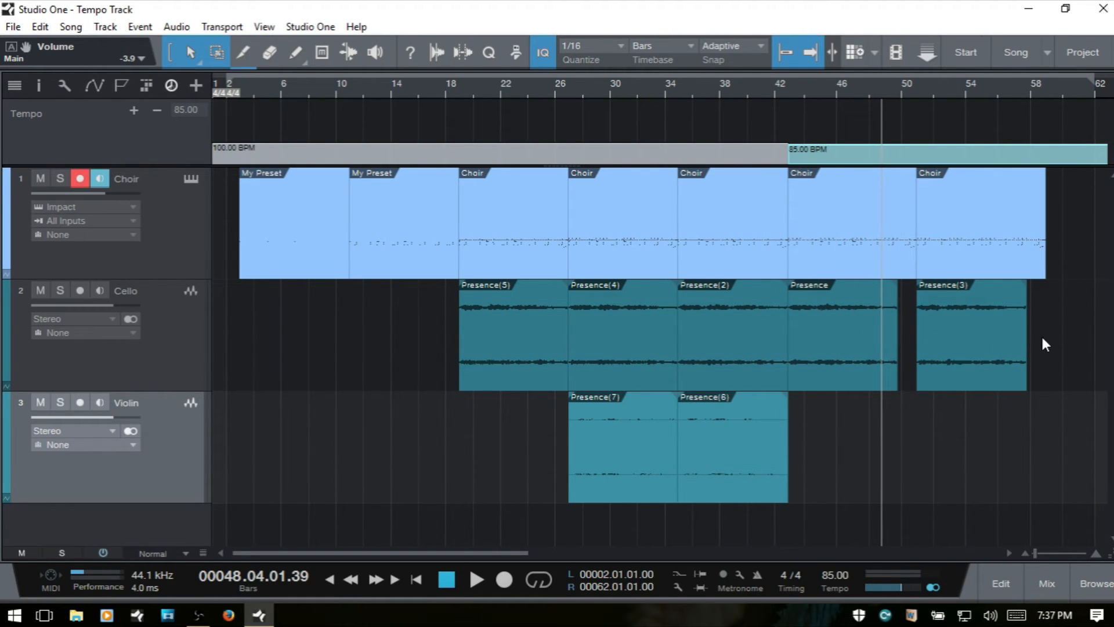
mouse_move(846, 234)
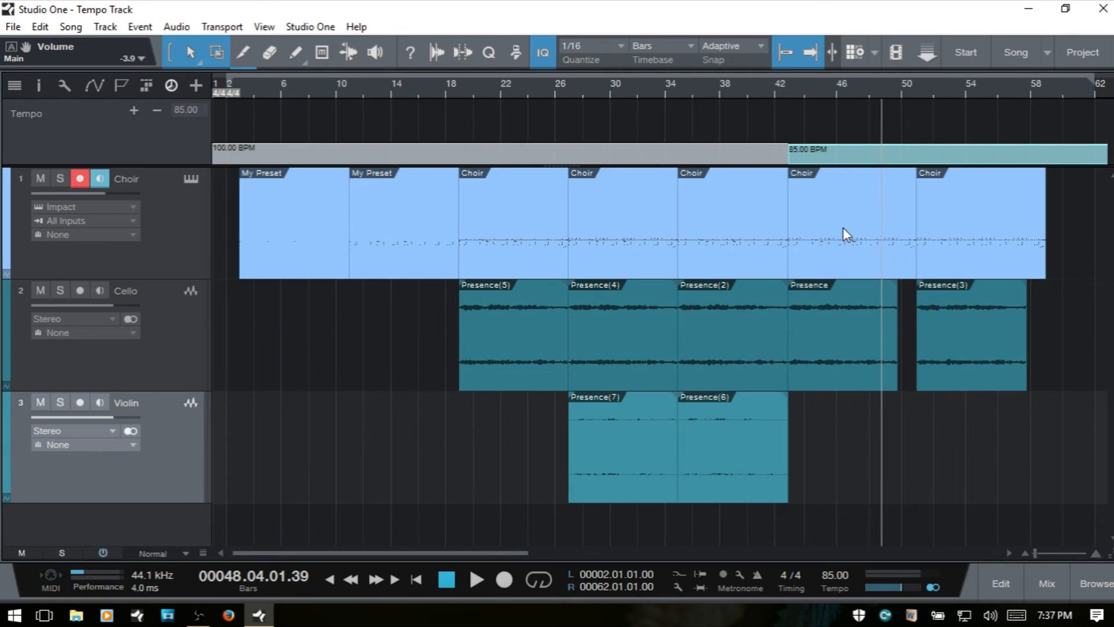
mouse_move(877, 242)
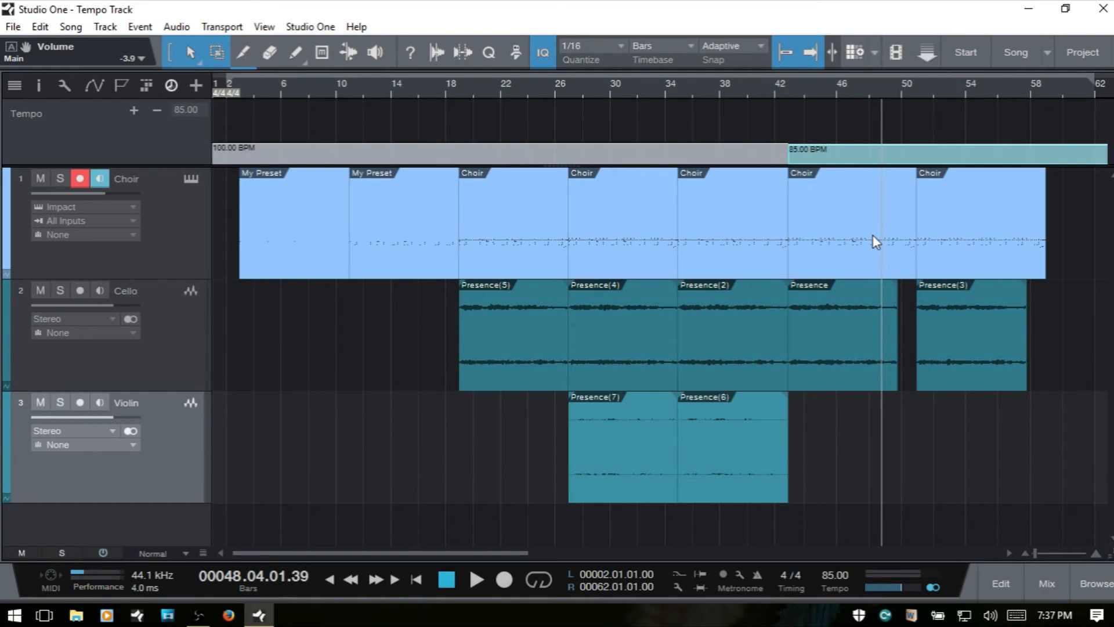
mouse_move(863, 254)
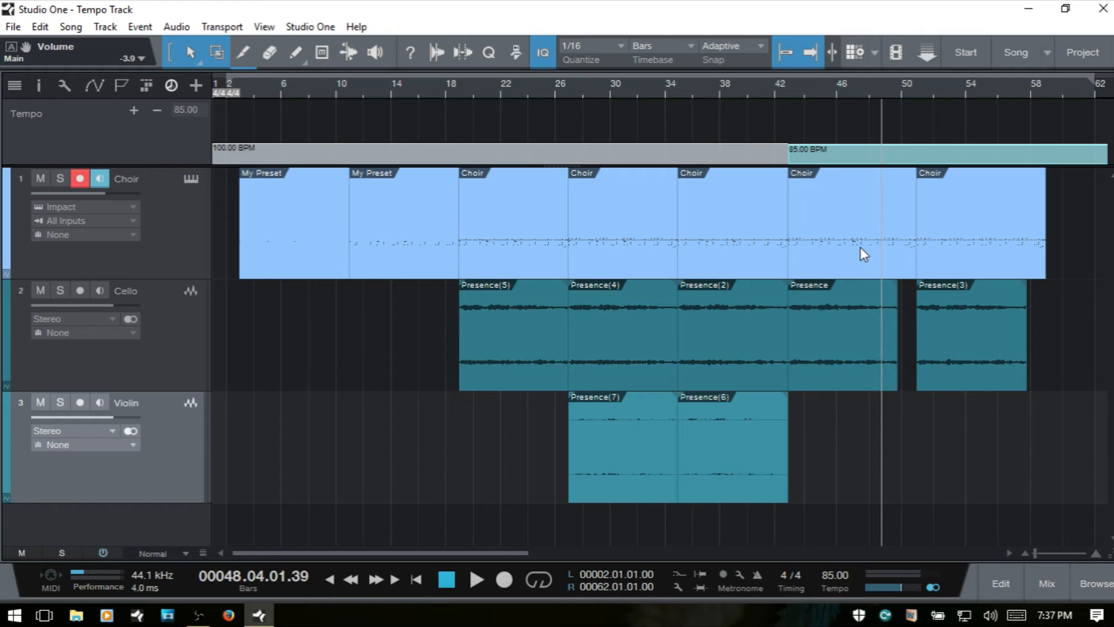
mouse_move(837, 235)
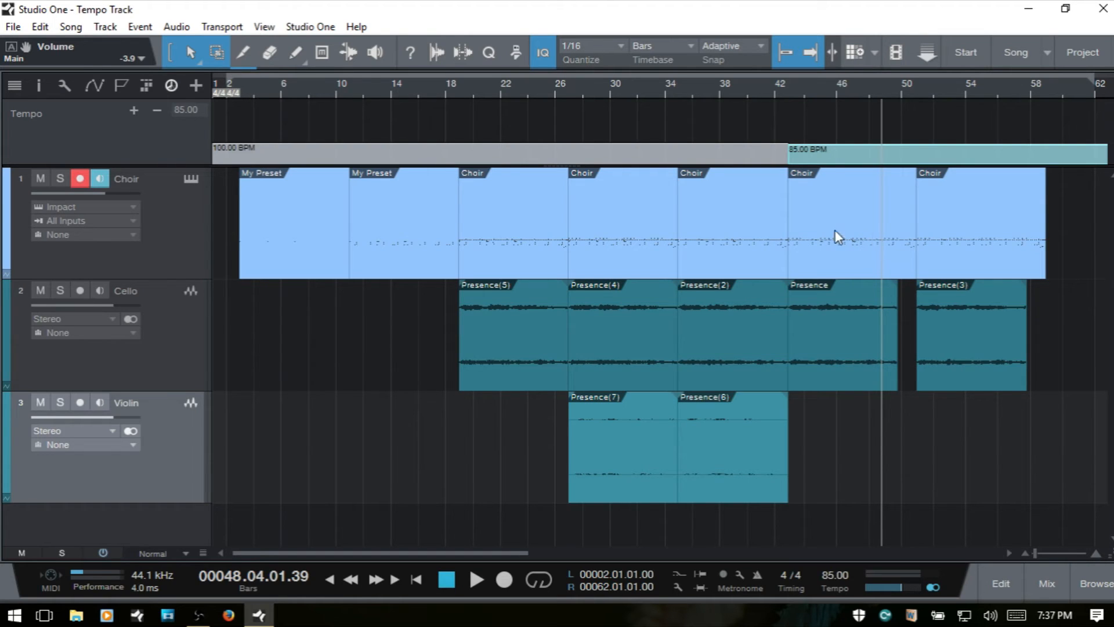
mouse_move(875, 243)
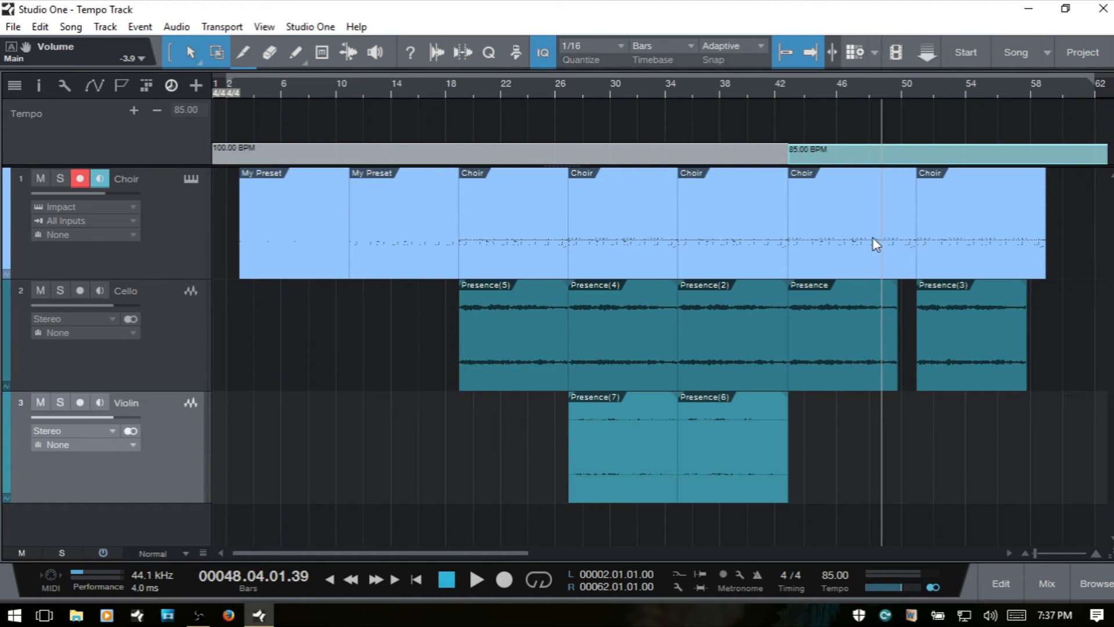
mouse_move(849, 241)
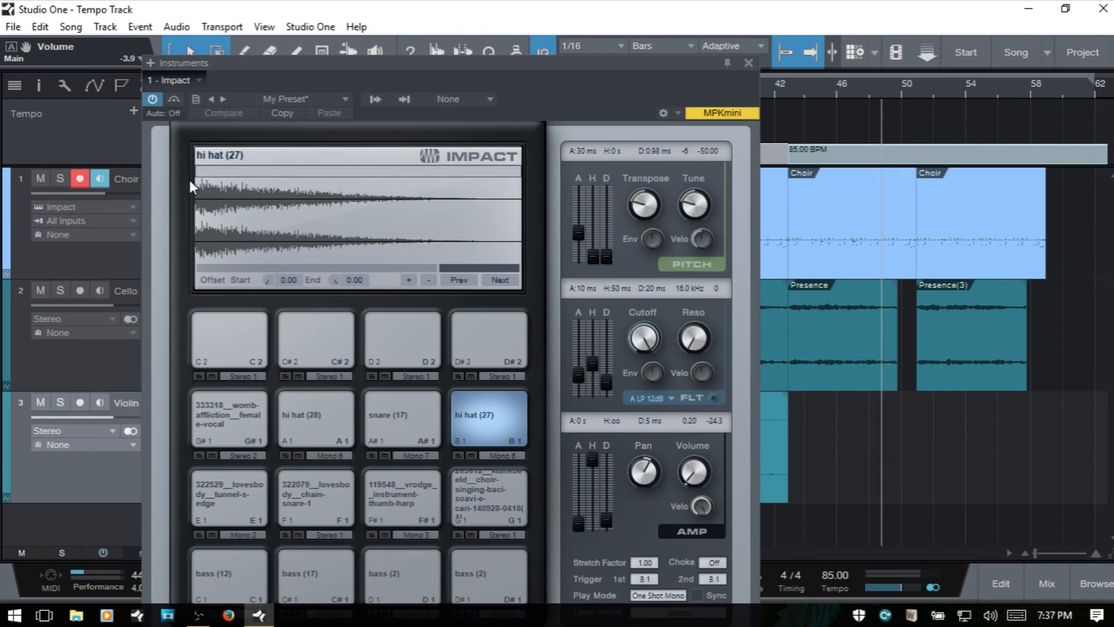
mouse_move(686, 140)
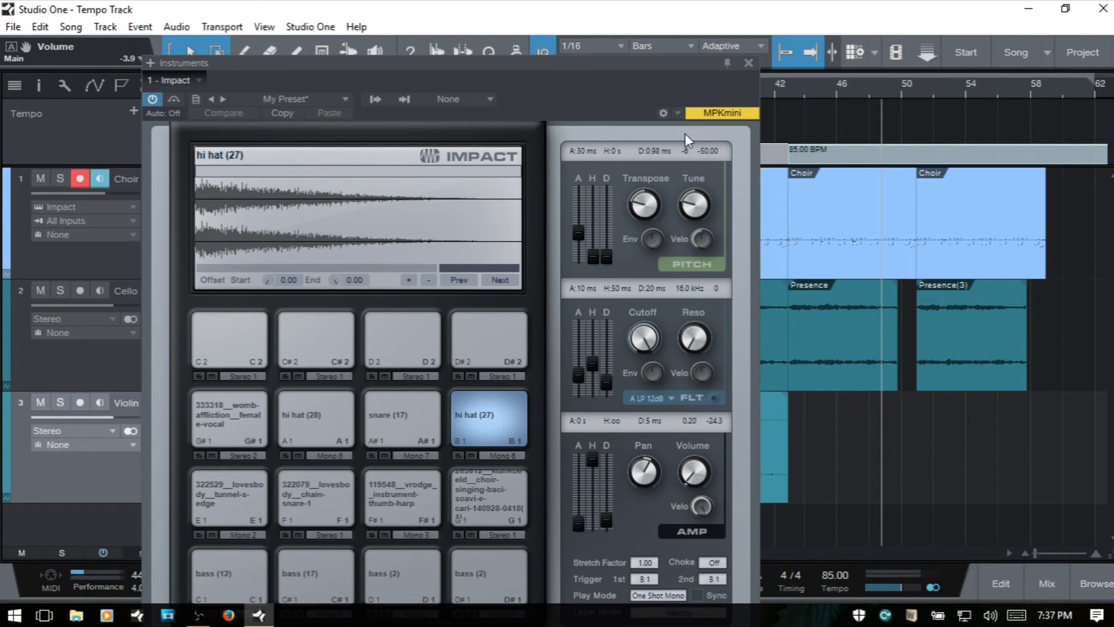
mouse_move(748, 64)
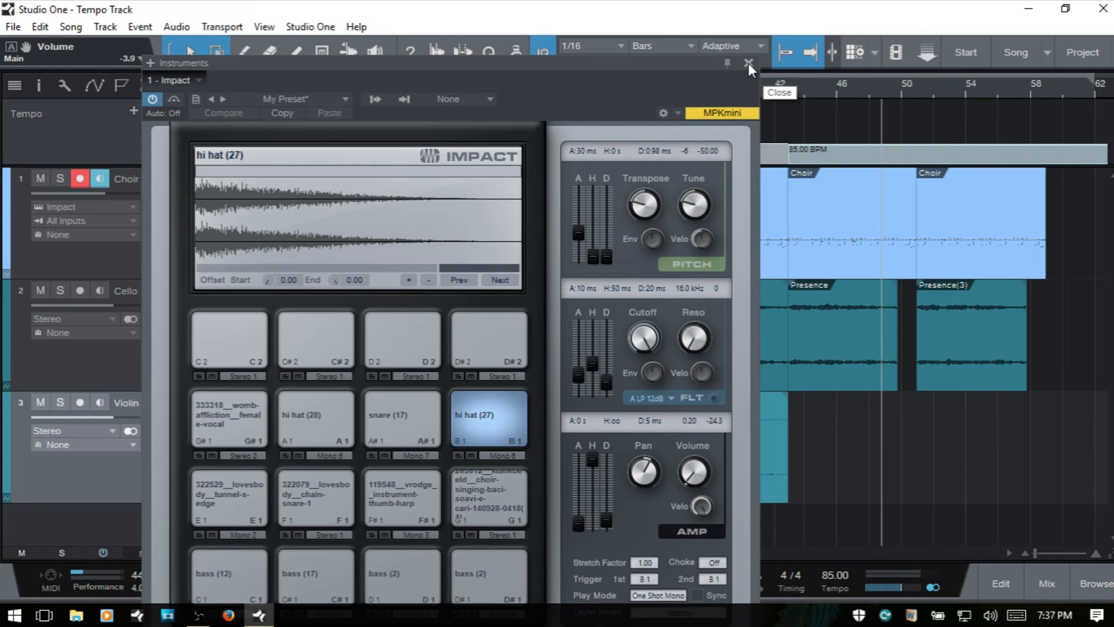
mouse_move(750, 67)
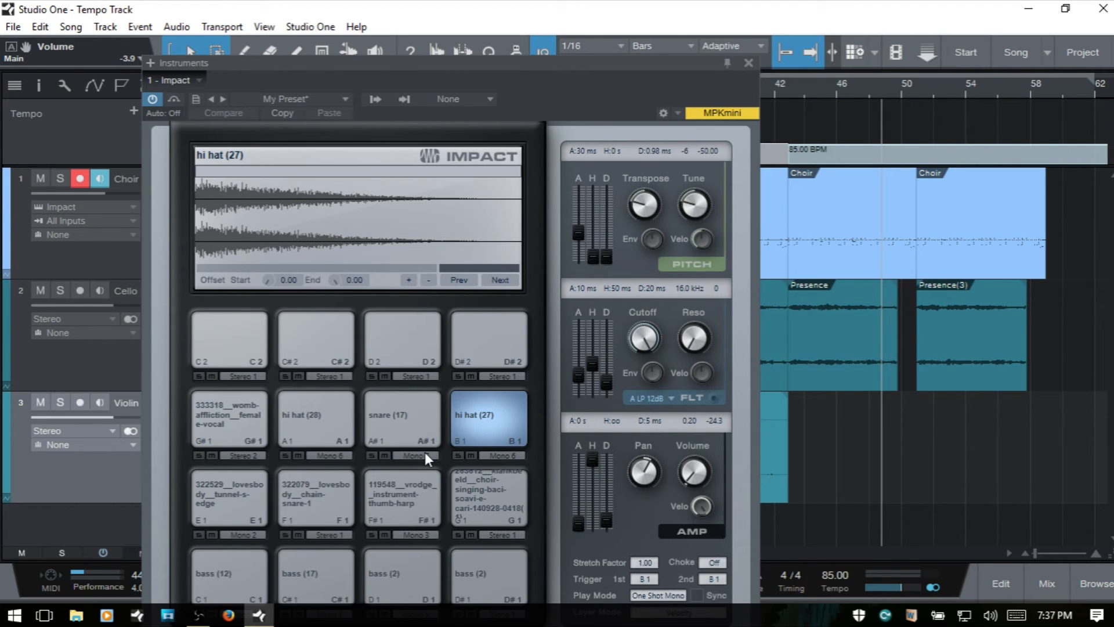
mouse_move(404, 494)
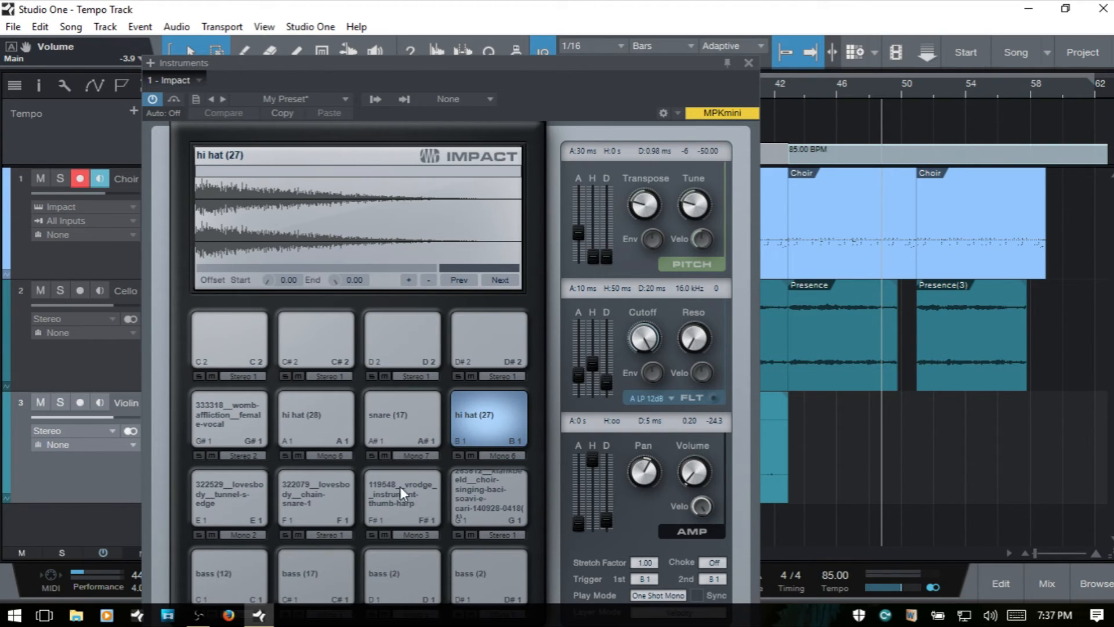
mouse_move(403, 508)
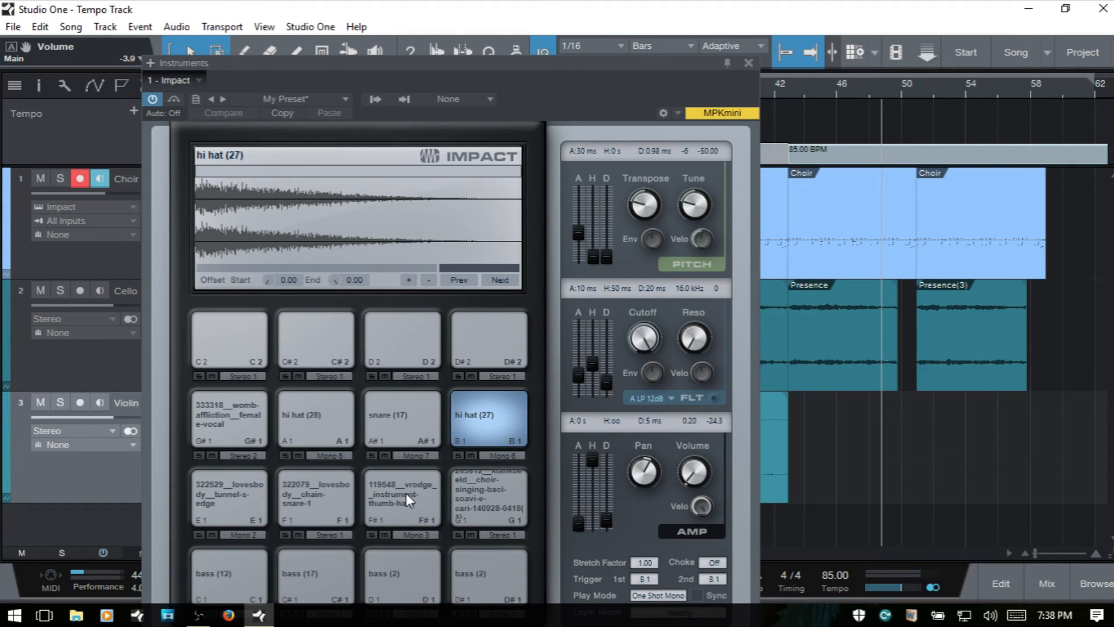
mouse_move(374, 432)
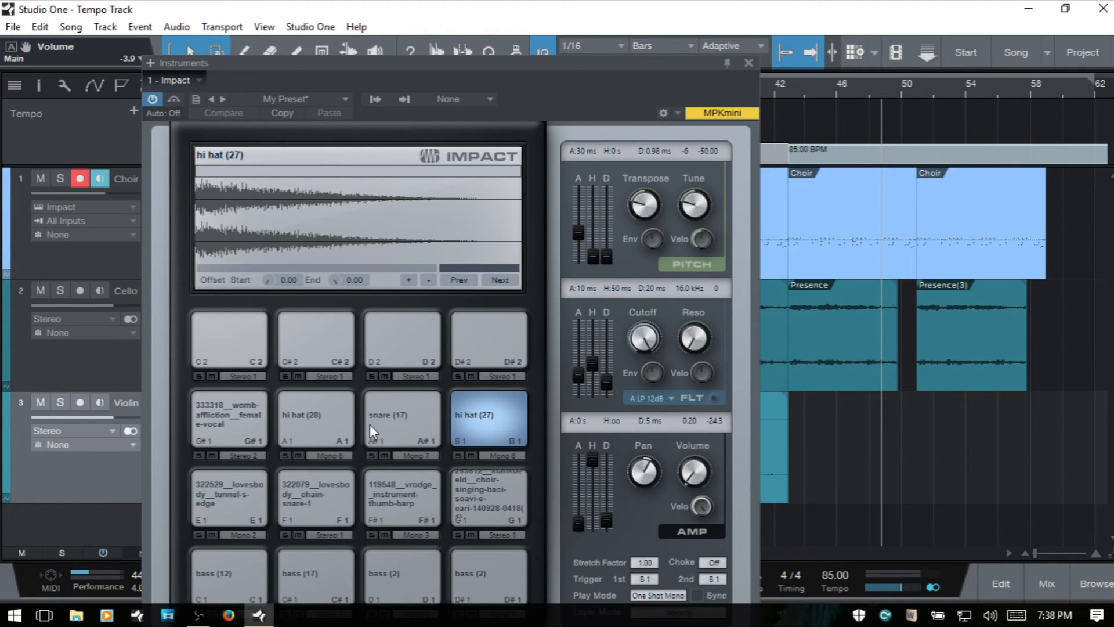
Close the Impact window to show the arrangement with its 100-to-85 BPM change at bar 43
click(748, 62)
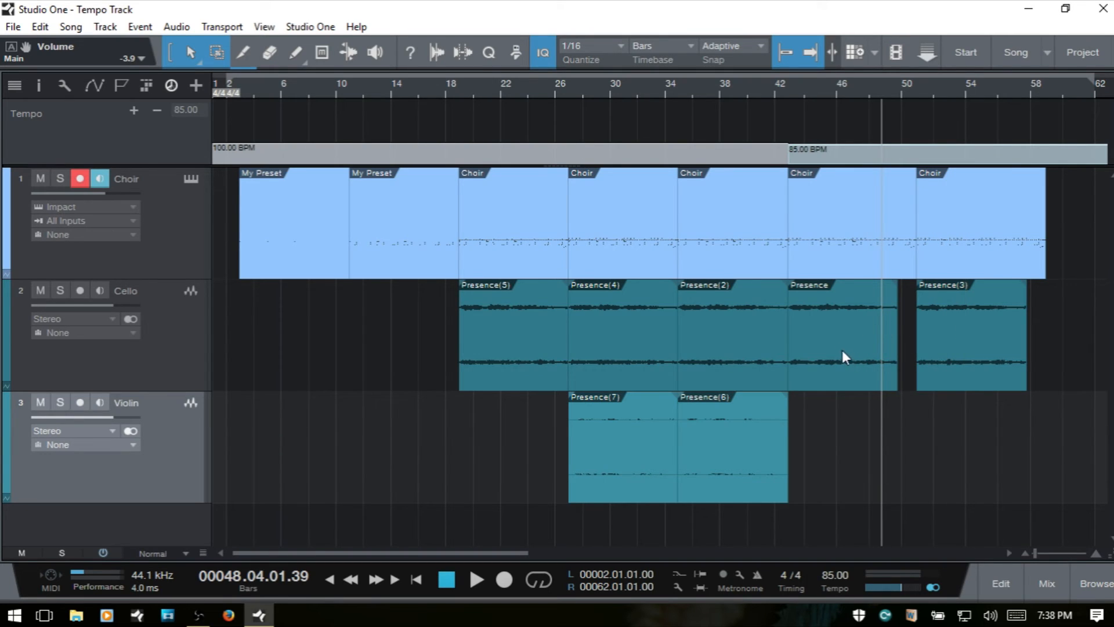
mouse_move(159, 320)
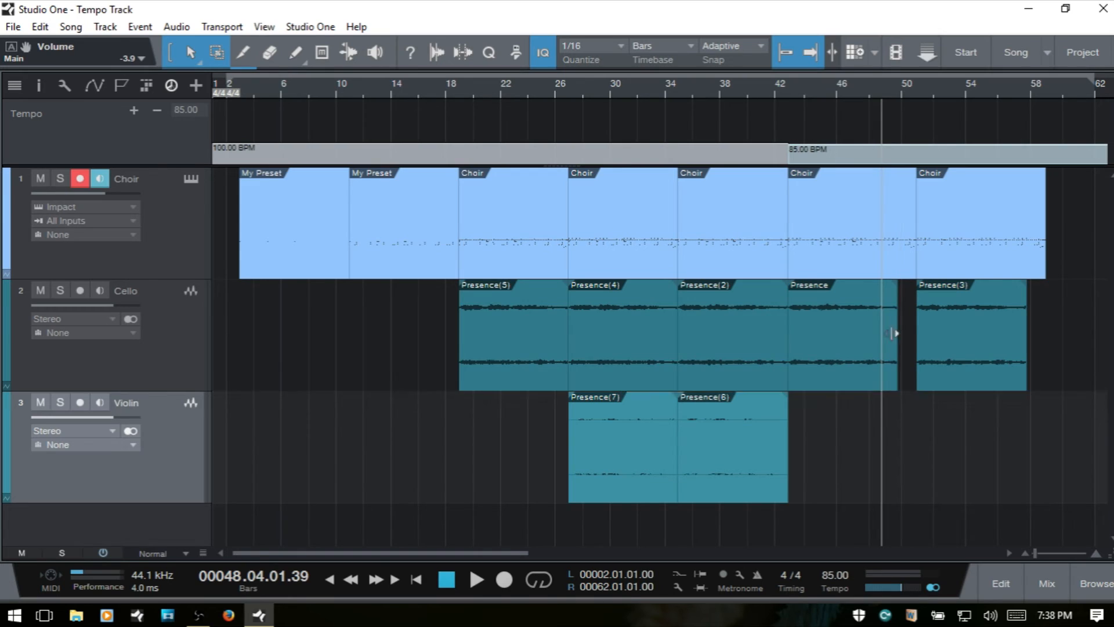
mouse_move(889, 334)
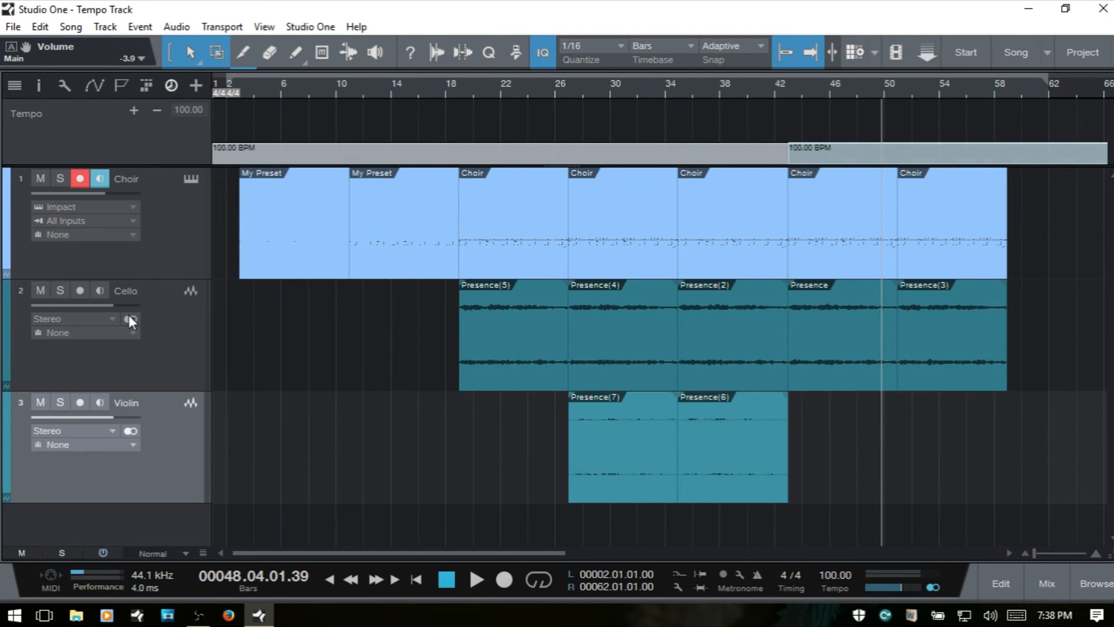
Set the Cello track's Tempo mode to Timestretch and its stretch algorithm to Solo in the Inspector
click(130, 319)
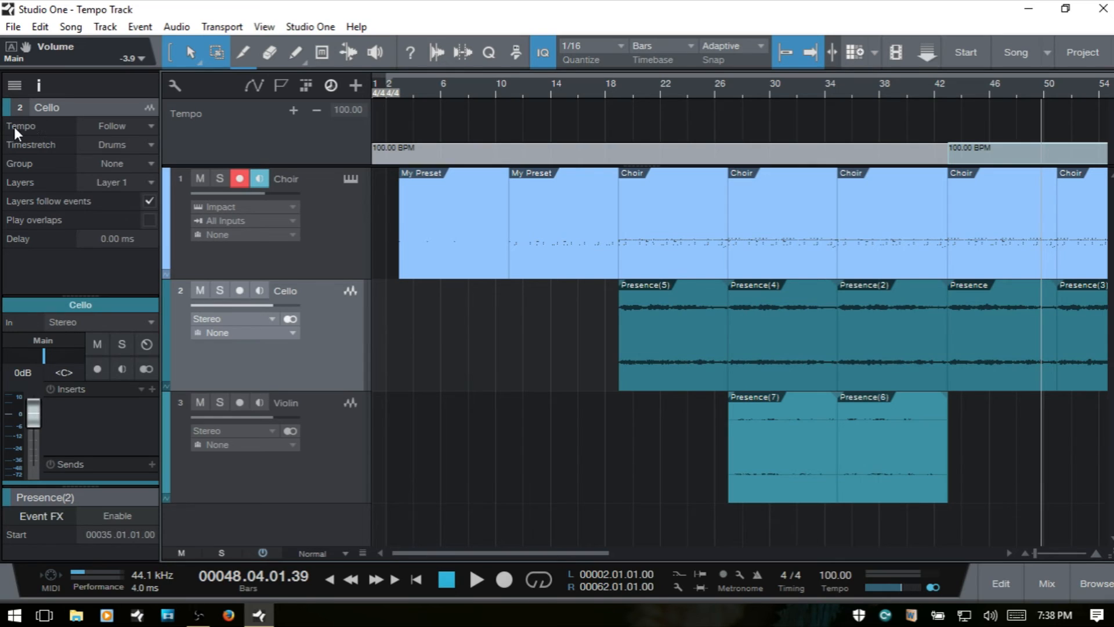
click(125, 126)
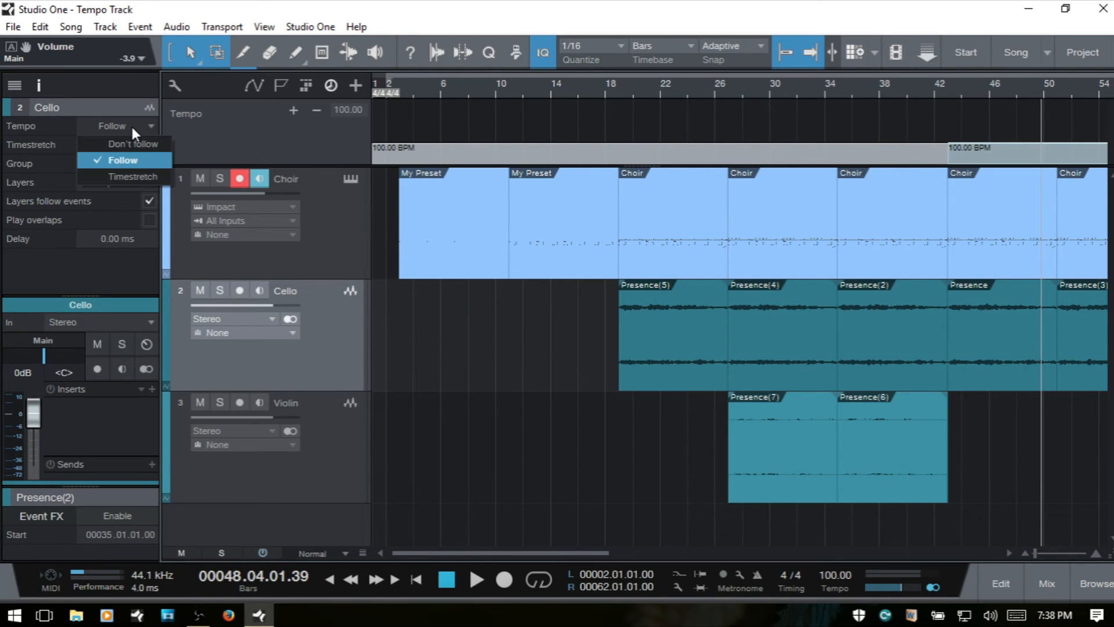
mouse_move(143, 181)
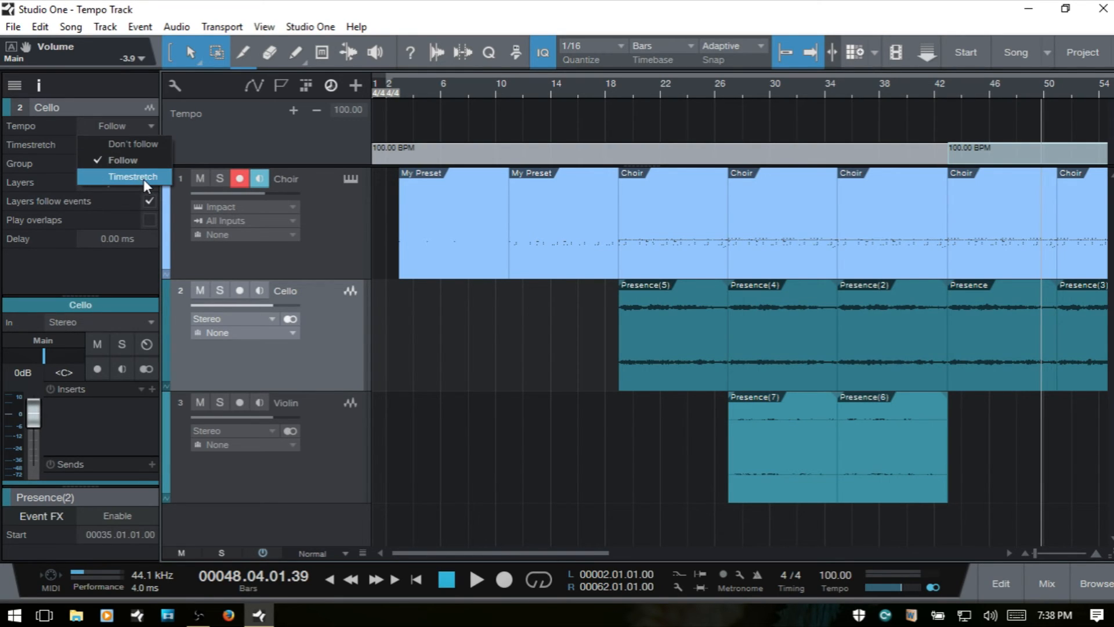
click(133, 176)
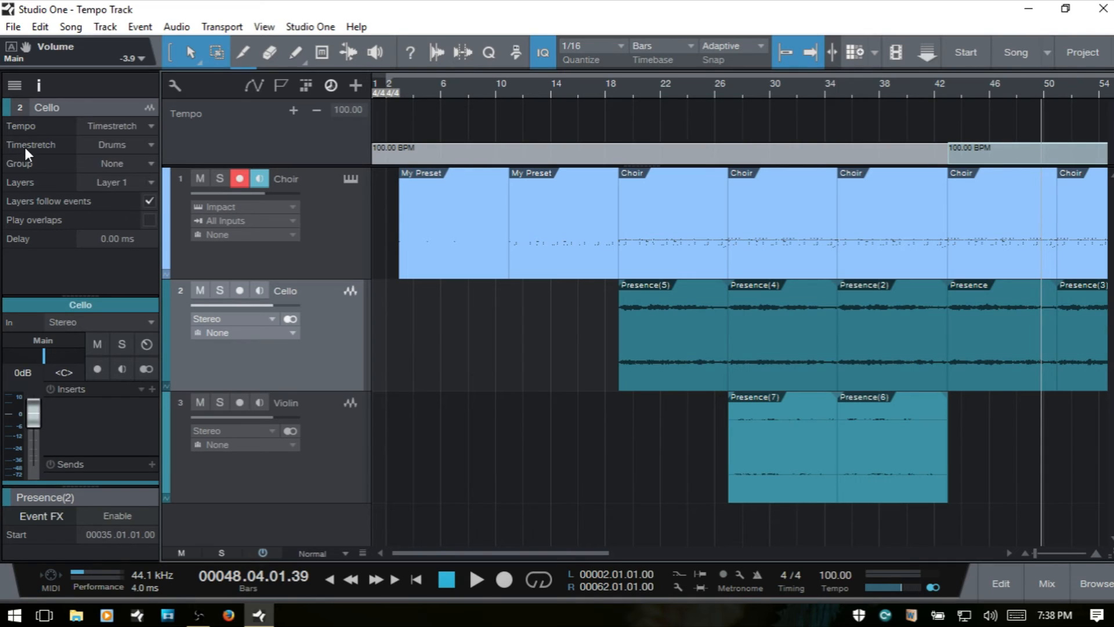
mouse_move(119, 157)
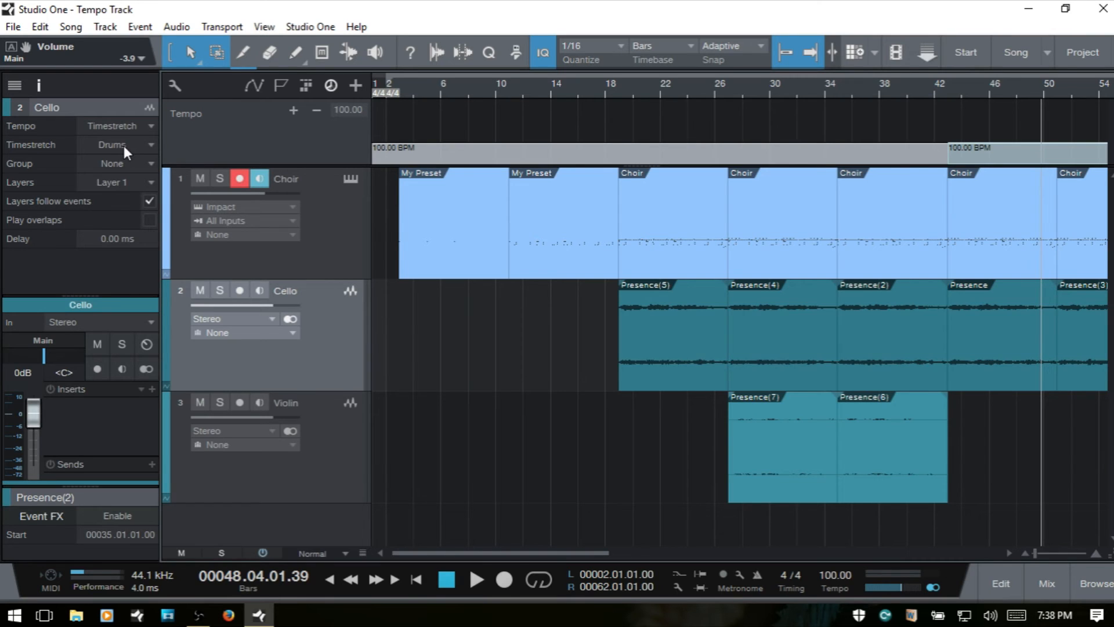
mouse_move(661, 437)
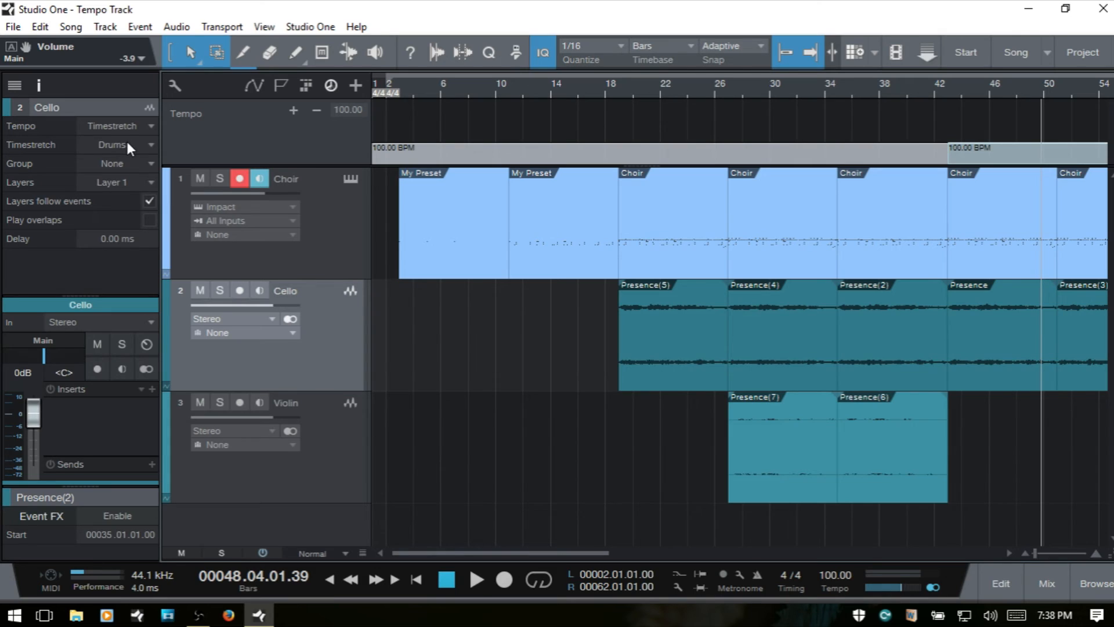
click(117, 144)
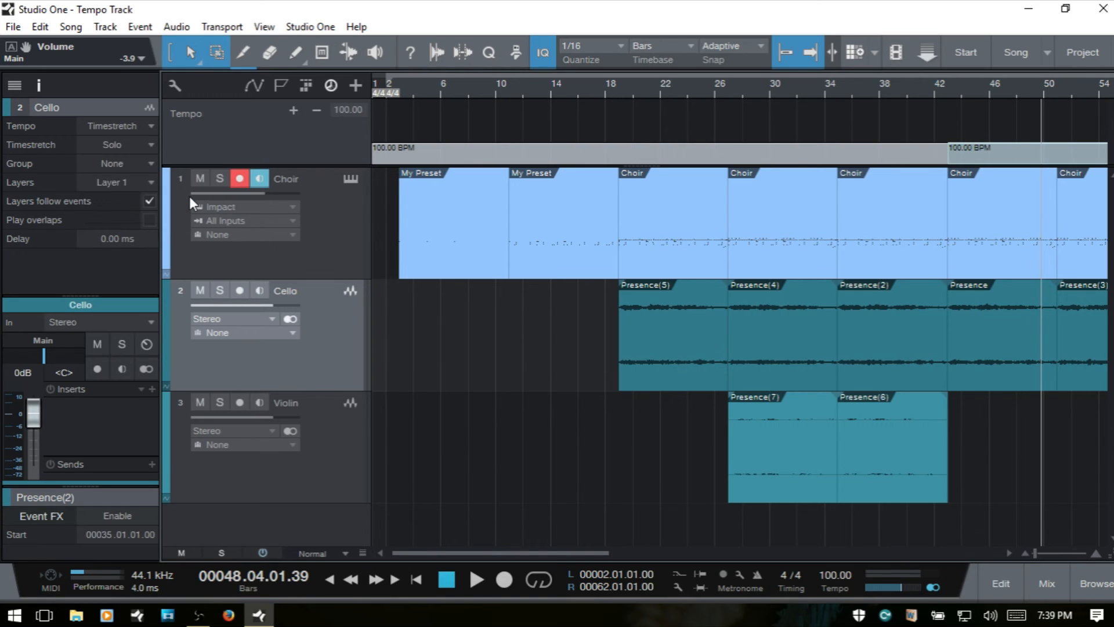
mouse_move(165, 161)
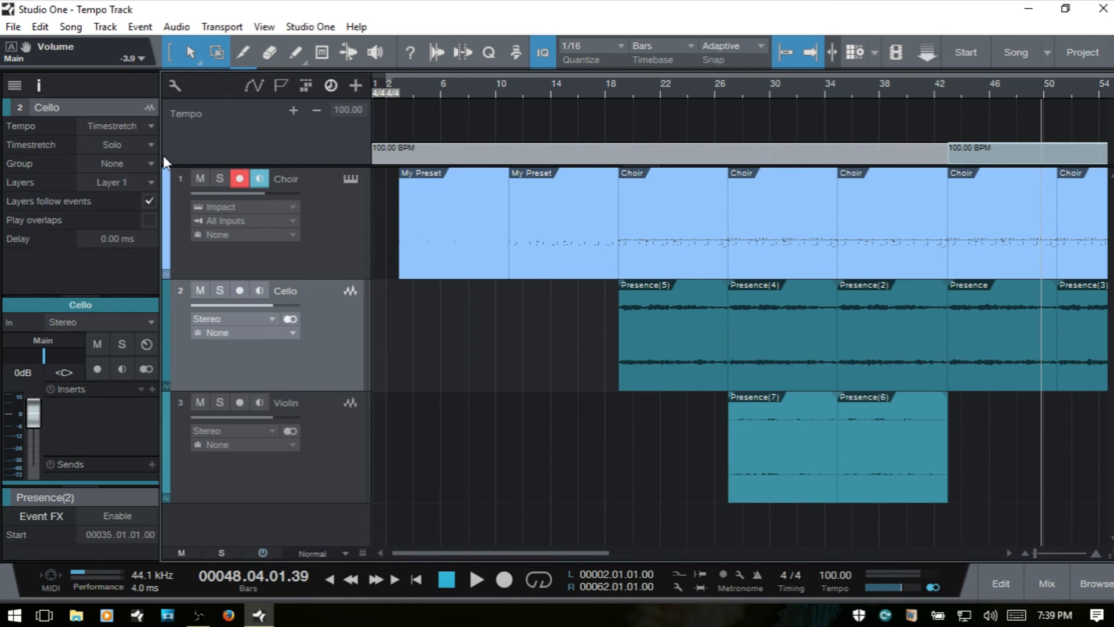
mouse_move(892, 98)
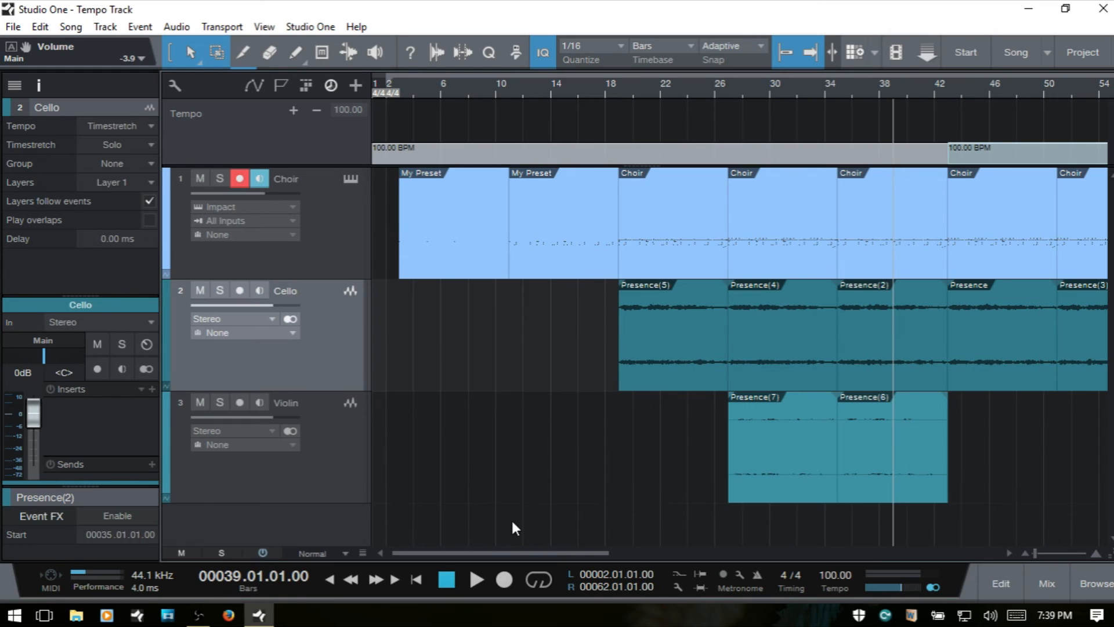
Set the tempo segment at bar 43 to 85.00 BPM so the Cello events stretch with the Choir
scroll(right, 3)
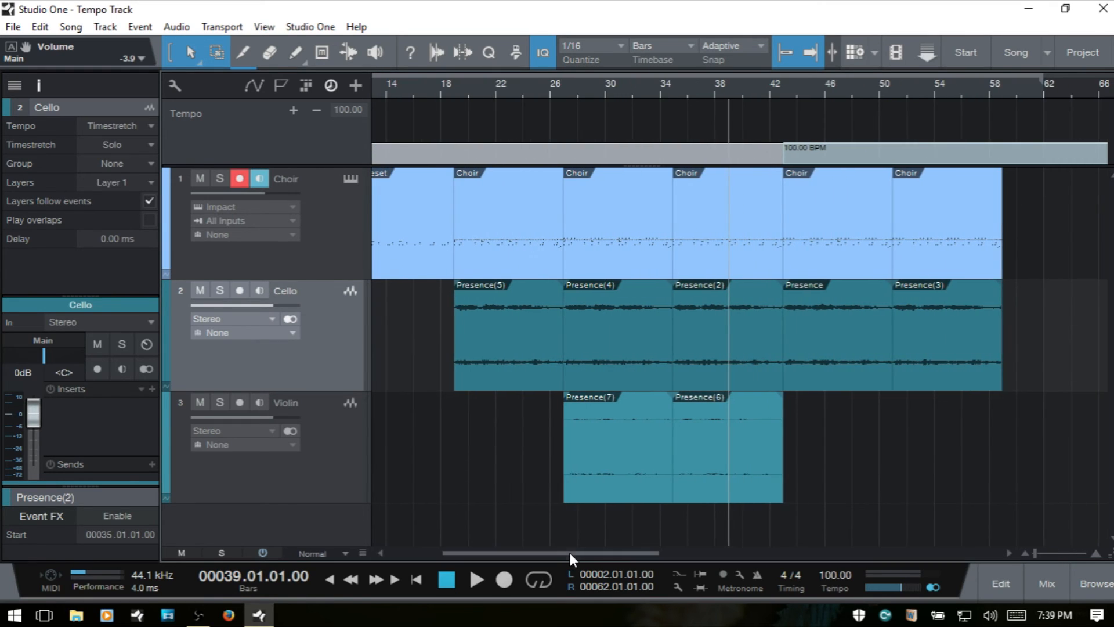
mouse_move(508, 146)
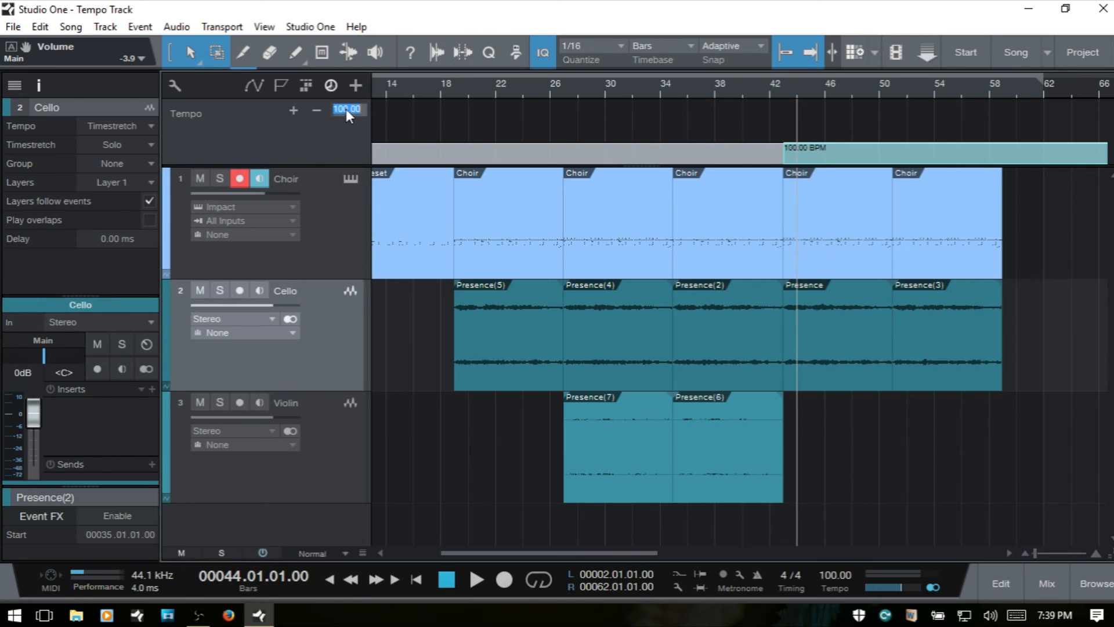
text(85.00)
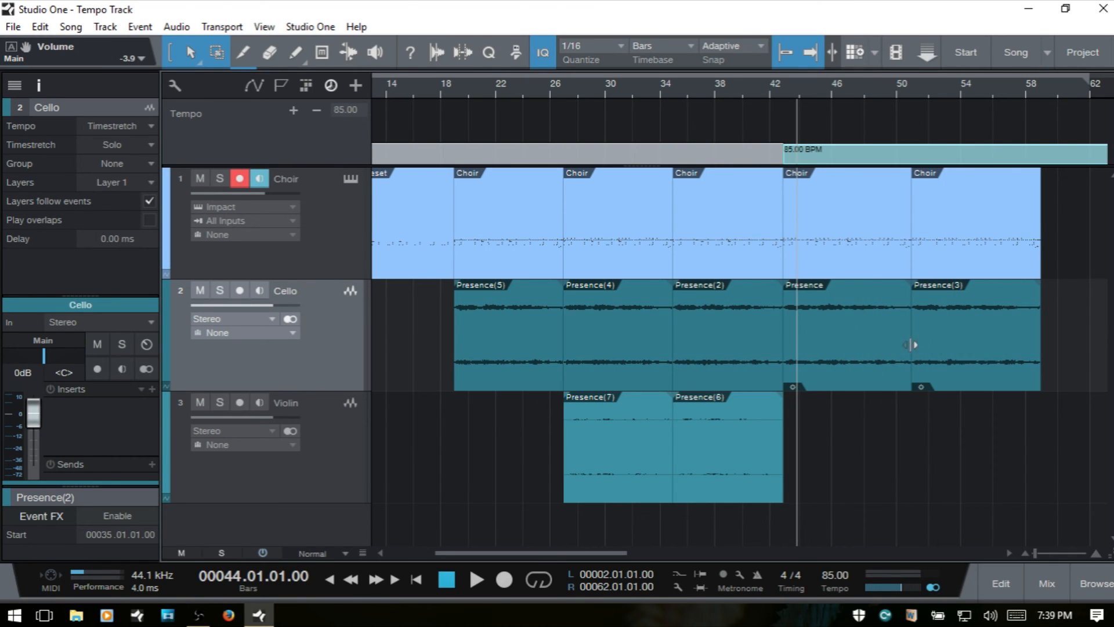
mouse_move(986, 332)
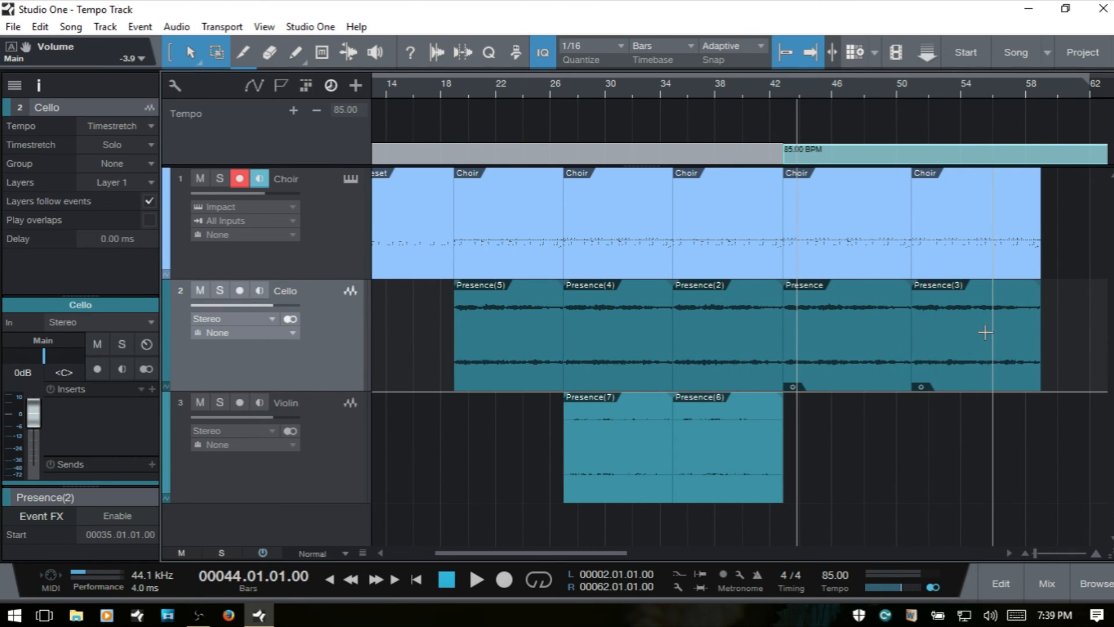
mouse_move(743, 97)
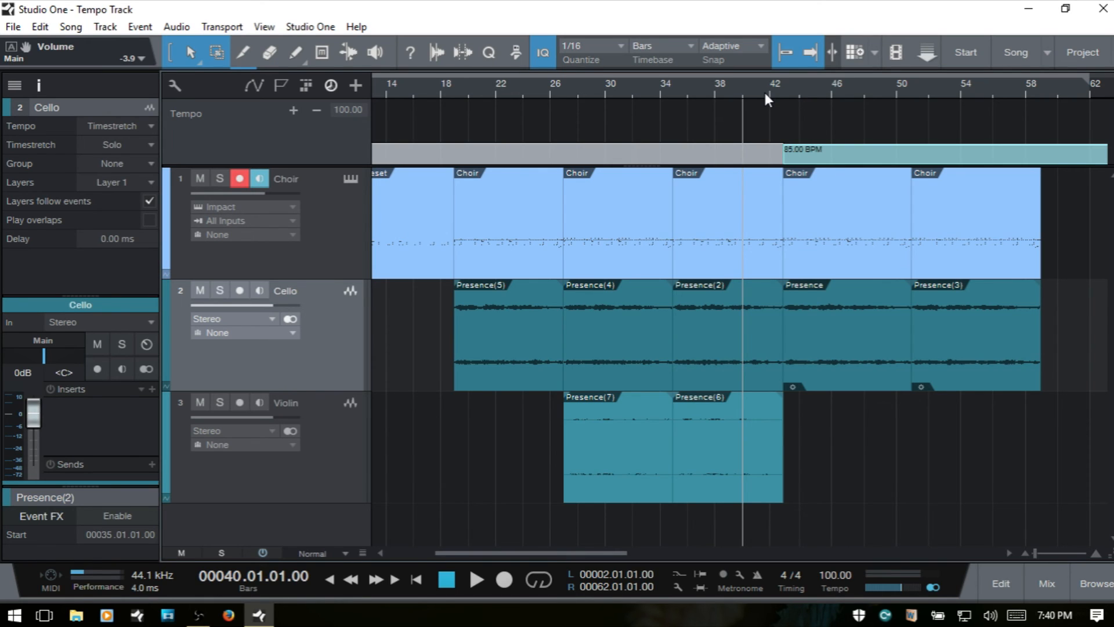
mouse_move(741, 95)
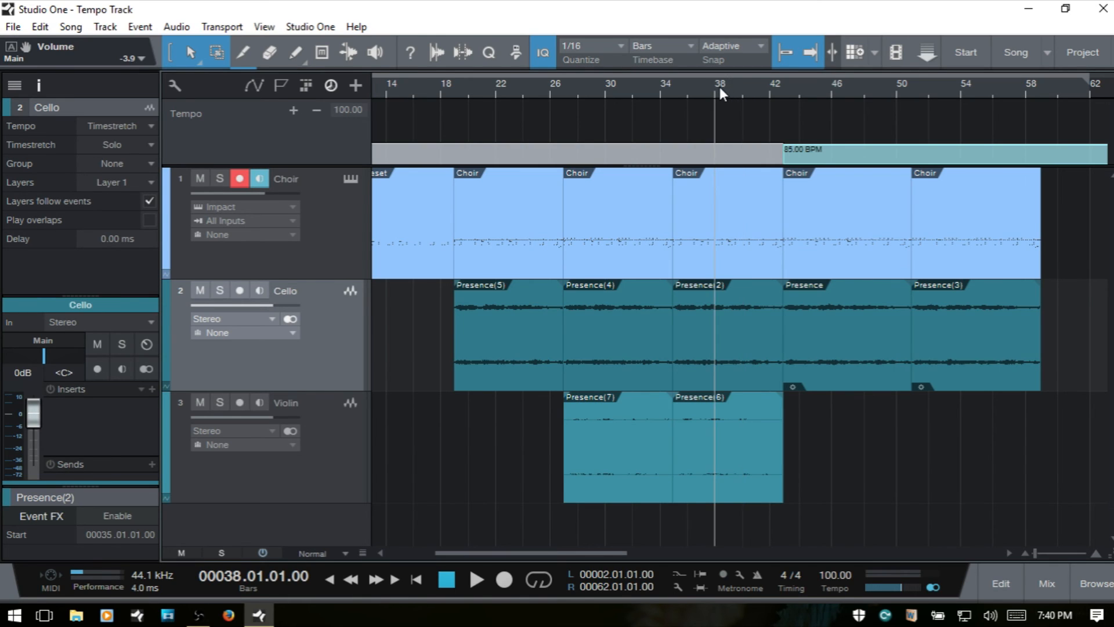
Start playback from bar 38 and listen through the 85 BPM drop at bar 43
click(476, 580)
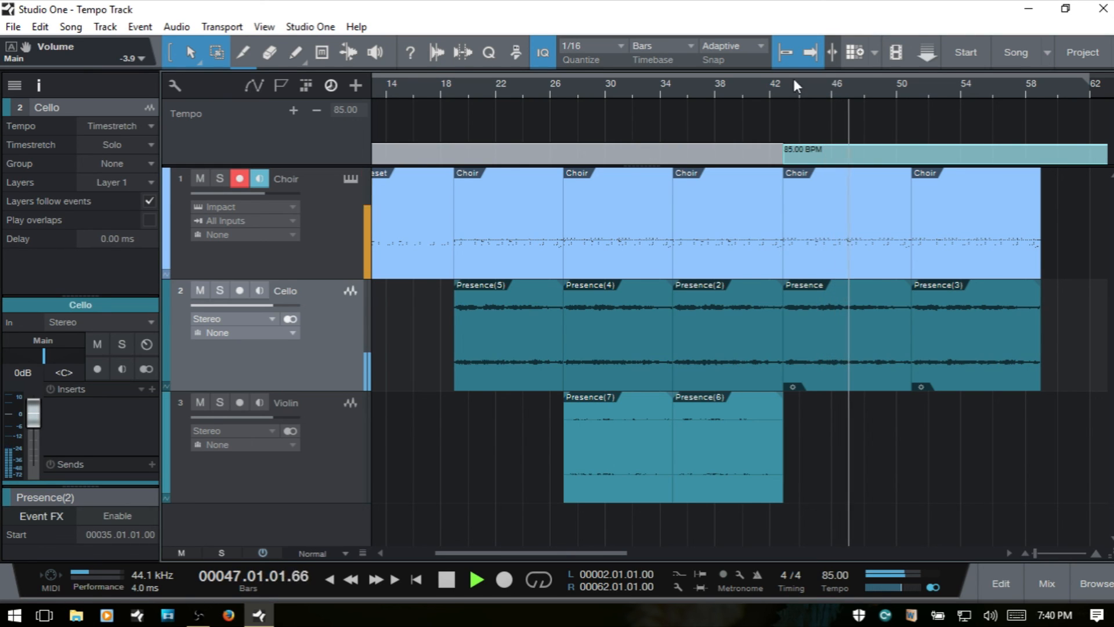
mouse_move(351, 179)
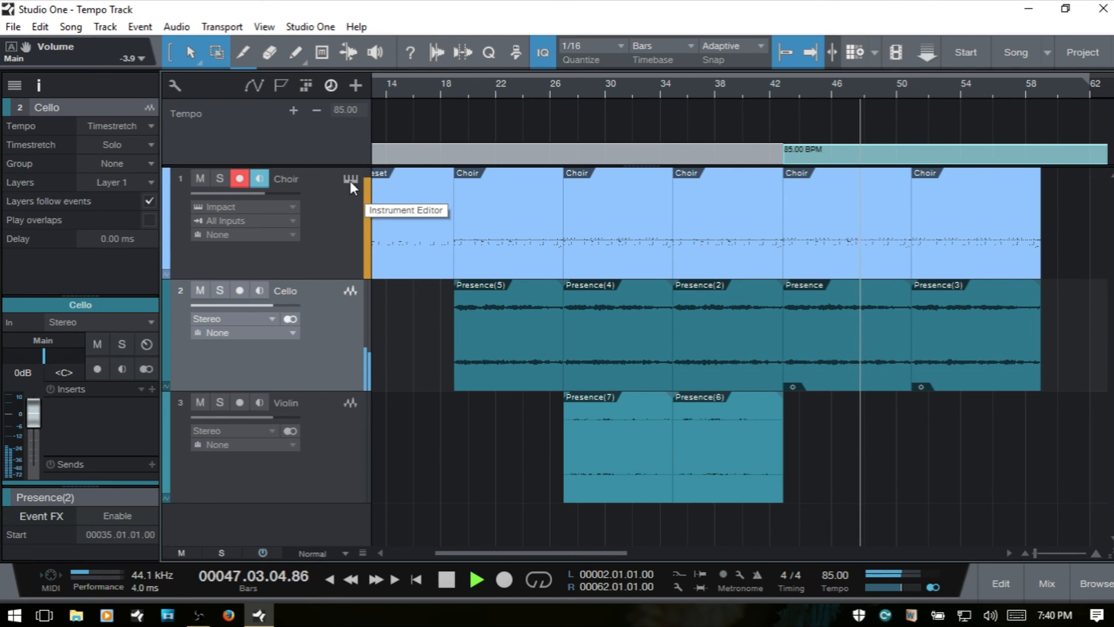
click(350, 178)
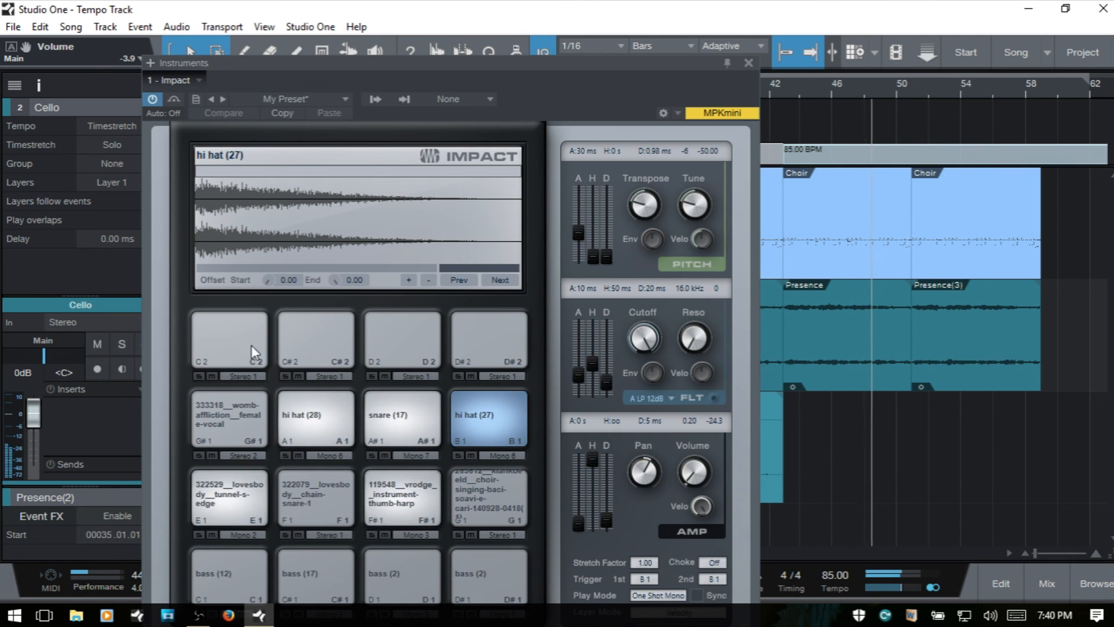
click(212, 456)
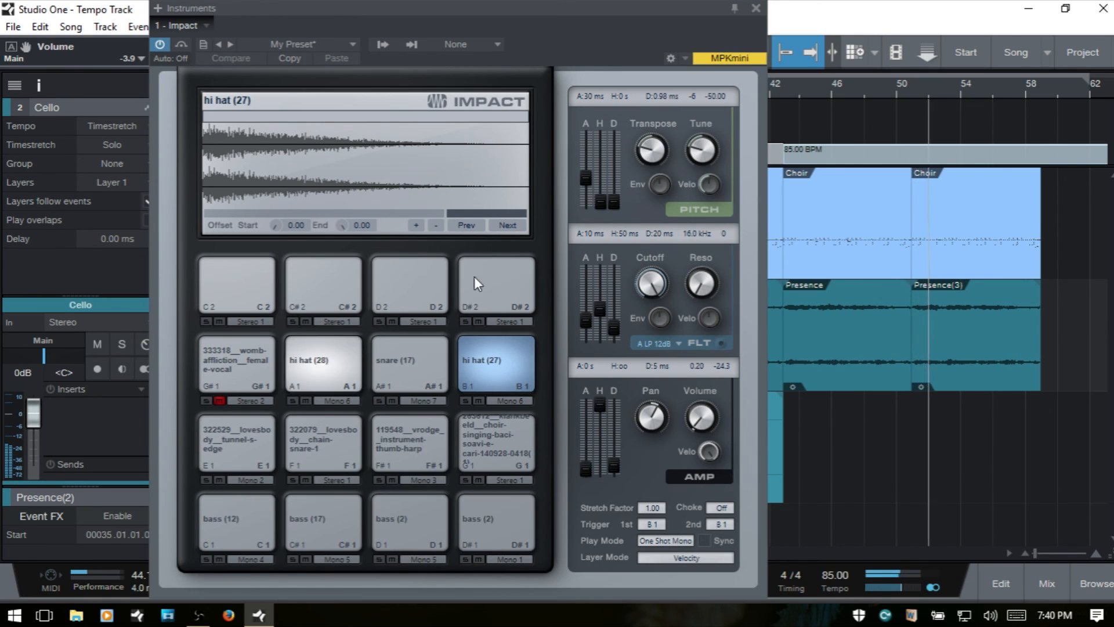
mouse_move(725, 27)
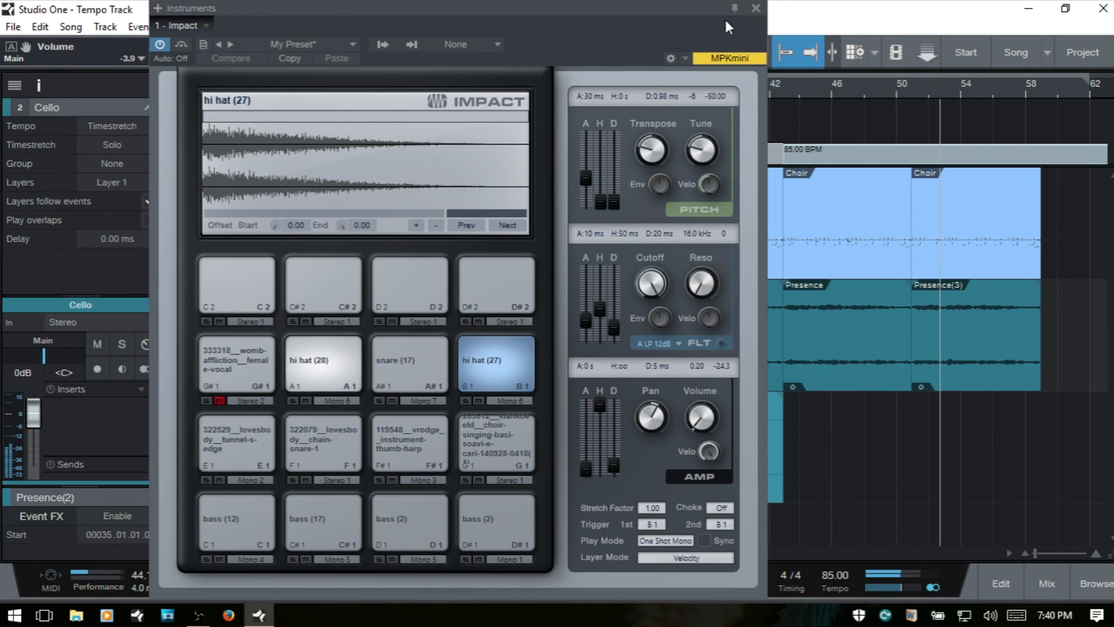
mouse_move(756, 11)
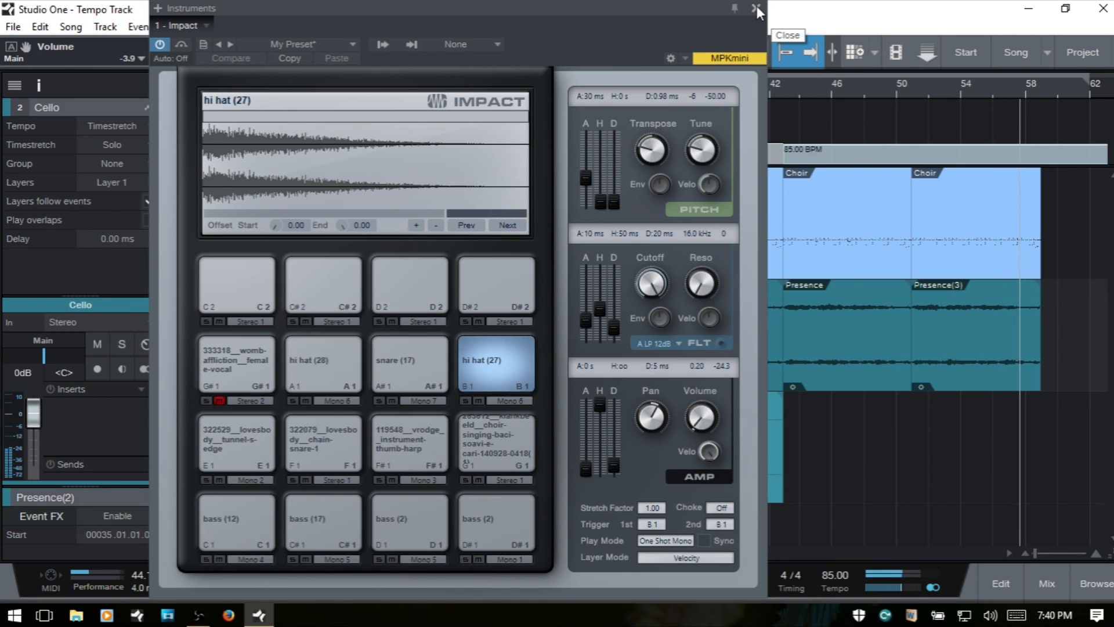
click(757, 12)
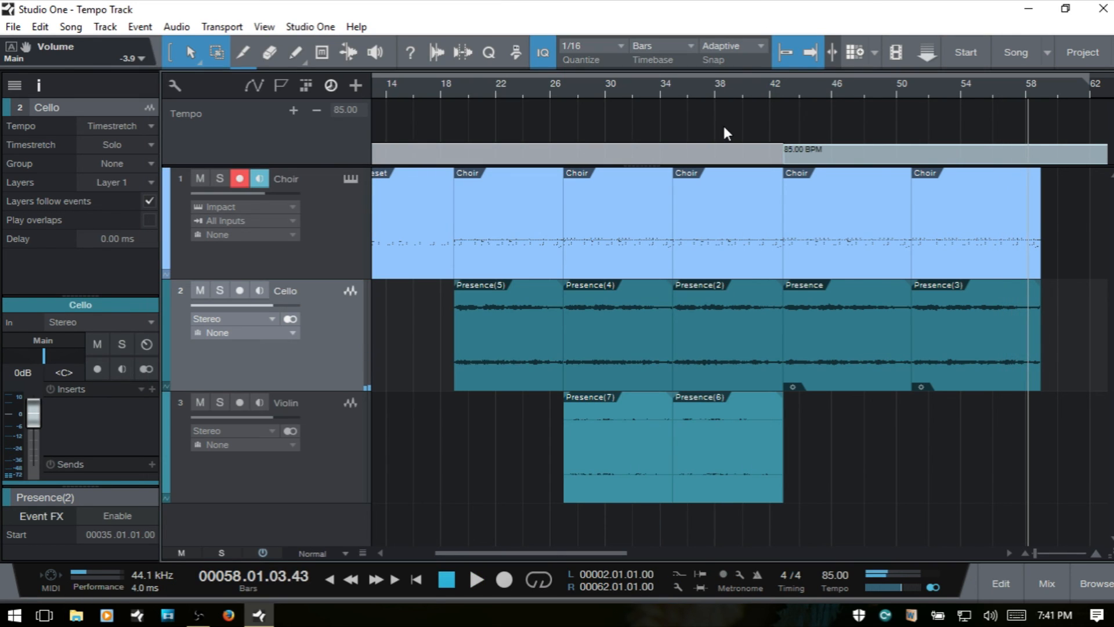